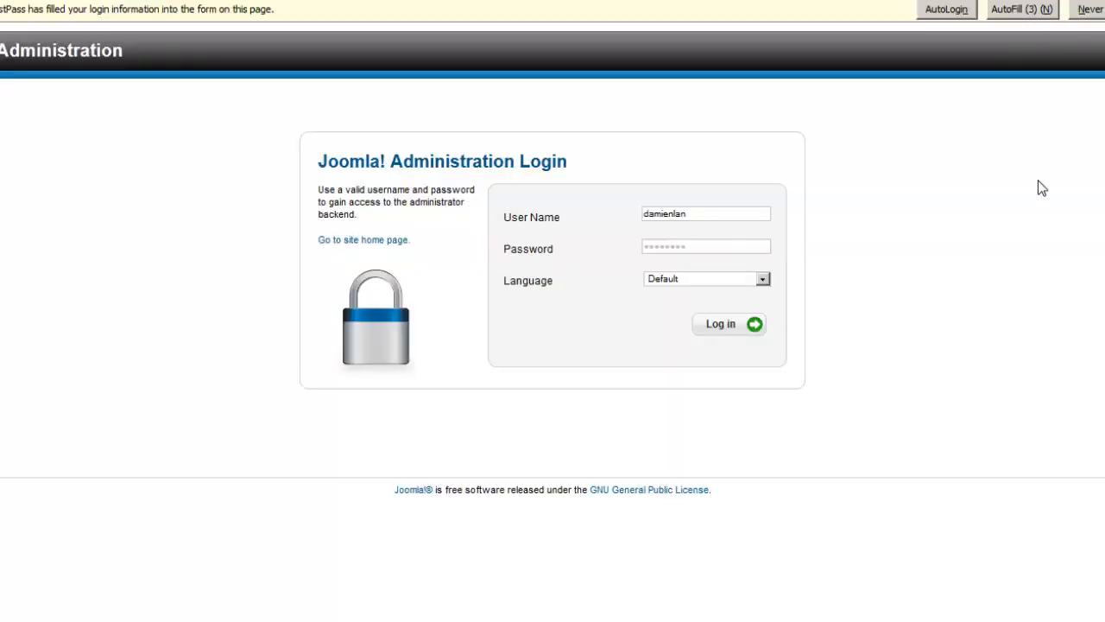
{"action": "mouse_move", "coordinate": [953, 401]}
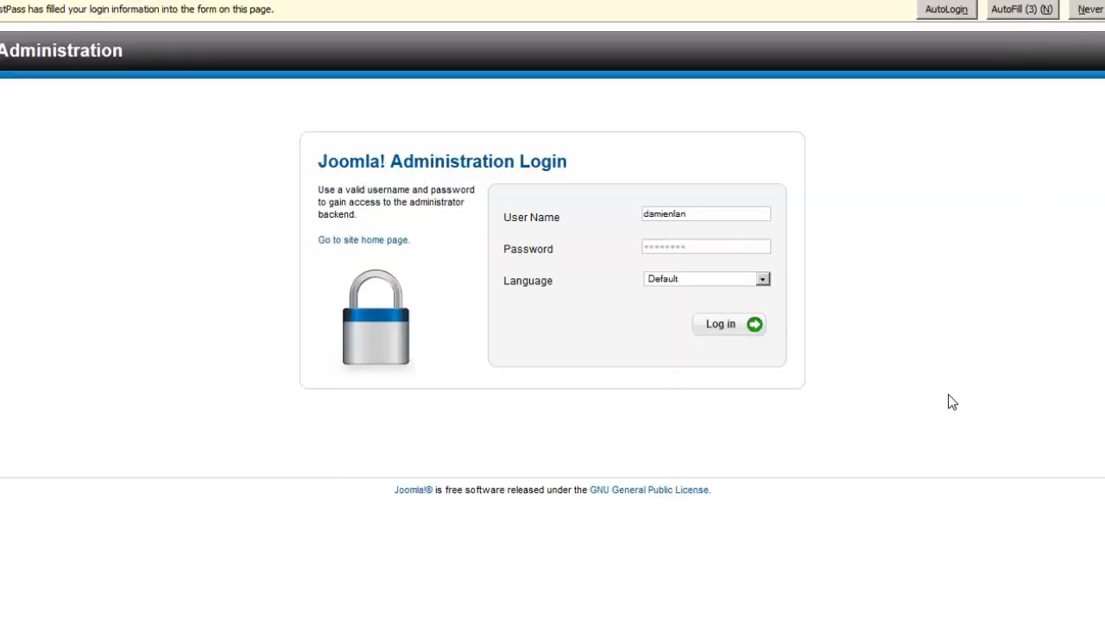
{"action": "mouse_move", "coordinate": [224, 411]}
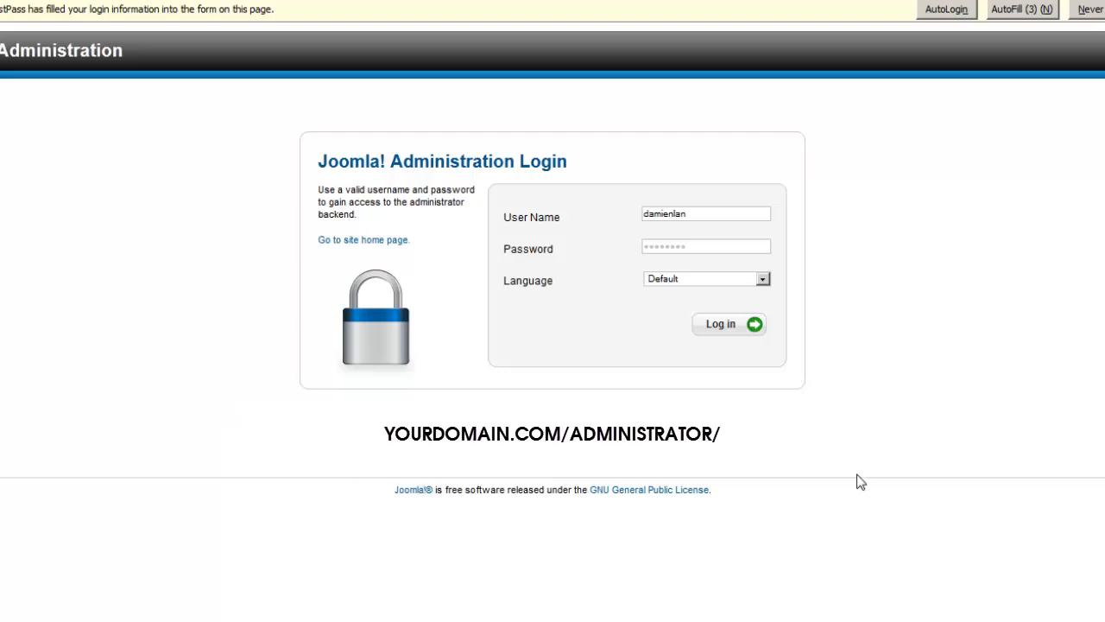
{"action": "mouse_move", "coordinate": [287, 456]}
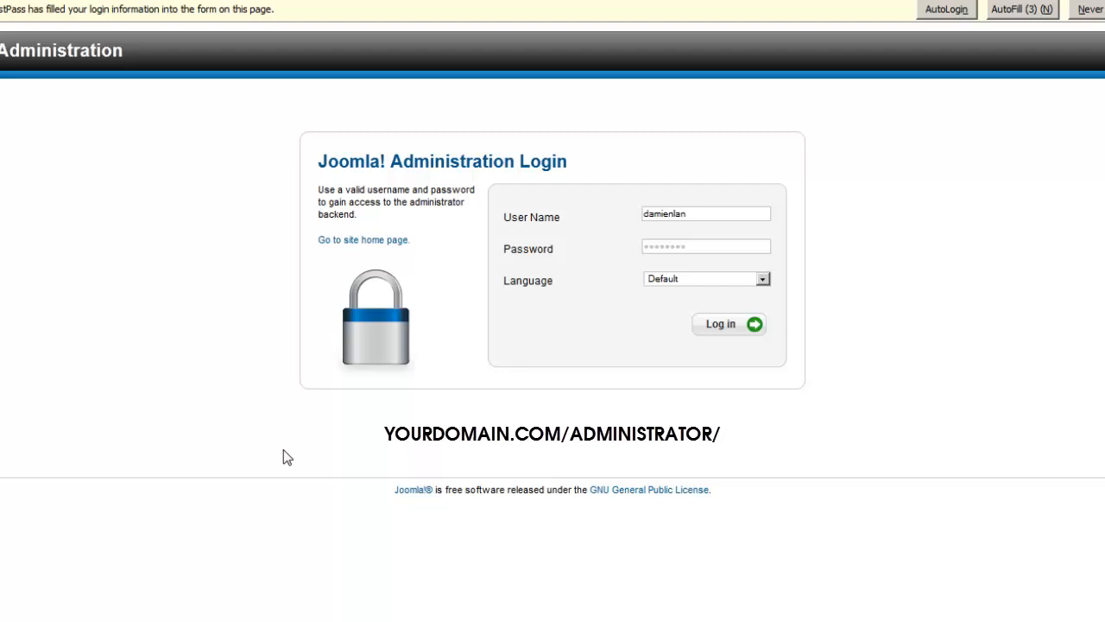
{"action": "mouse_move", "coordinate": [272, 293]}
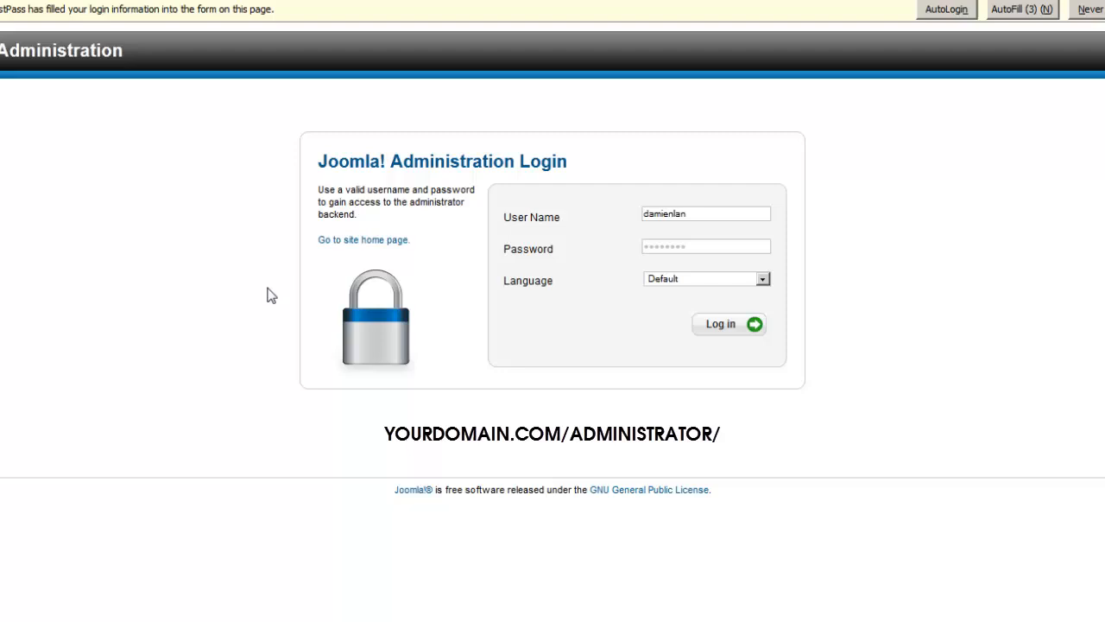
{"action": "mouse_move", "coordinate": [301, 326]}
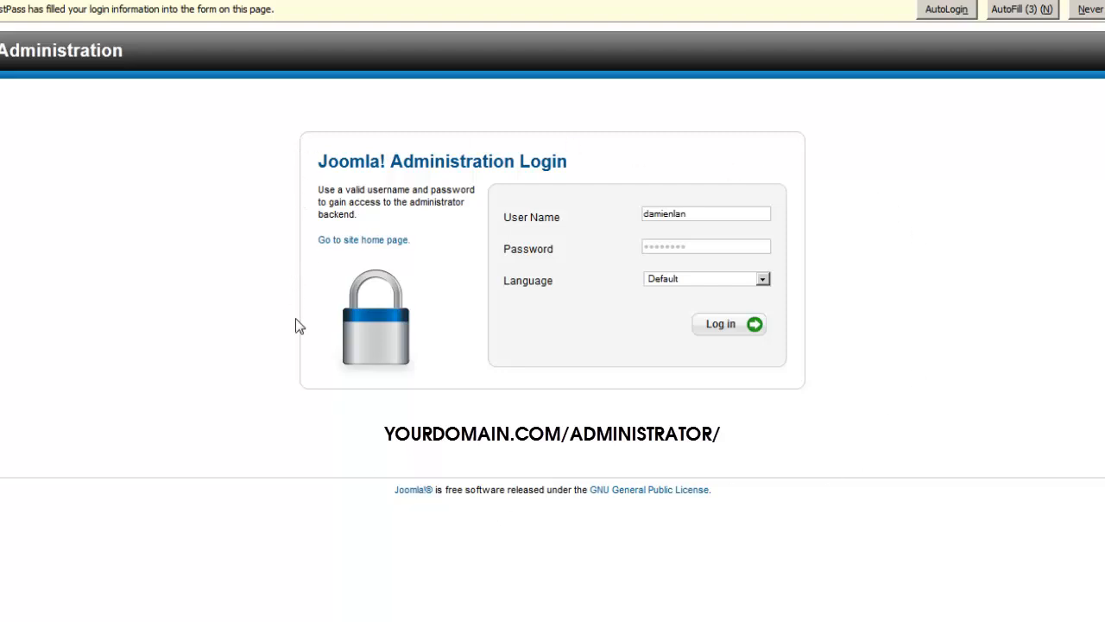
Step: Log in as administrator and reach the VirtueMart Control Panel via Components
{"action": "left_click", "coordinate": [728, 323]}
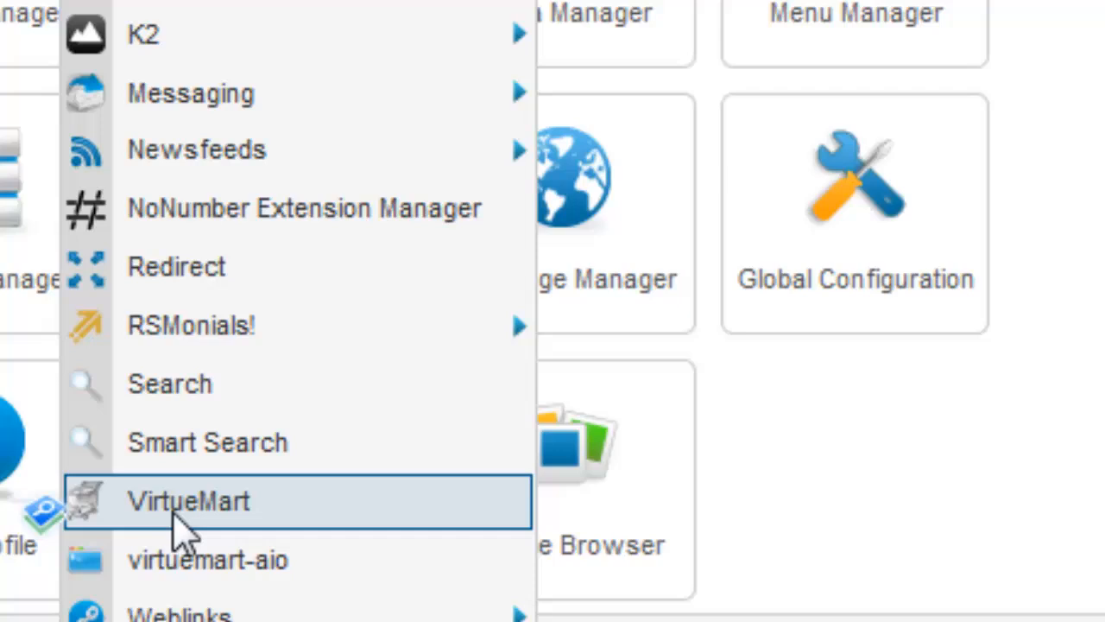
{"action": "left_click", "coordinate": [188, 501]}
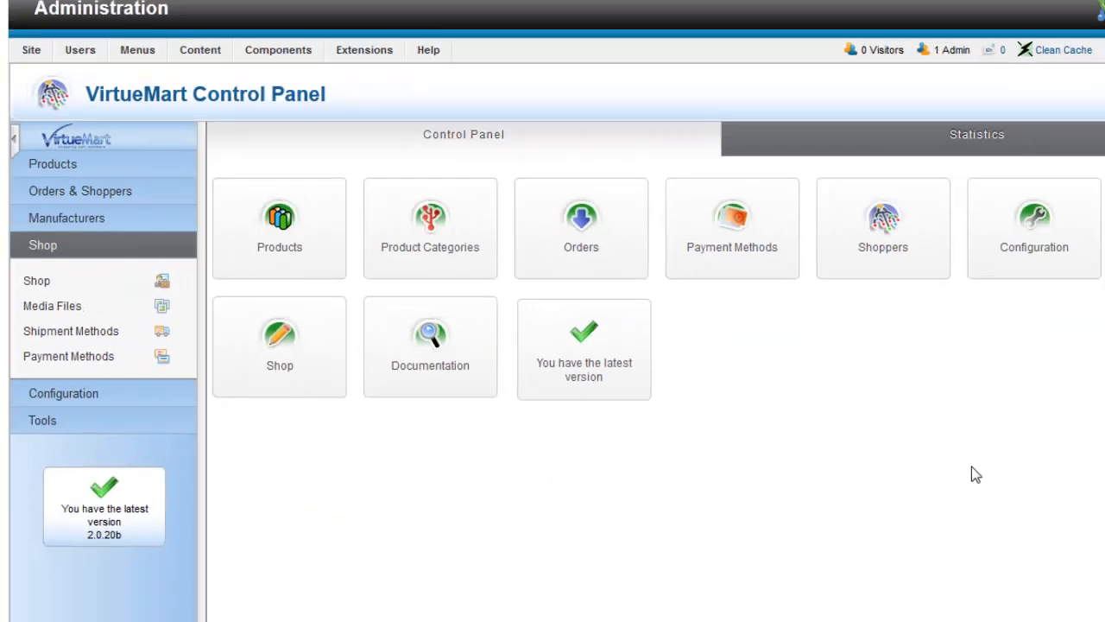
{"action": "mouse_move", "coordinate": [335, 492]}
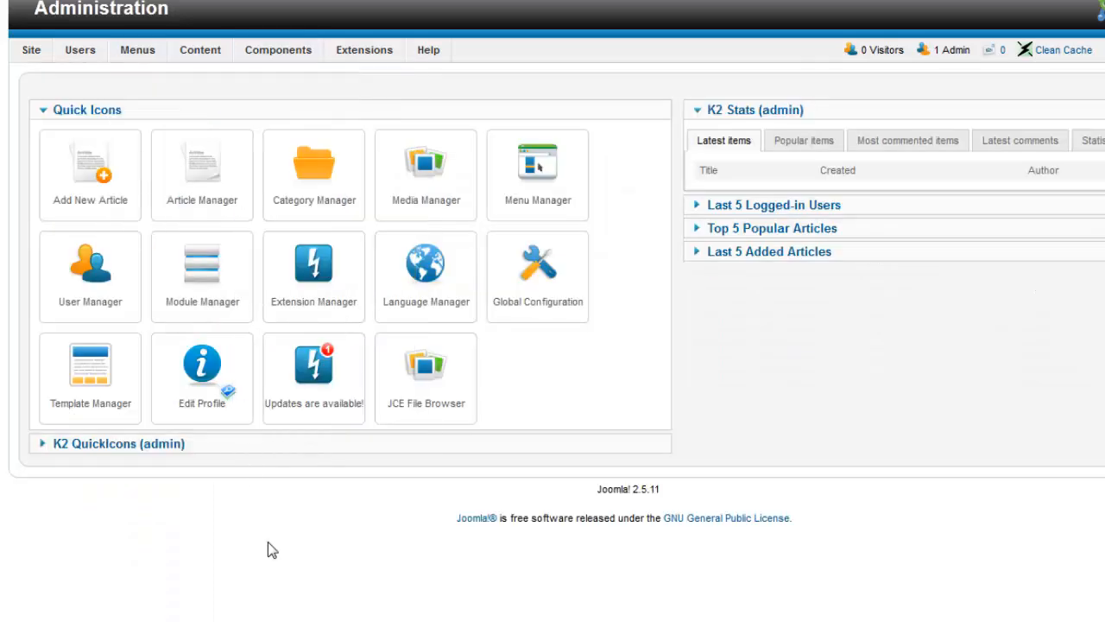
{"action": "mouse_move", "coordinate": [200, 377]}
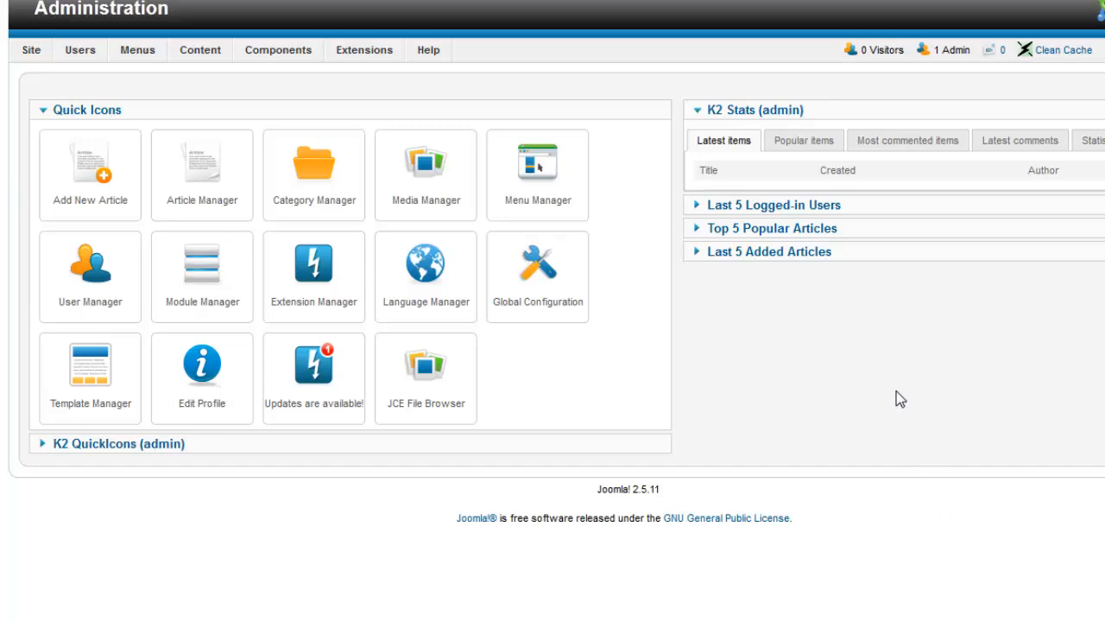
{"action": "left_click", "coordinate": [278, 49]}
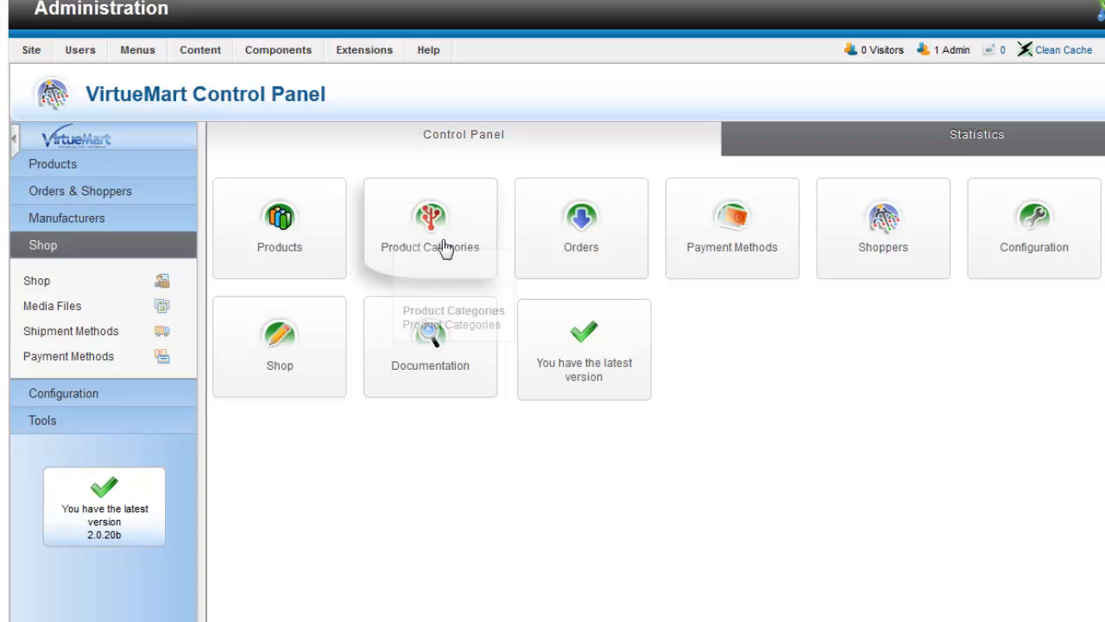
{"action": "mouse_move", "coordinate": [940, 280]}
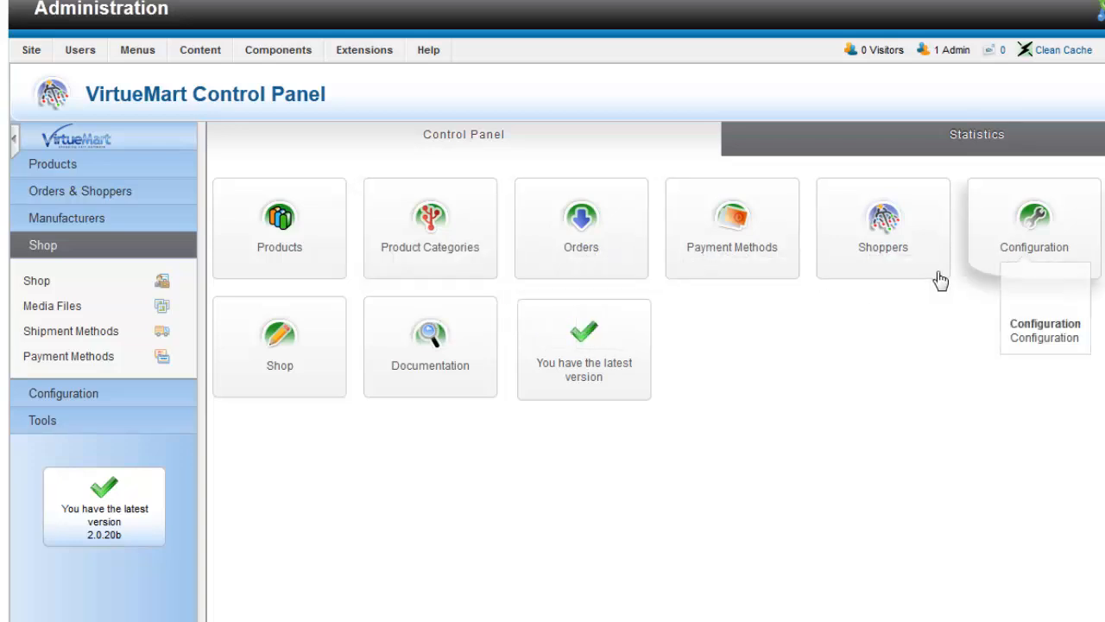
{"action": "mouse_move", "coordinate": [582, 408]}
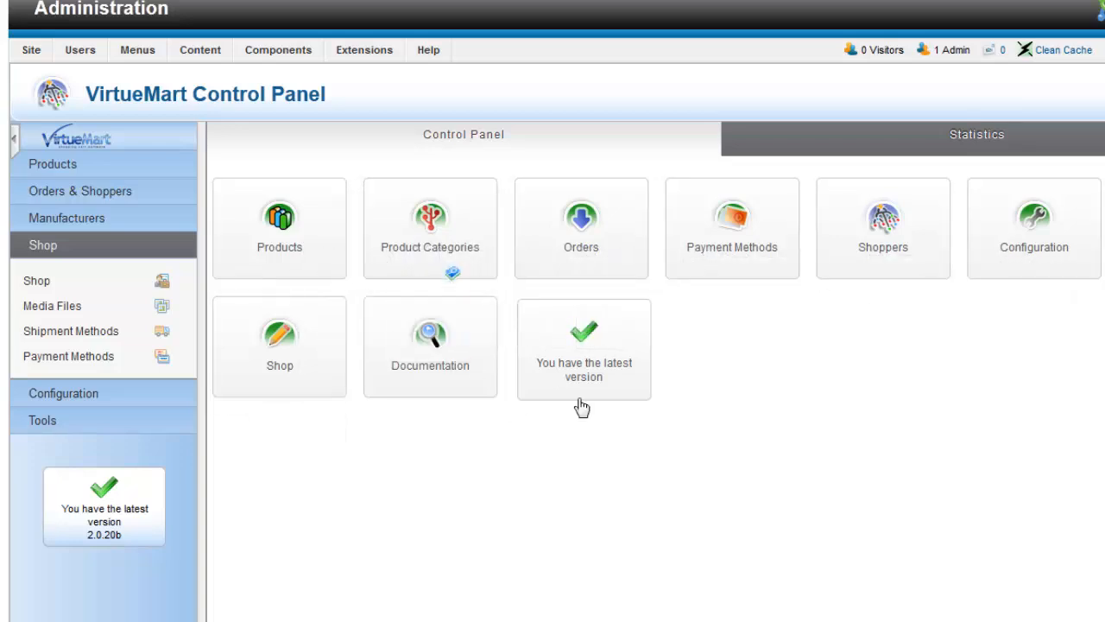
{"action": "mouse_move", "coordinate": [853, 280]}
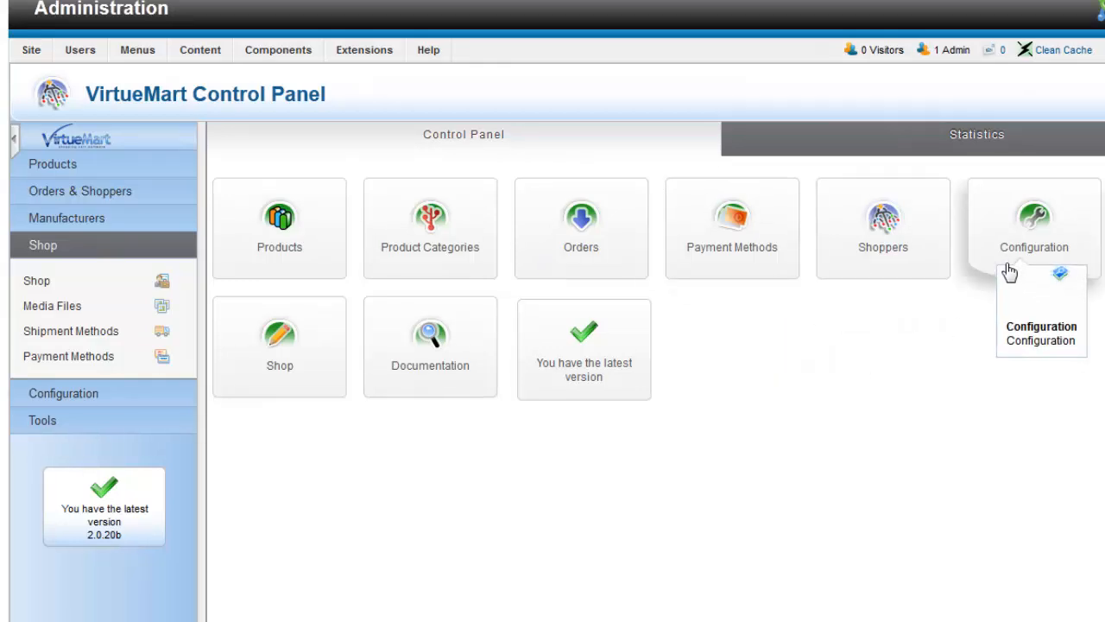
{"action": "mouse_move", "coordinate": [977, 429]}
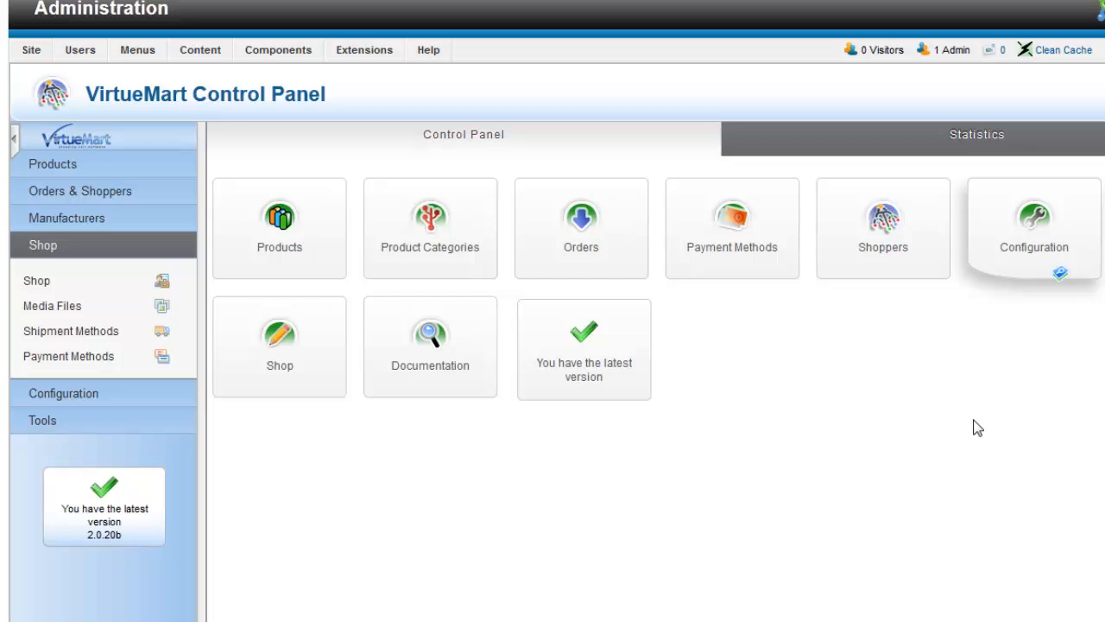
{"action": "mouse_move", "coordinate": [764, 459]}
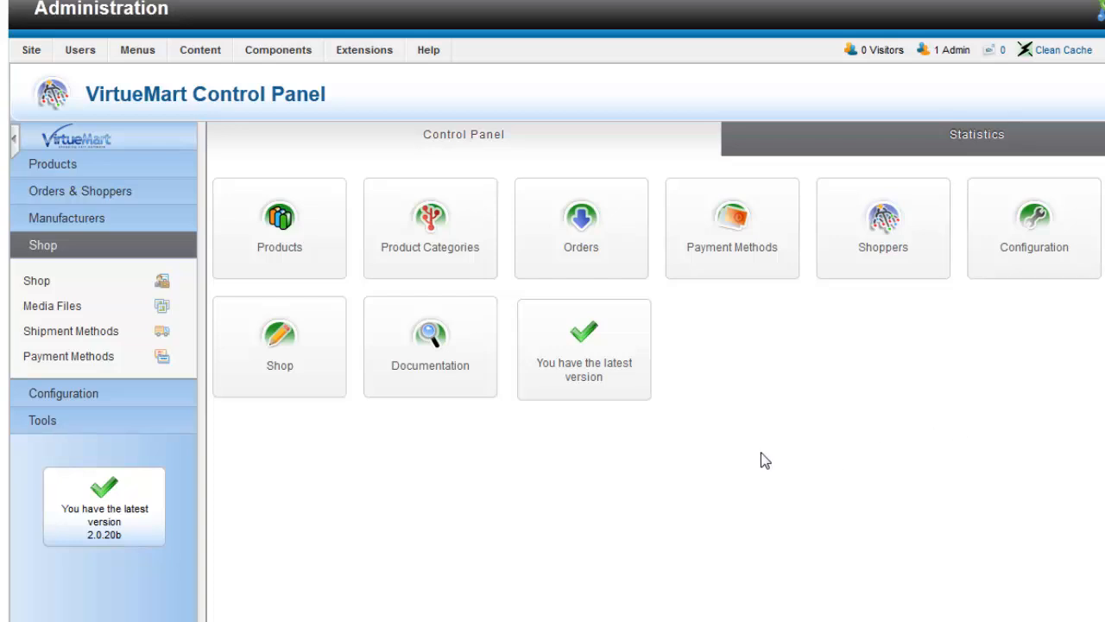
{"action": "mouse_move", "coordinate": [734, 463]}
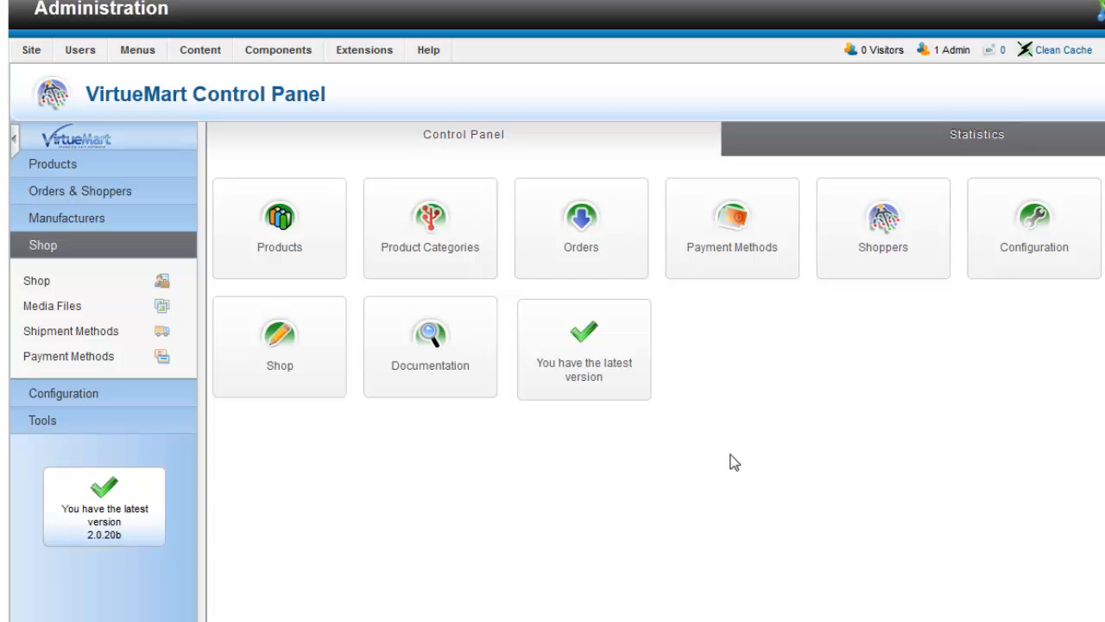
Step: Review the Shop configuration tab including the offline message, then move to Shopfront settings
{"action": "left_click", "coordinate": [1033, 228]}
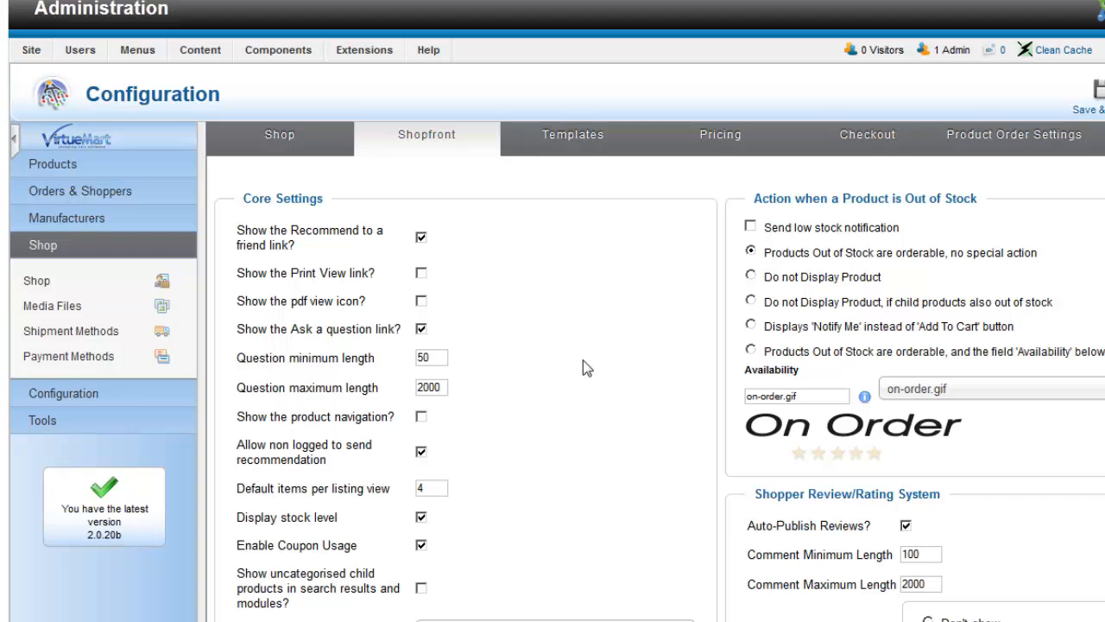
{"action": "scroll", "scroll_direction": "down", "scroll_amount": 3}
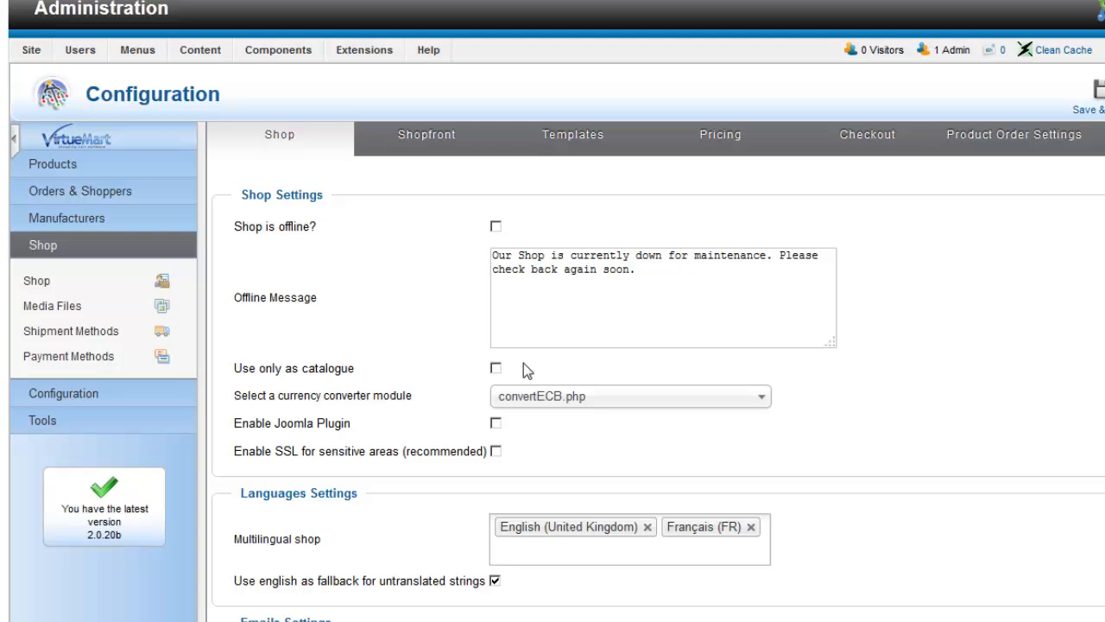
{"action": "scroll", "scroll_direction": "down", "scroll_amount": 3}
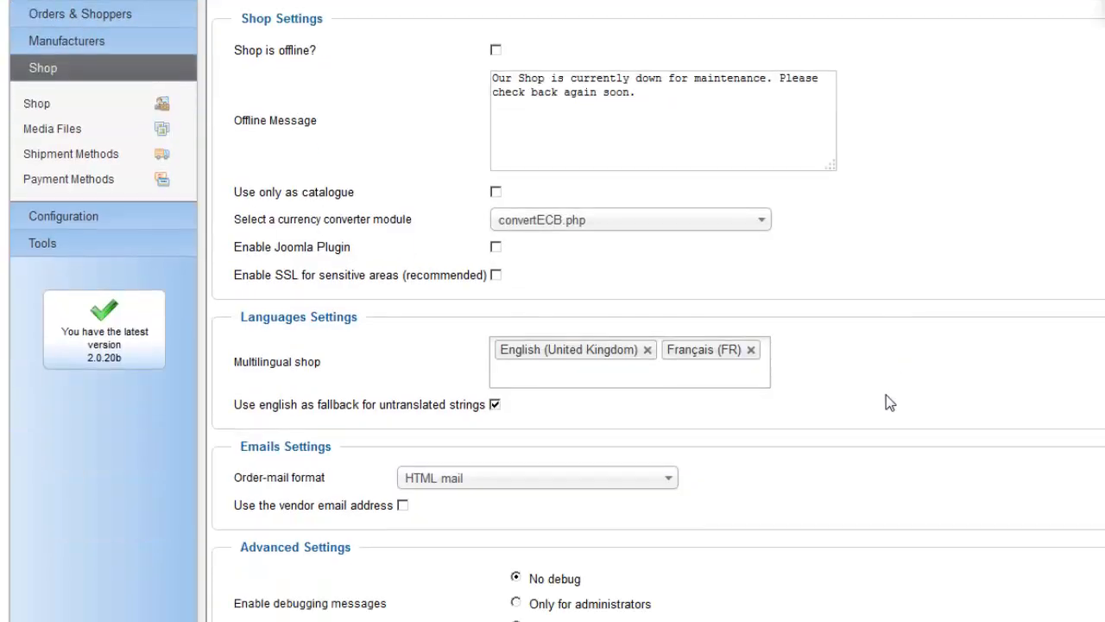
{"action": "mouse_move", "coordinate": [275, 50]}
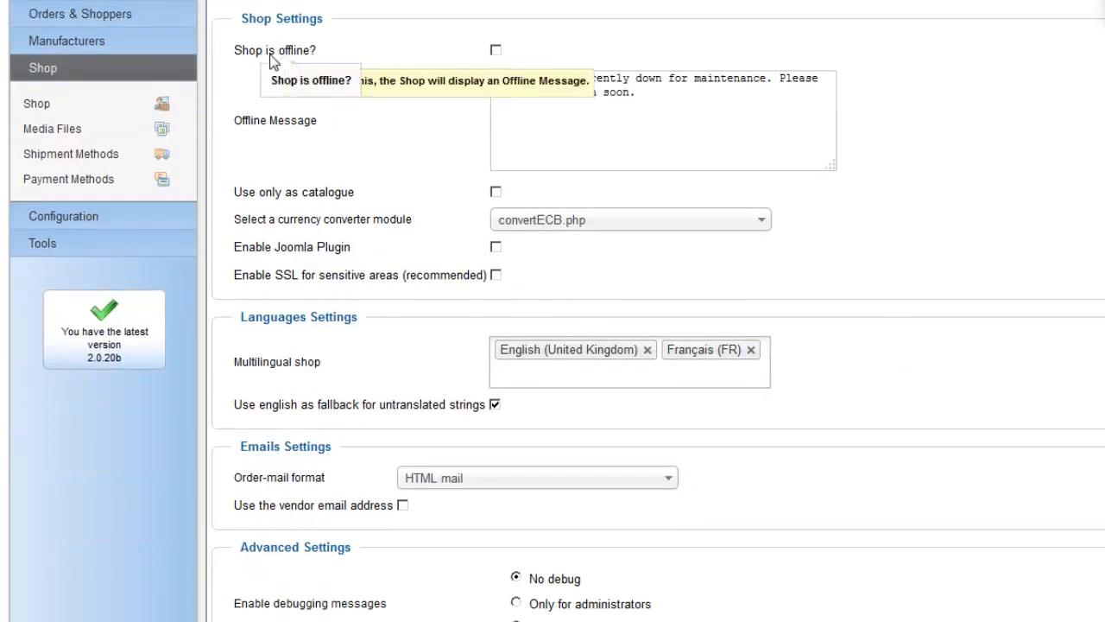
{"action": "mouse_move", "coordinate": [279, 156]}
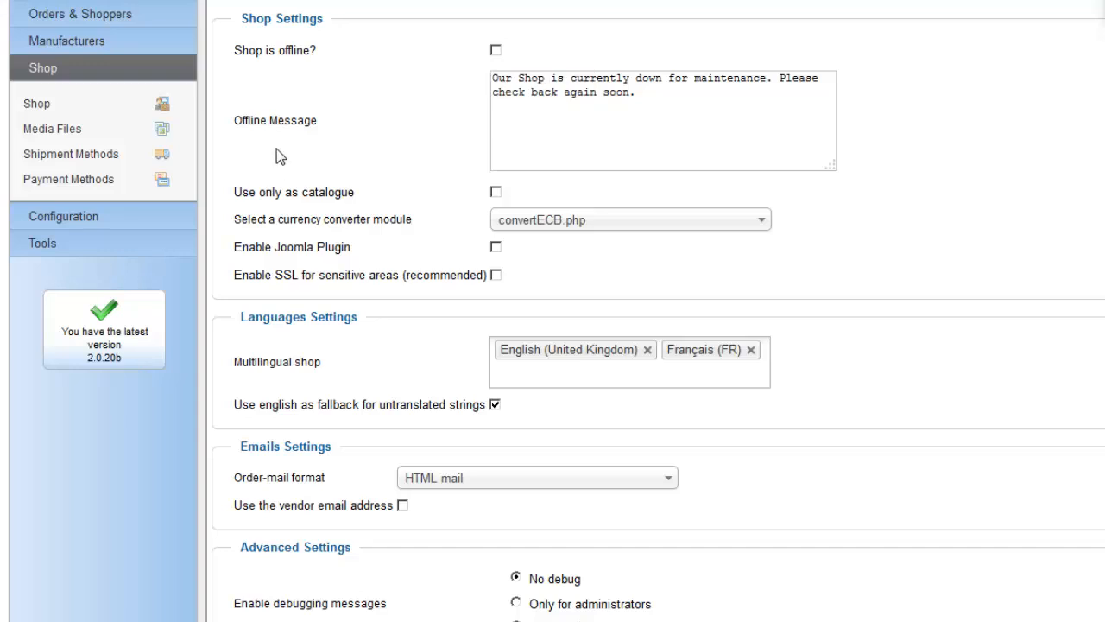
{"action": "left_click", "coordinate": [663, 93]}
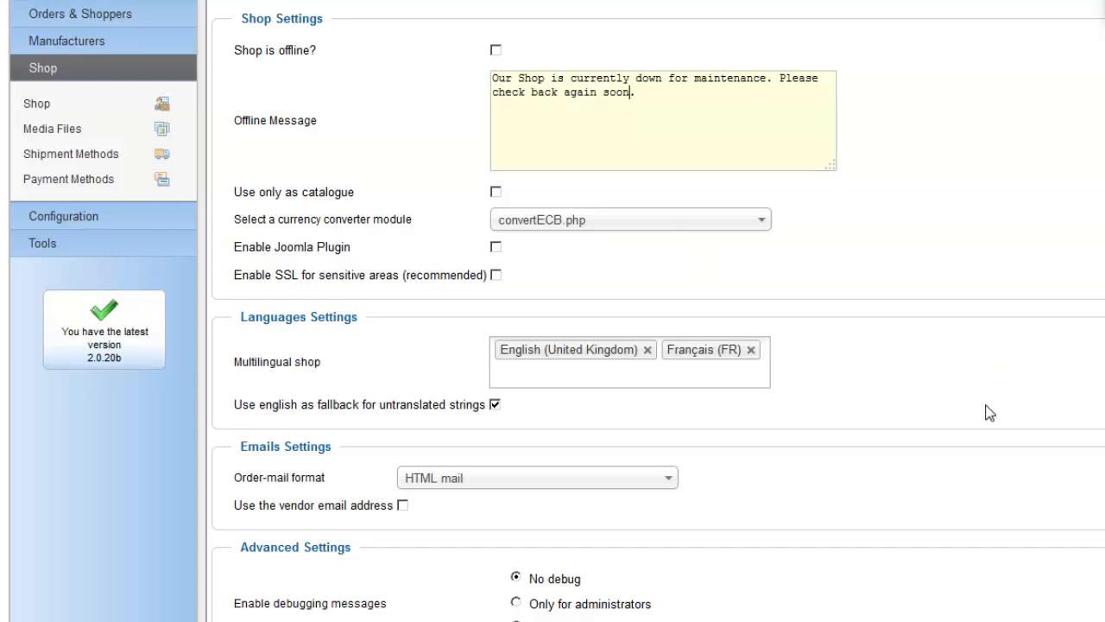
{"action": "scroll", "scroll_direction": "down", "scroll_amount": 3}
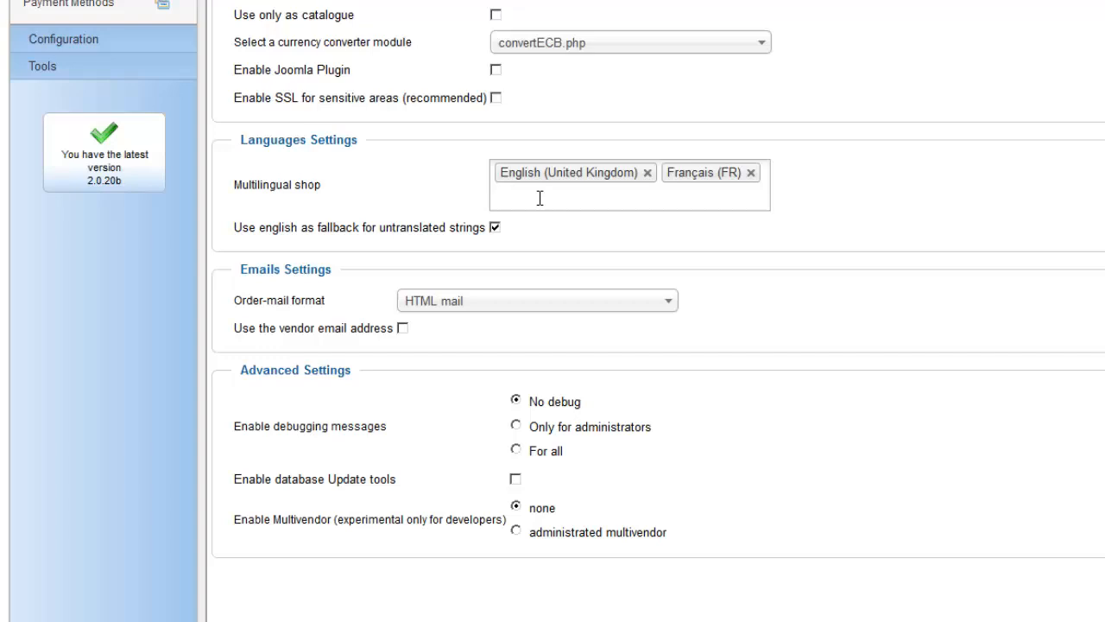
{"action": "mouse_move", "coordinate": [525, 210]}
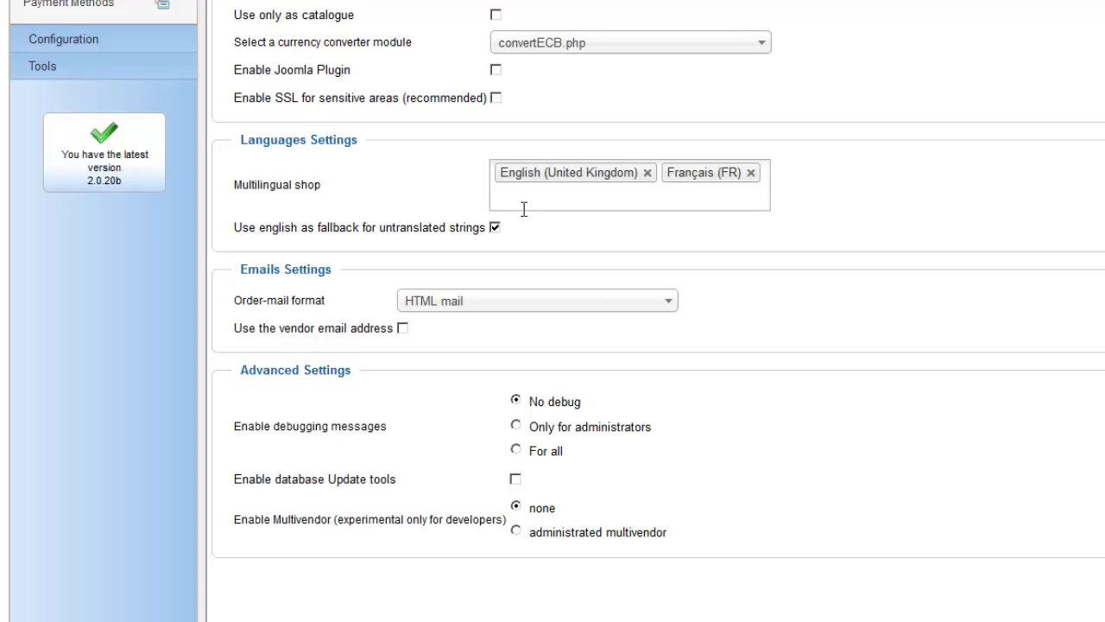
{"action": "mouse_move", "coordinate": [860, 441]}
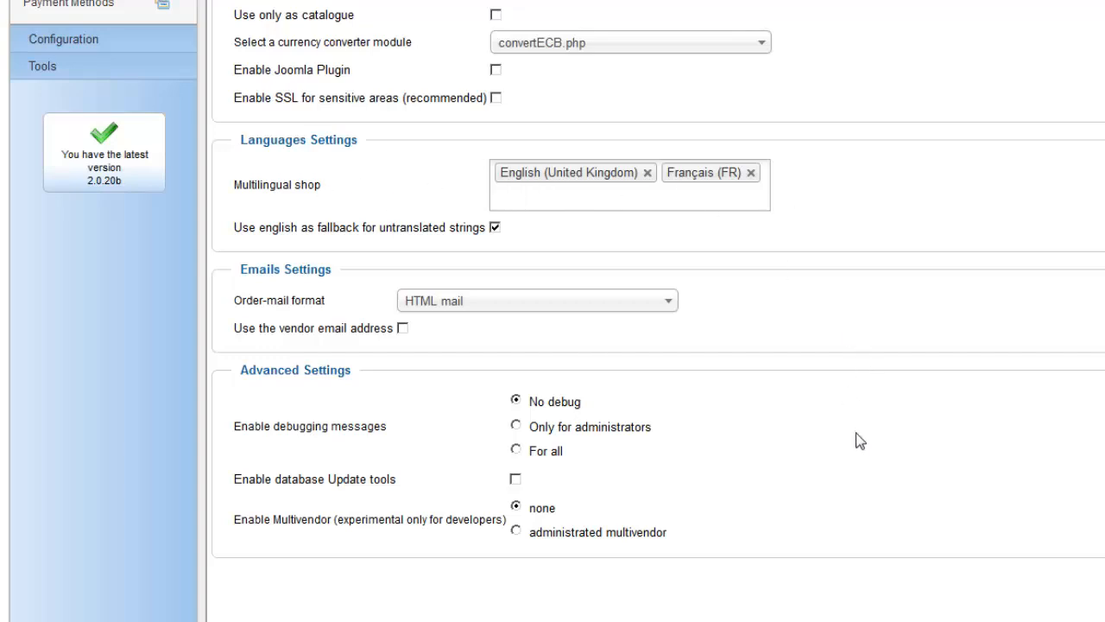
{"action": "scroll", "scroll_direction": "up", "scroll_amount": 3}
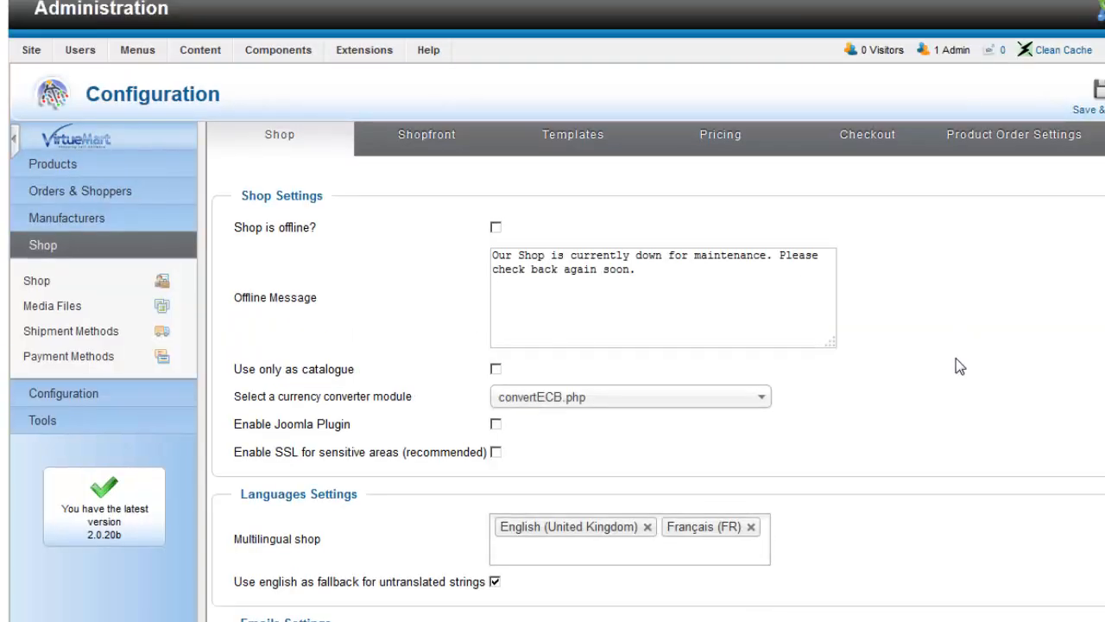
{"action": "left_click", "coordinate": [425, 135]}
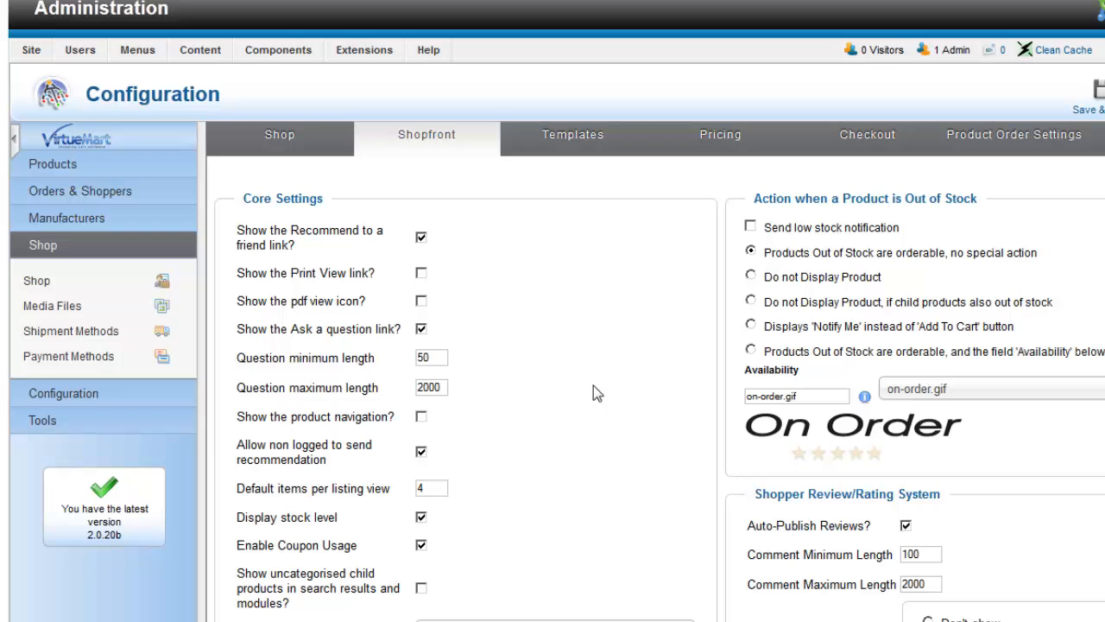
{"action": "mouse_move", "coordinate": [497, 266]}
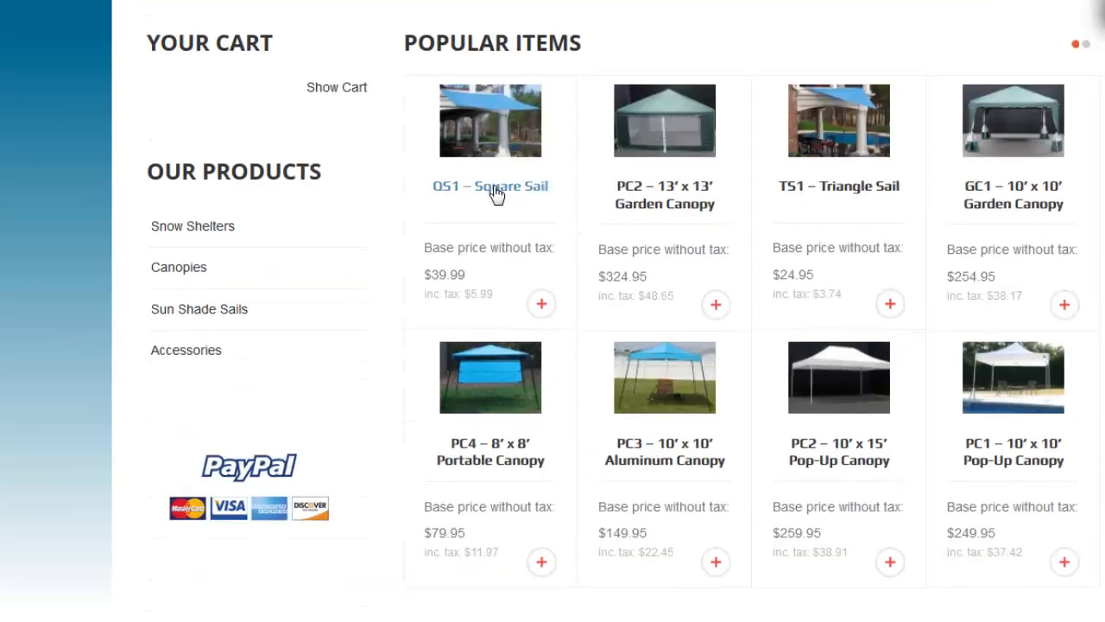
{"action": "mouse_move", "coordinate": [435, 432]}
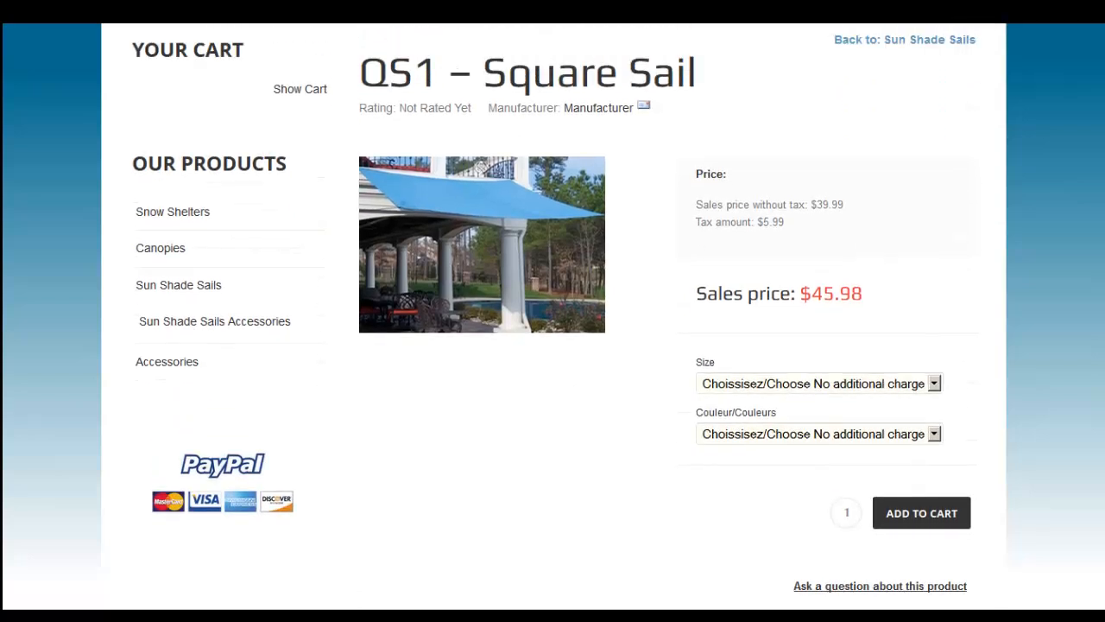
{"action": "mouse_move", "coordinate": [836, 590]}
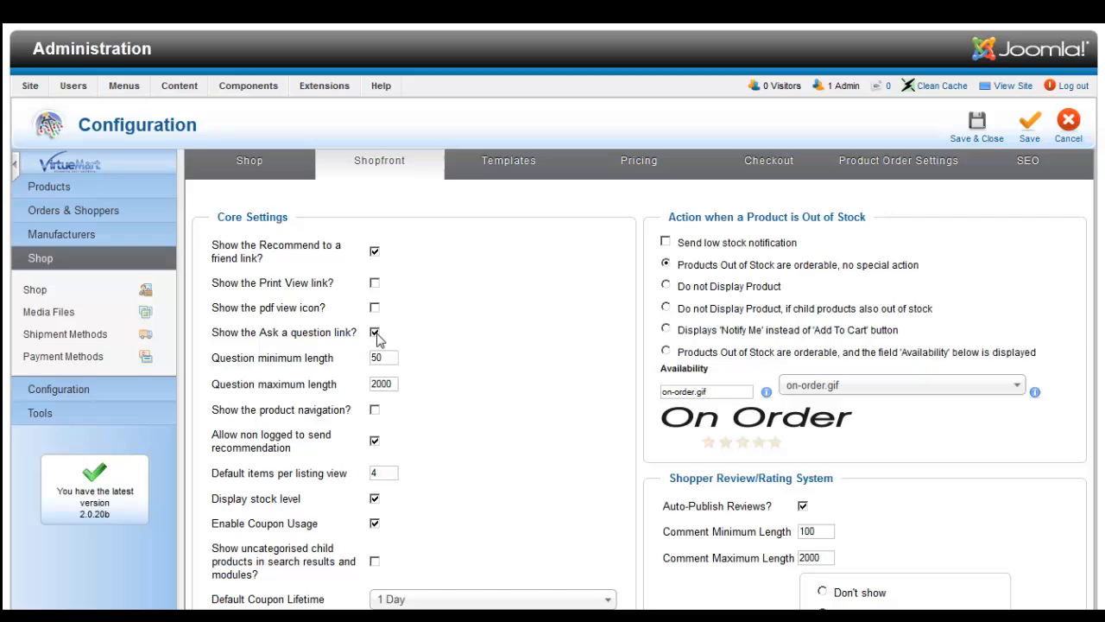
Step: View the Shopfront tab's Core Settings and Shopper Review options without changing anything
{"action": "left_click", "coordinate": [374, 331]}
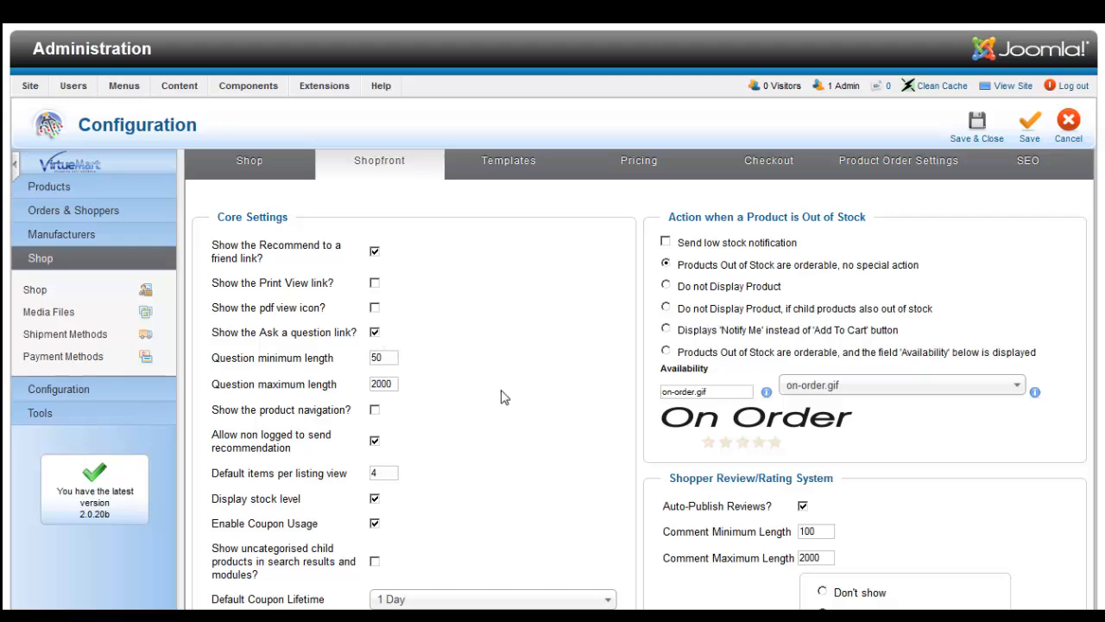
{"action": "scroll", "scroll_direction": "down", "scroll_amount": 3}
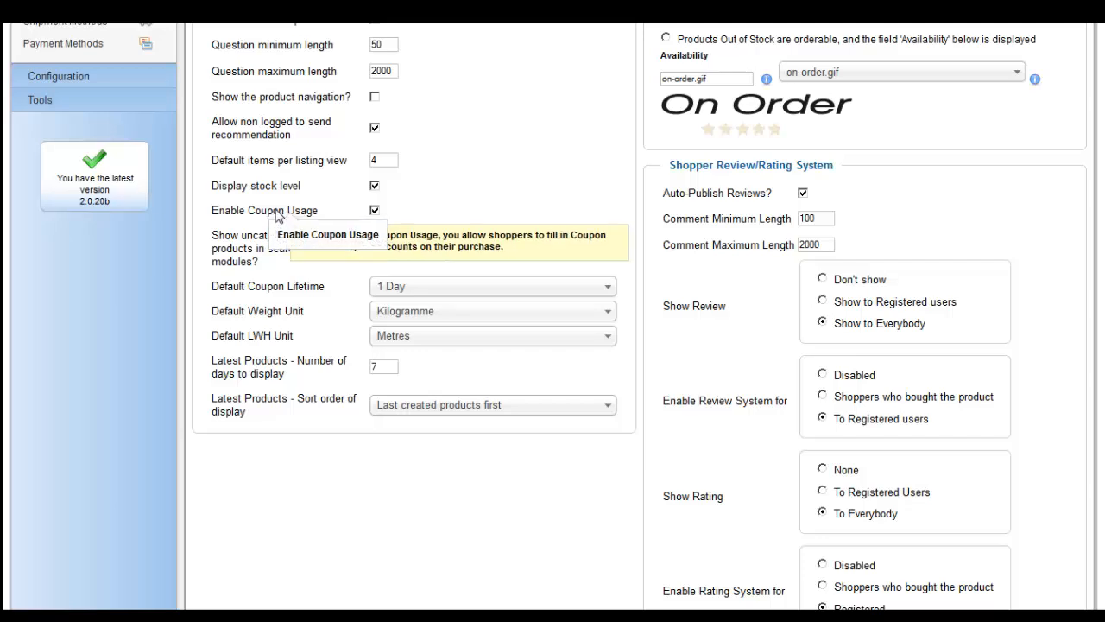
{"action": "mouse_move", "coordinate": [594, 224]}
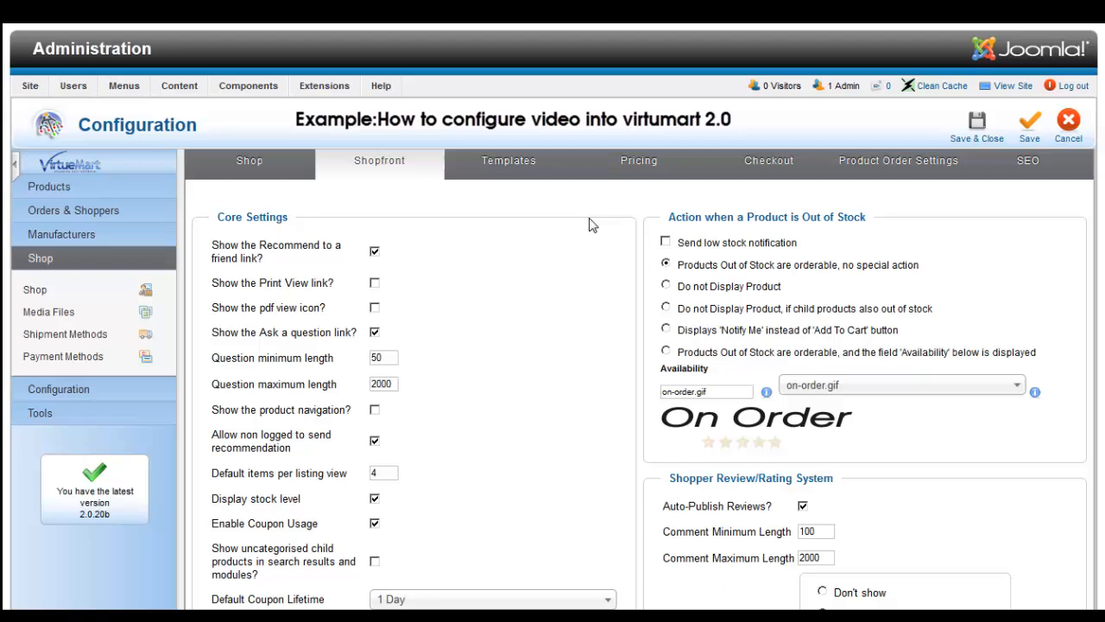
{"action": "mouse_move", "coordinate": [551, 325]}
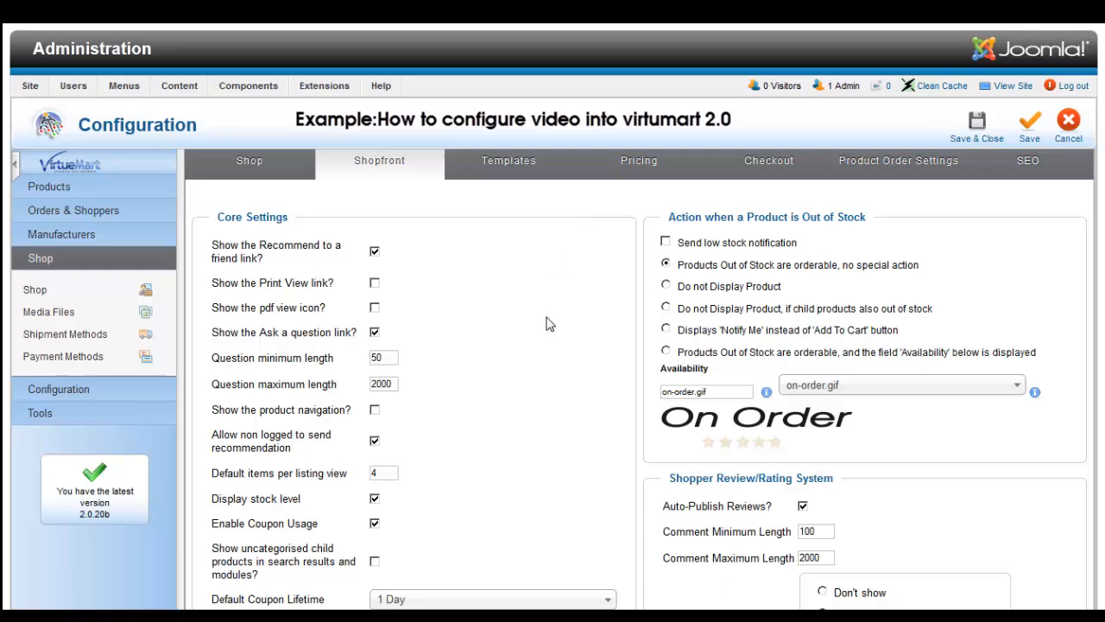
{"action": "mouse_move", "coordinate": [512, 176]}
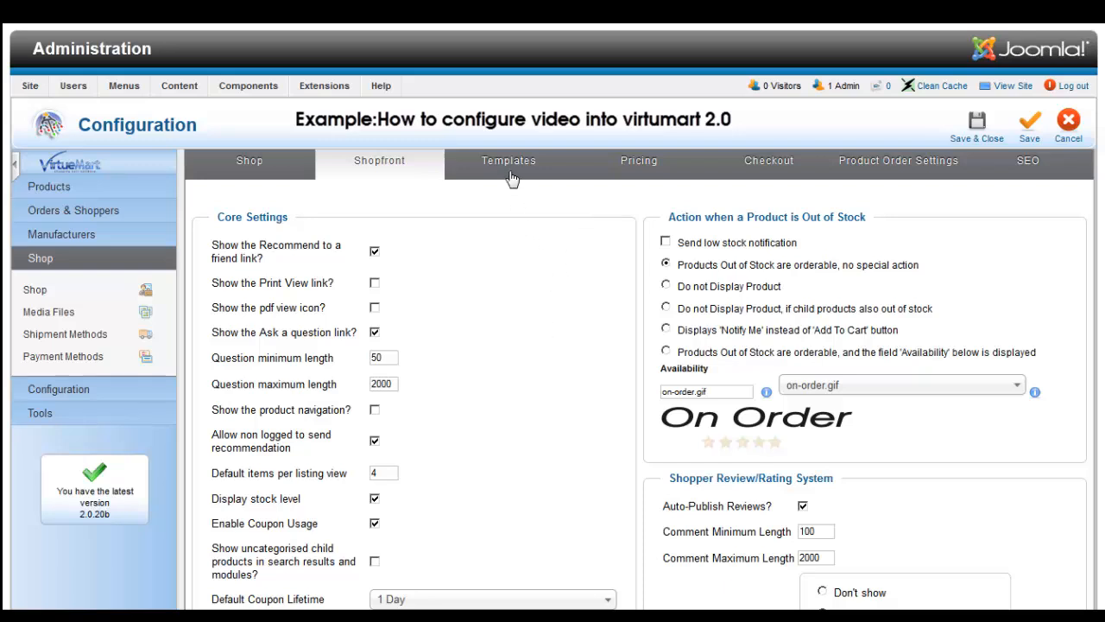
{"action": "mouse_move", "coordinate": [508, 176]}
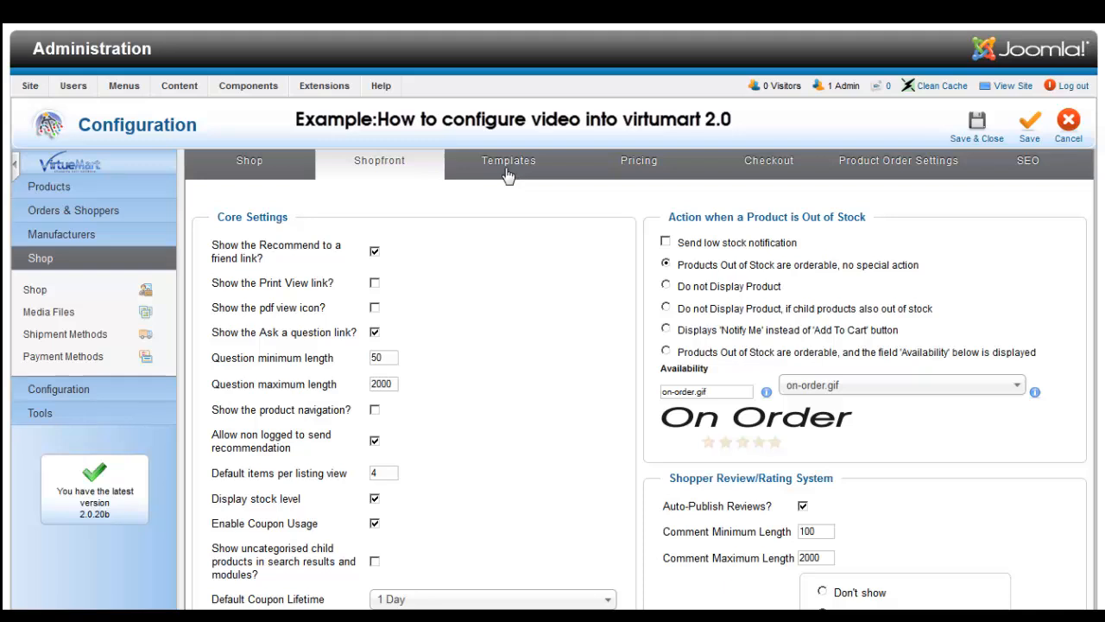
Step: Review the Templates, Pricing, Checkout, Product Order and SEO configuration tabs in turn
{"action": "left_click", "coordinate": [508, 159]}
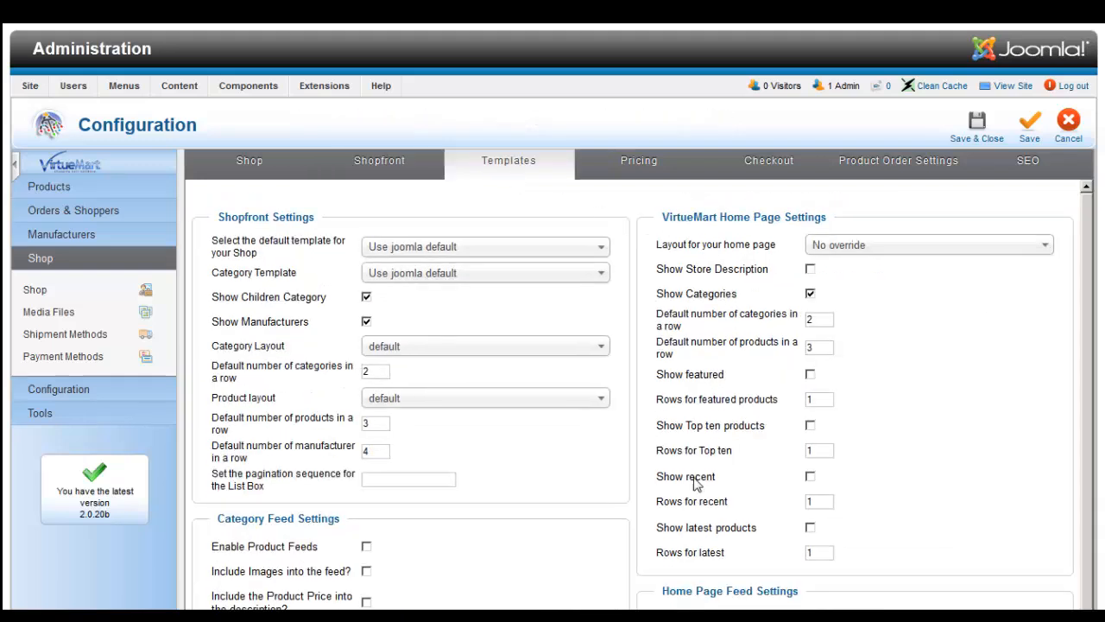
{"action": "left_click", "coordinate": [639, 161]}
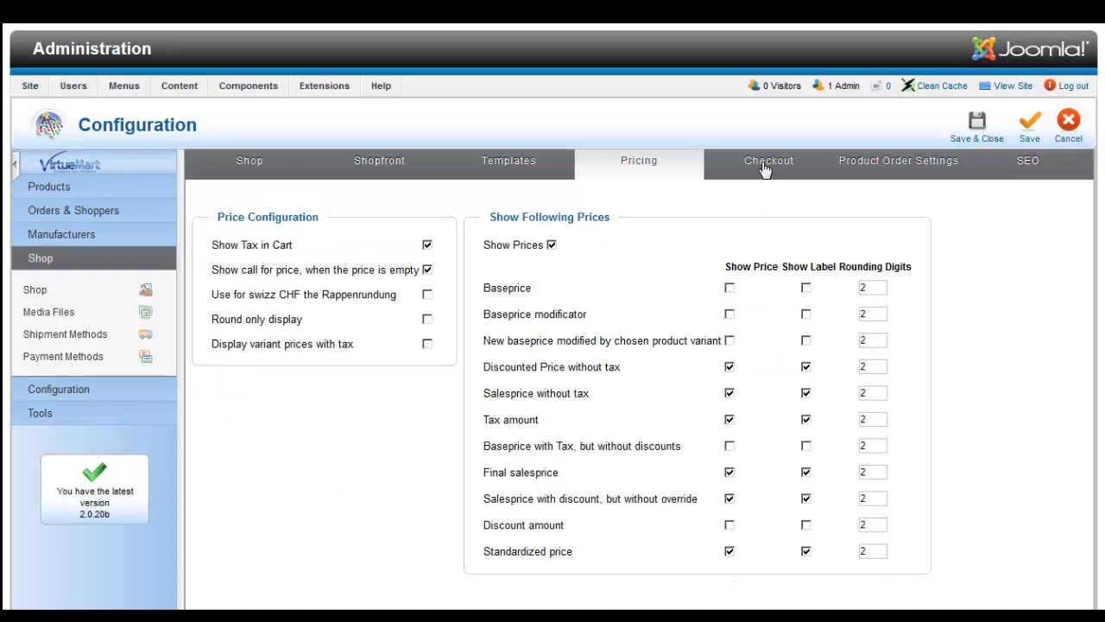
{"action": "left_click", "coordinate": [767, 159]}
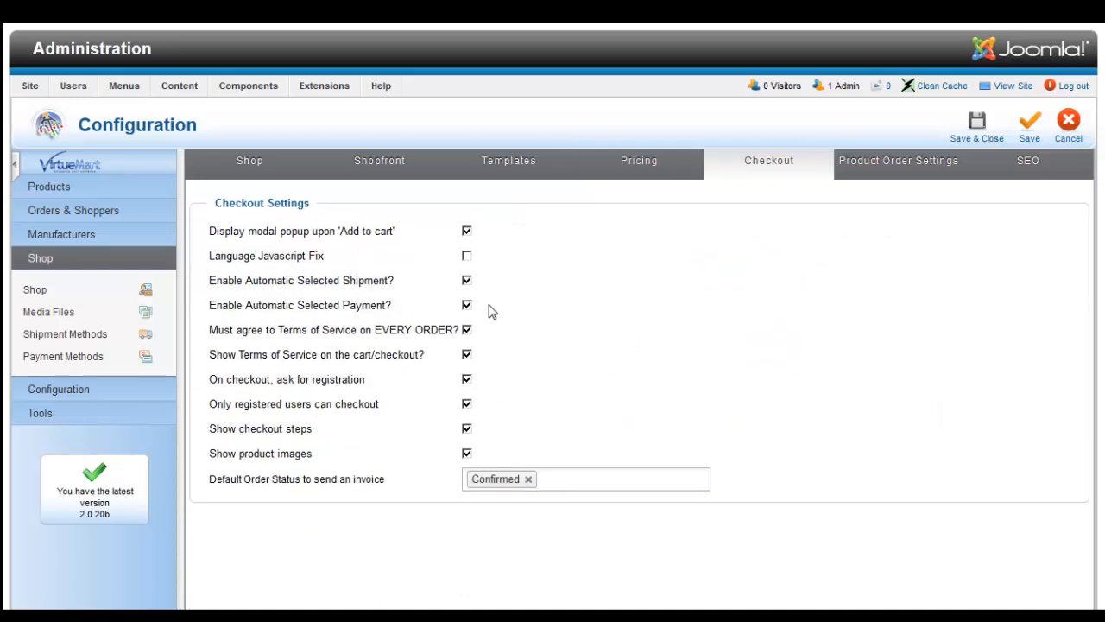
{"action": "mouse_move", "coordinate": [504, 442]}
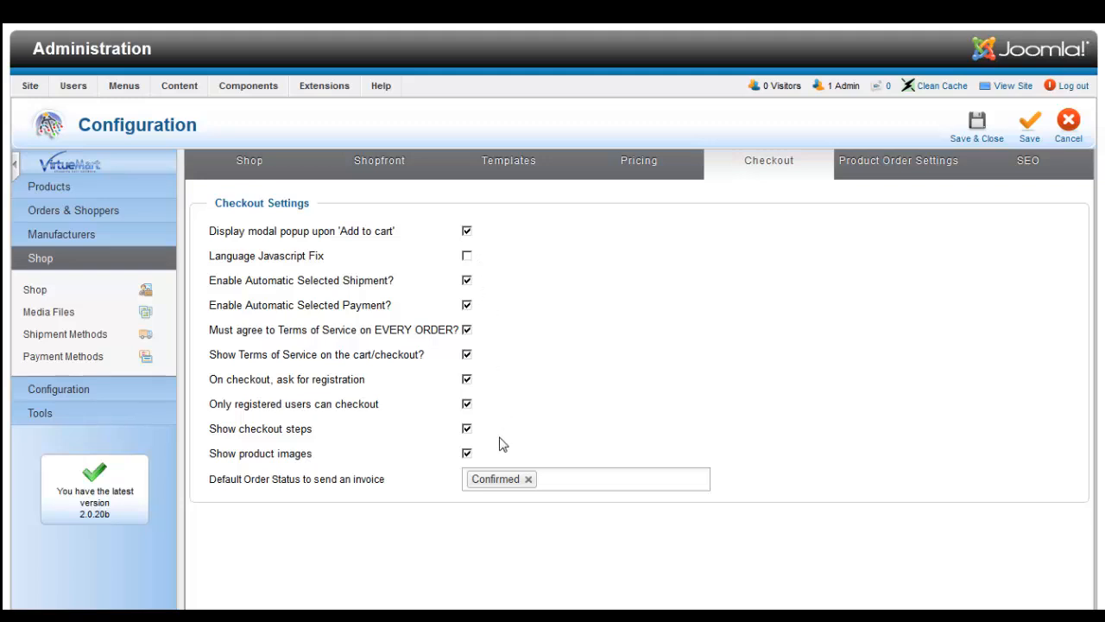
{"action": "mouse_move", "coordinate": [894, 253]}
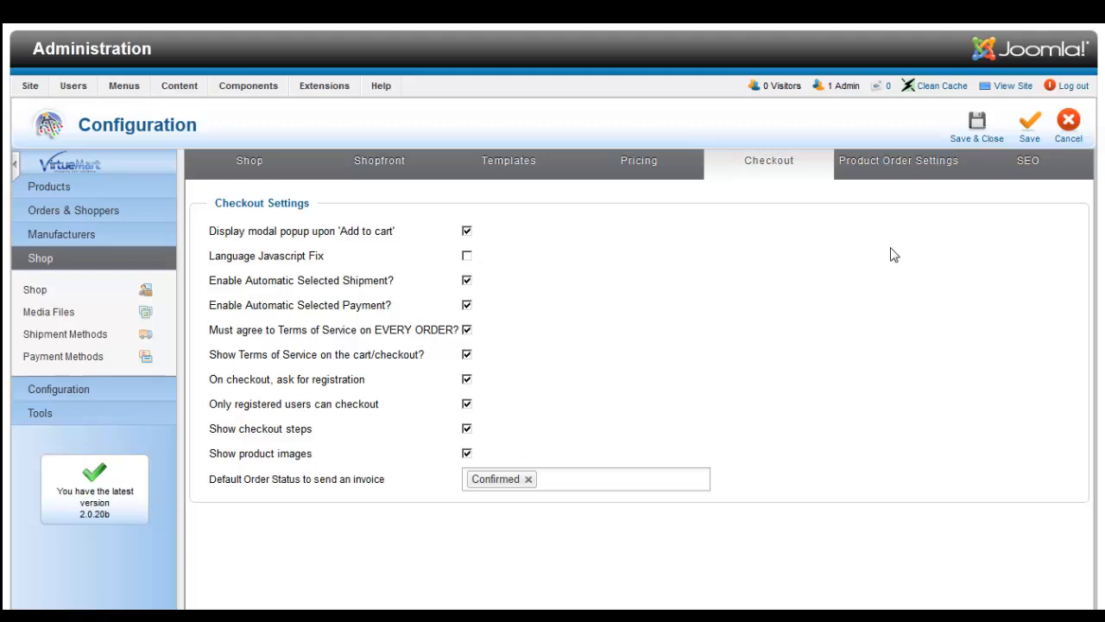
{"action": "left_click", "coordinate": [898, 159]}
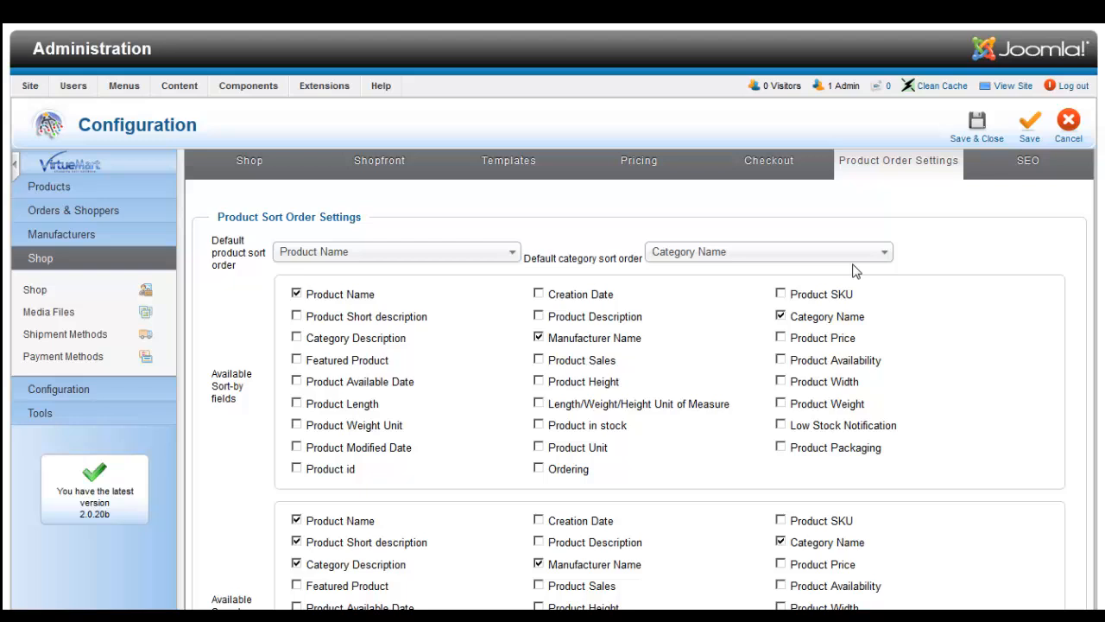
{"action": "left_click", "coordinate": [1027, 160]}
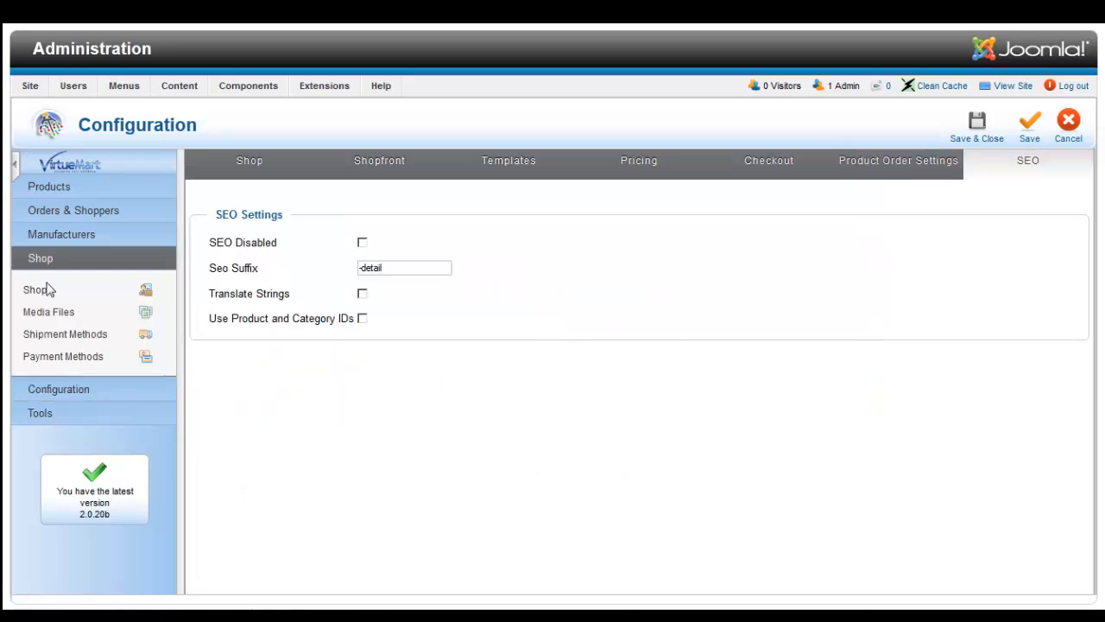
Step: Show the Product Categories list from the Products section of the side menu
{"action": "left_click", "coordinate": [48, 187]}
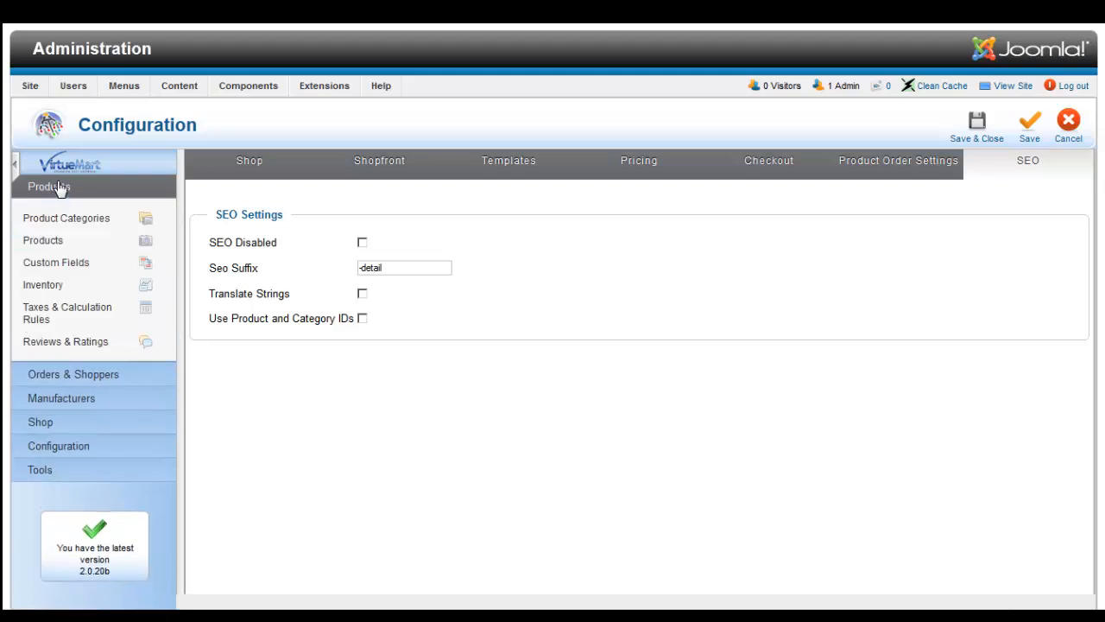
{"action": "mouse_move", "coordinate": [111, 162]}
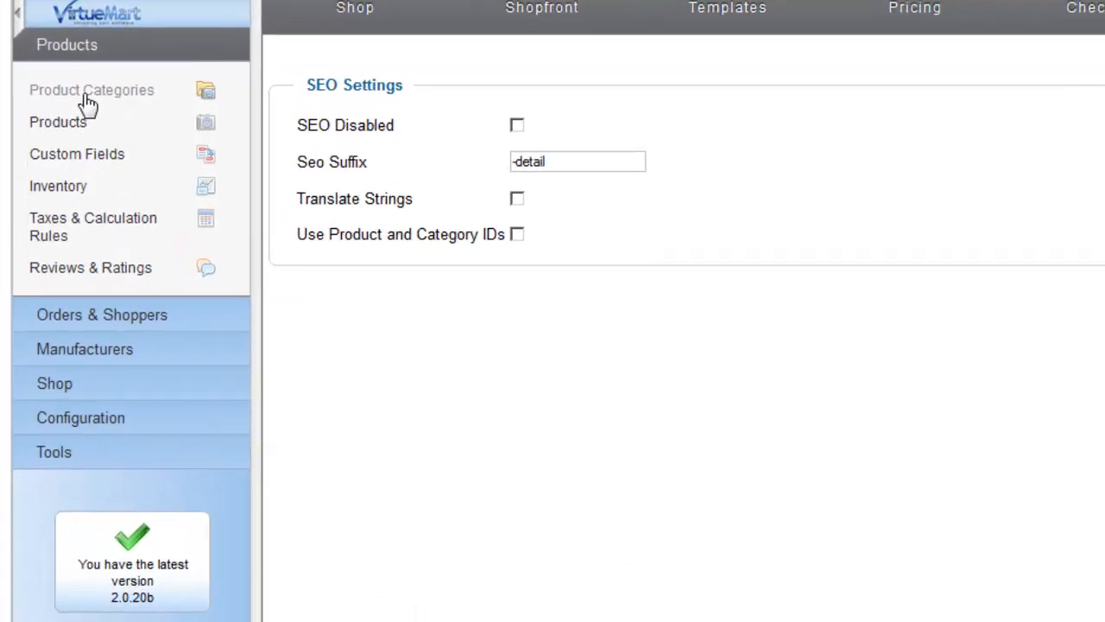
{"action": "left_click", "coordinate": [91, 90]}
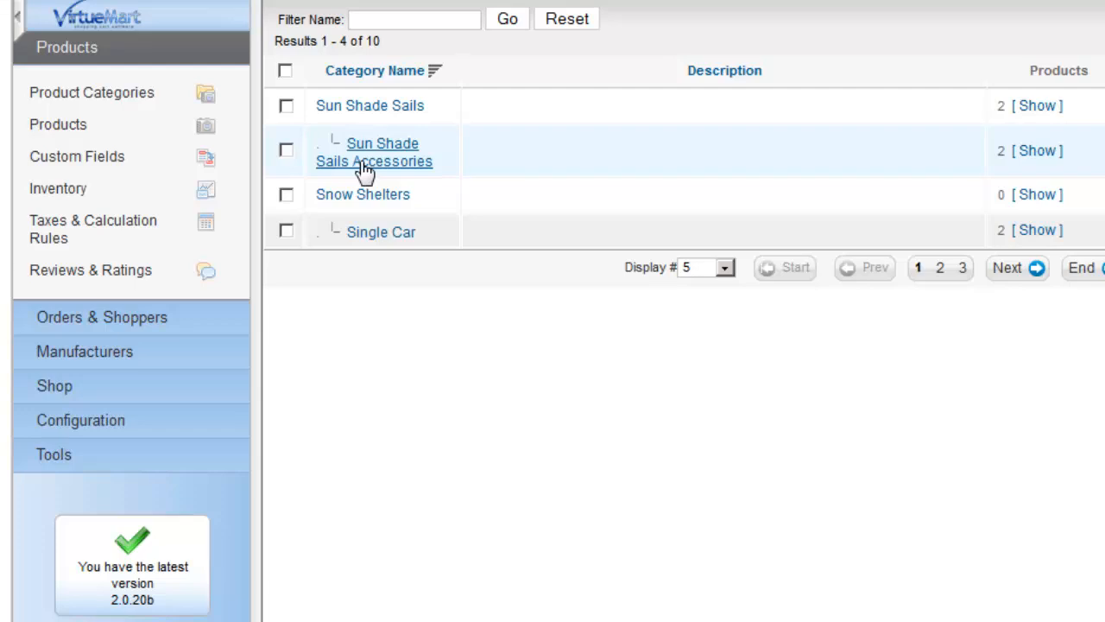
Step: Edit Sun Shade Sails Accessories and keep Sun Shade Sails as its parent category
{"action": "left_click", "coordinate": [373, 152]}
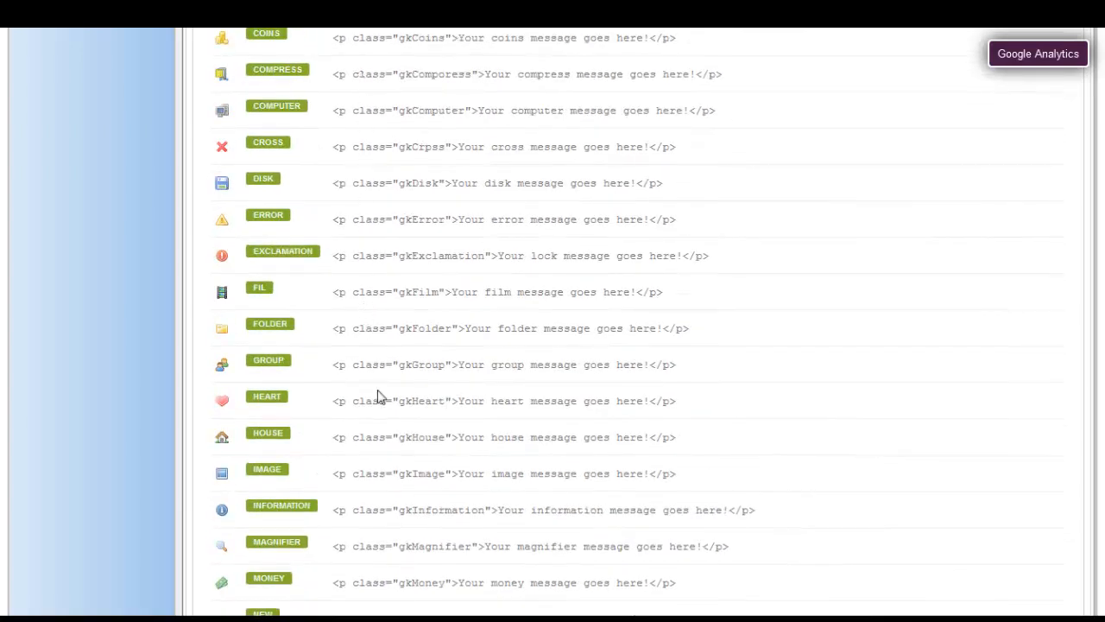
{"action": "scroll", "scroll_direction": "down", "scroll_amount": 3}
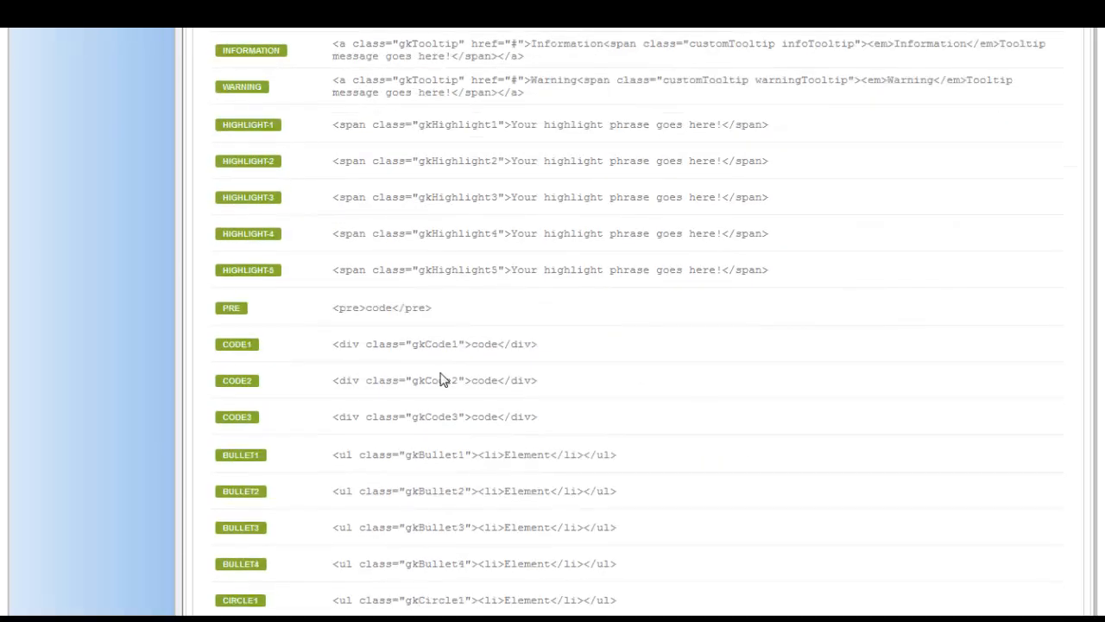
{"action": "scroll", "scroll_direction": "down", "scroll_amount": 3}
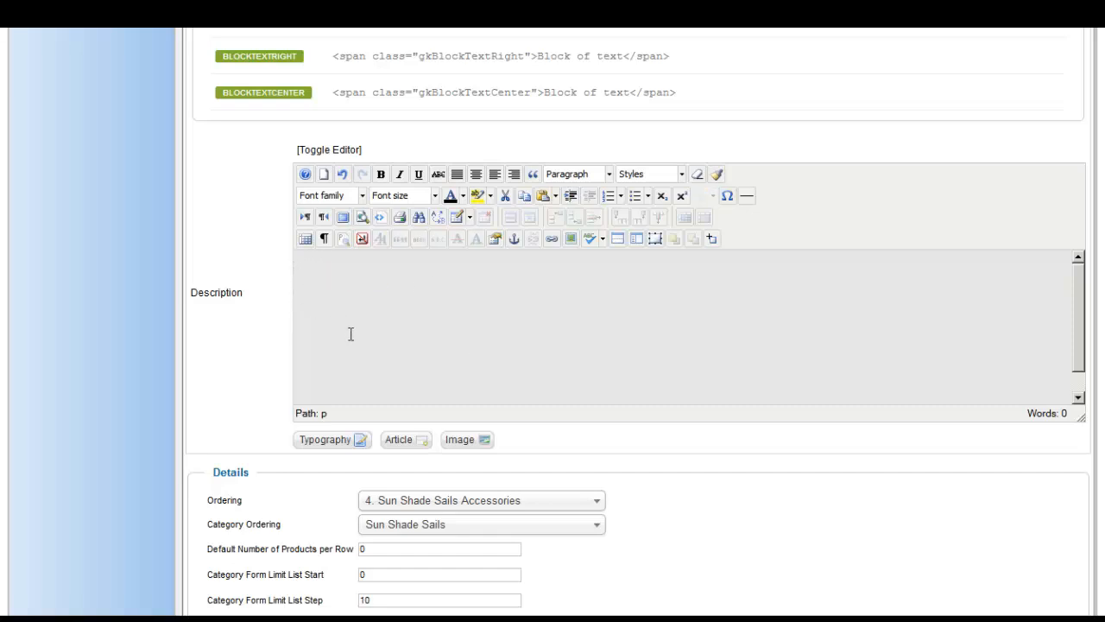
{"action": "scroll", "scroll_direction": "down", "scroll_amount": 3}
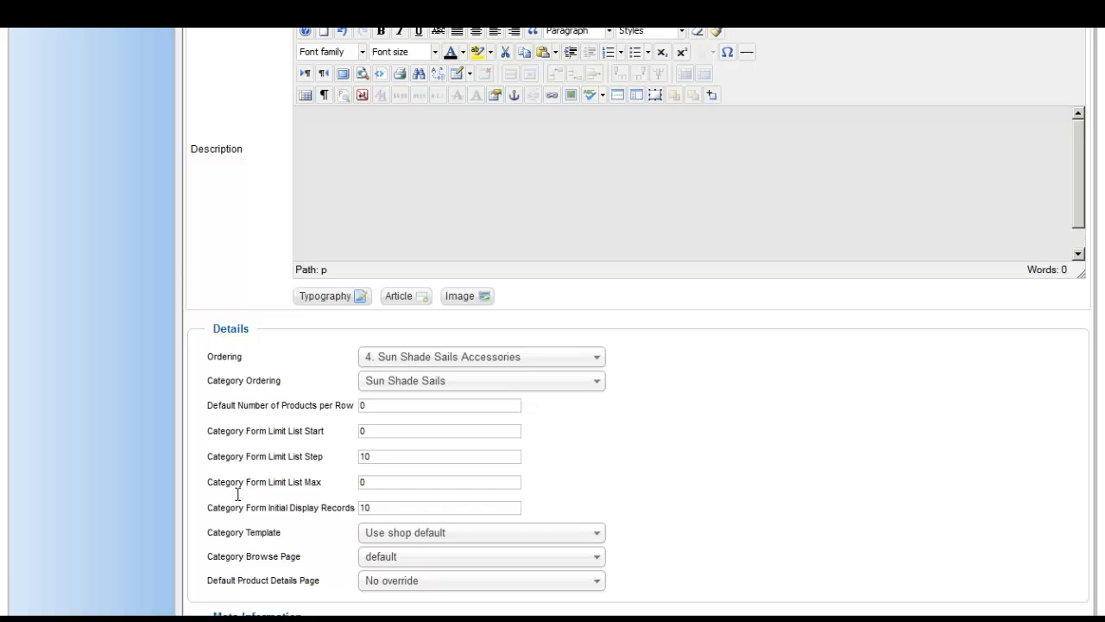
{"action": "scroll", "scroll_direction": "down", "scroll_amount": 3}
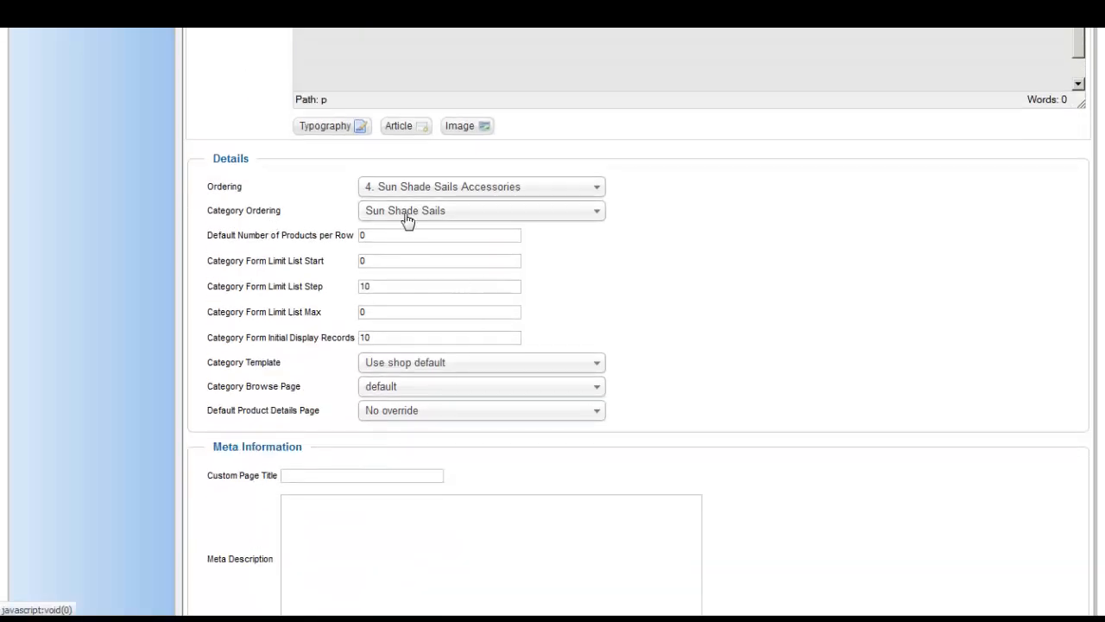
{"action": "left_click", "coordinate": [481, 211]}
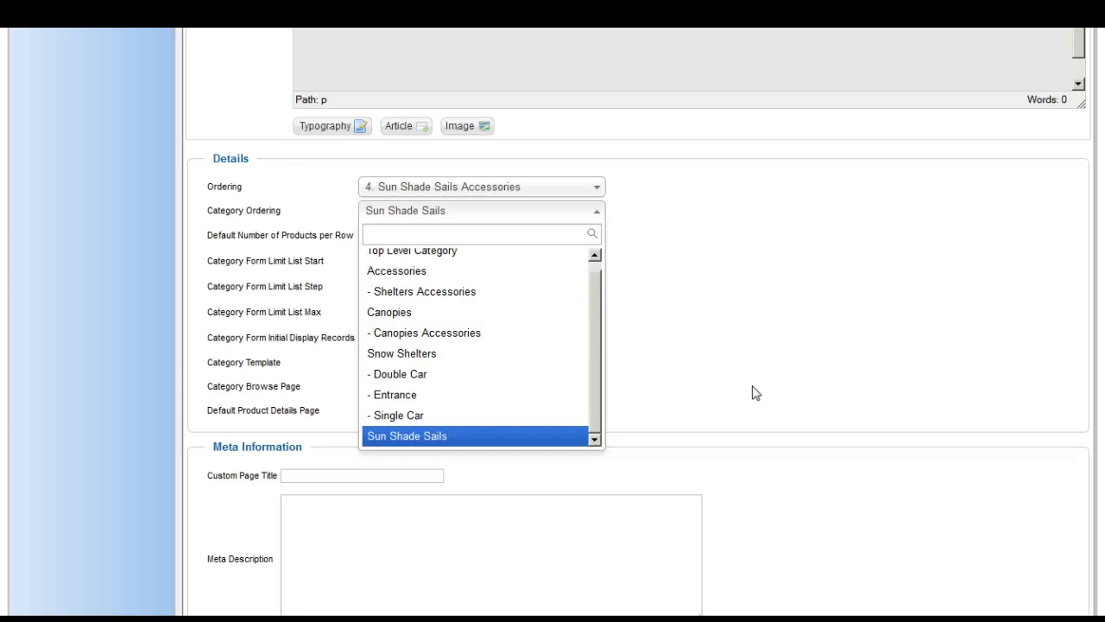
{"action": "left_click", "coordinate": [408, 435]}
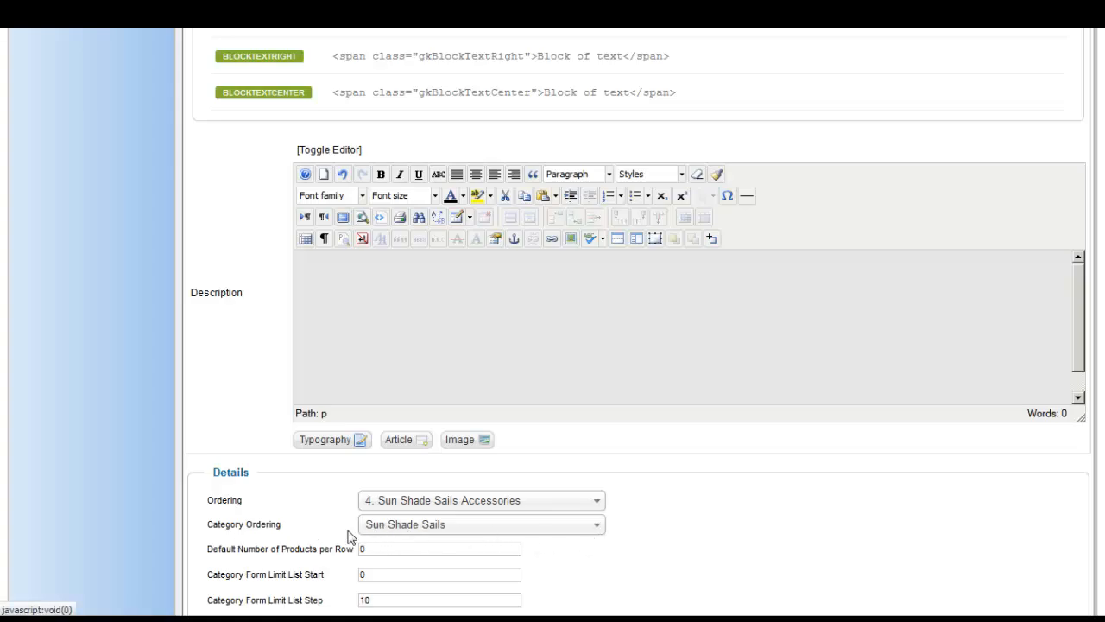
{"action": "scroll", "scroll_direction": "down", "scroll_amount": 3}
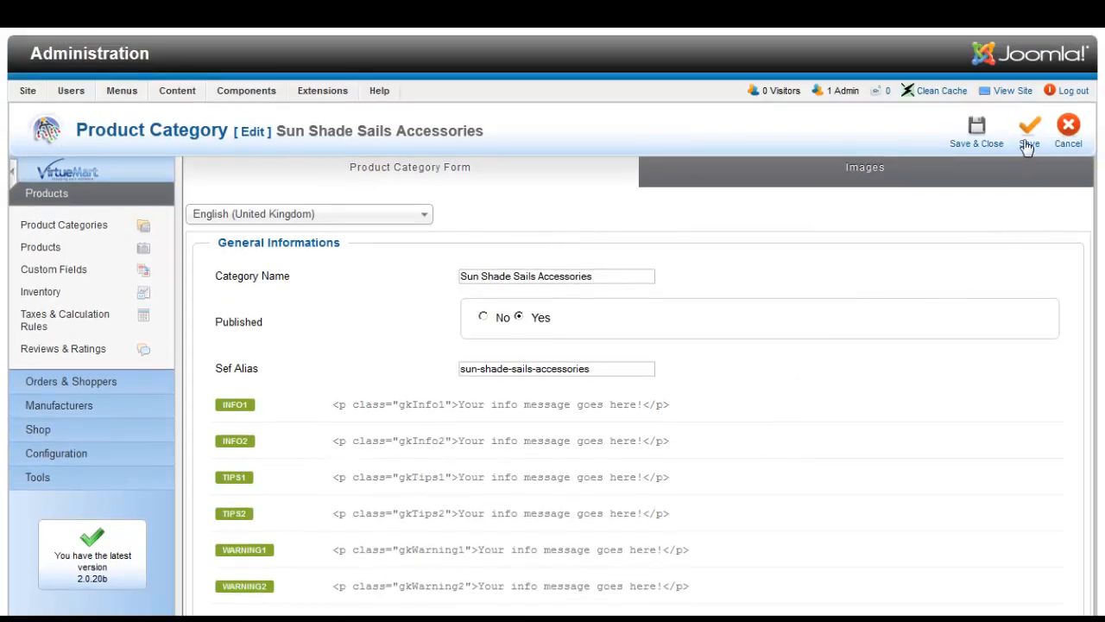
Step: Save the Sun Shade Sails Accessories category
{"action": "left_click", "coordinate": [1029, 129]}
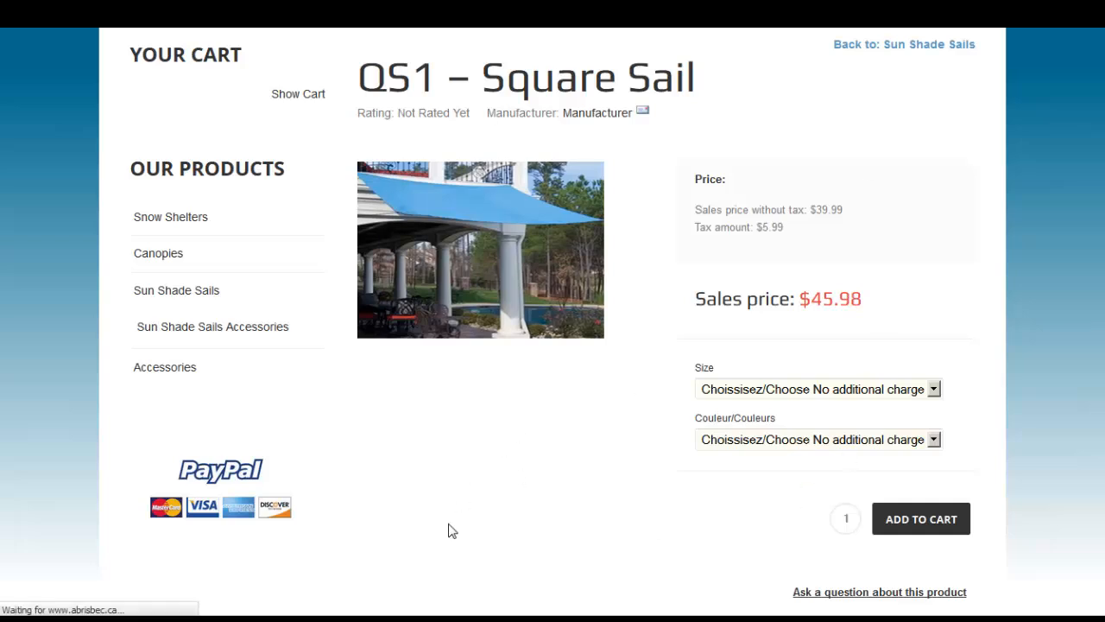
{"action": "mouse_move", "coordinate": [653, 352]}
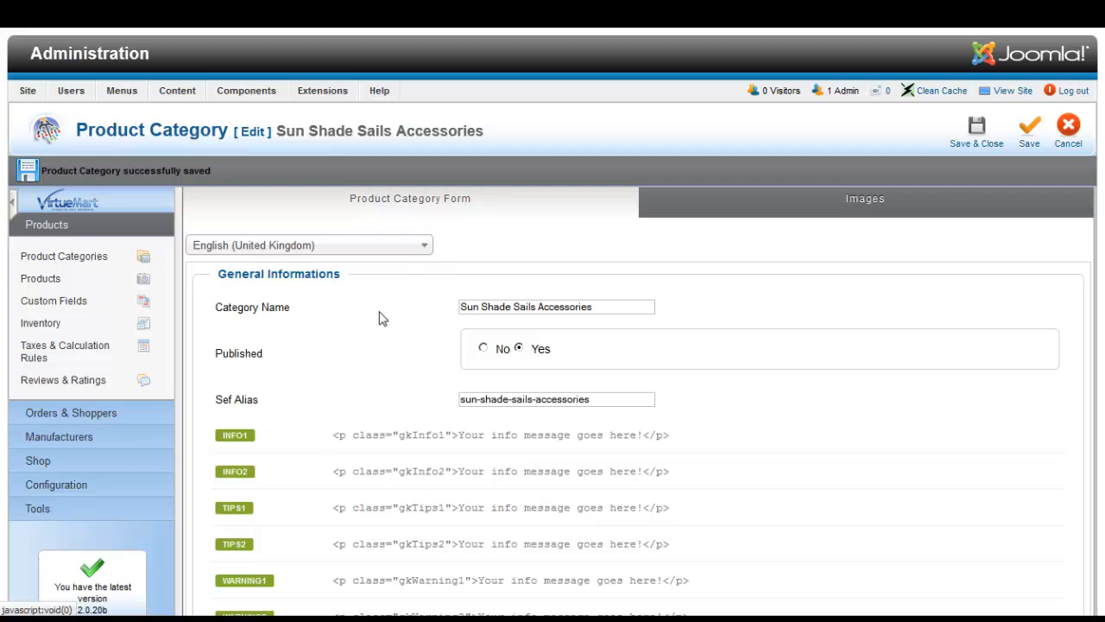
Step: Switch the category form's language from English to French (fr-FR) and review it
{"action": "left_click", "coordinate": [309, 245]}
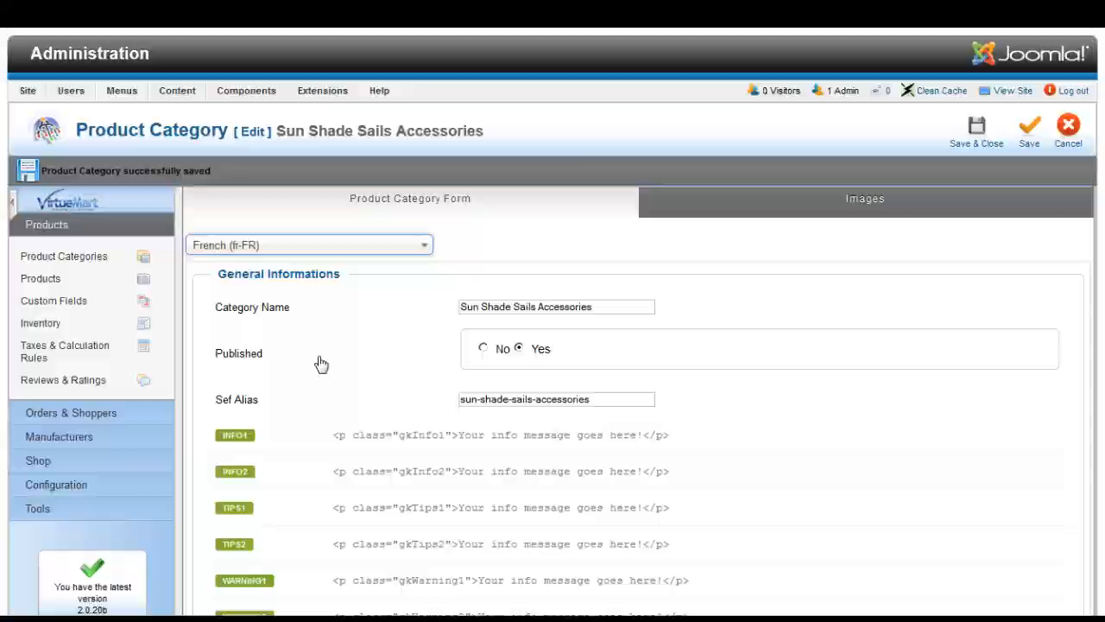
{"action": "scroll", "scroll_direction": "down", "scroll_amount": 3}
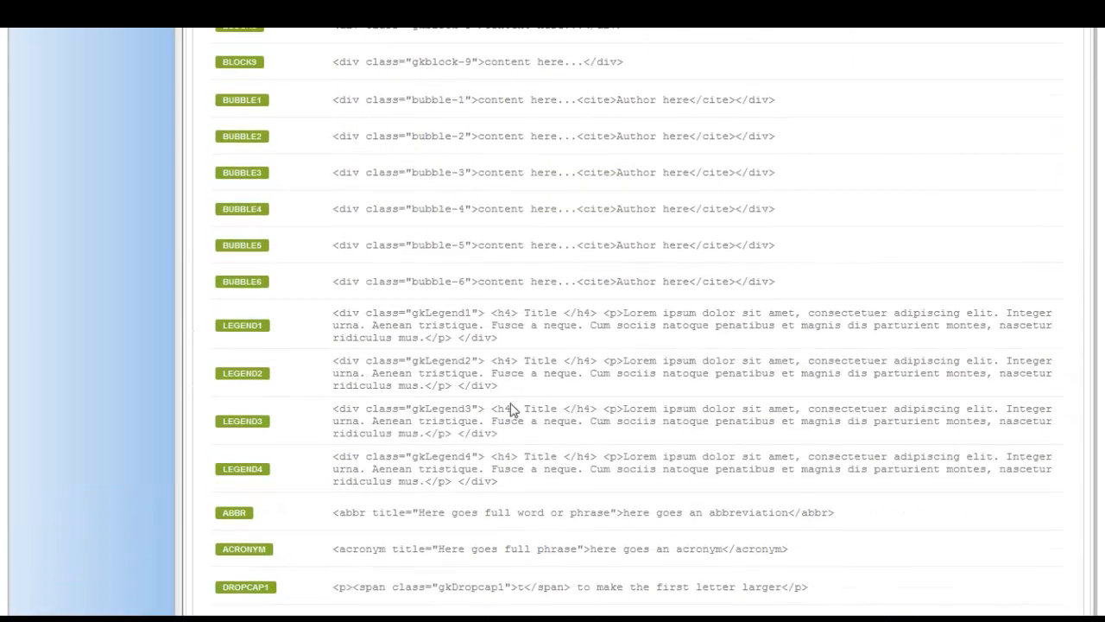
{"action": "scroll", "scroll_direction": "down", "scroll_amount": 3}
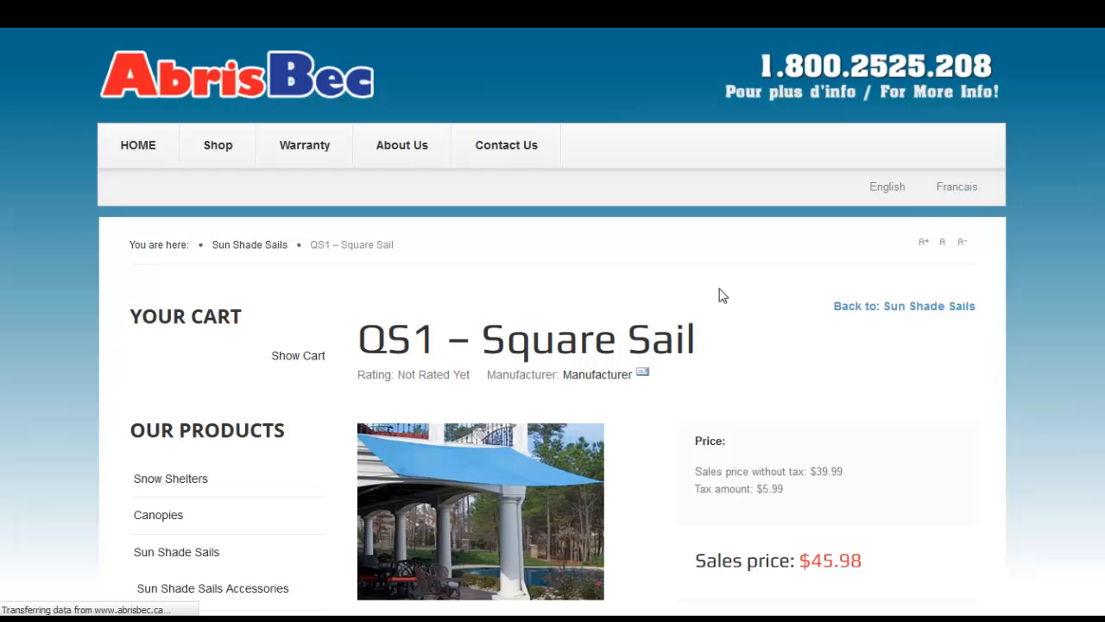
Step: Browse the French storefront's Abris Soleil category and view the QS1 – Voile Carré product page
{"action": "left_click", "coordinate": [959, 186]}
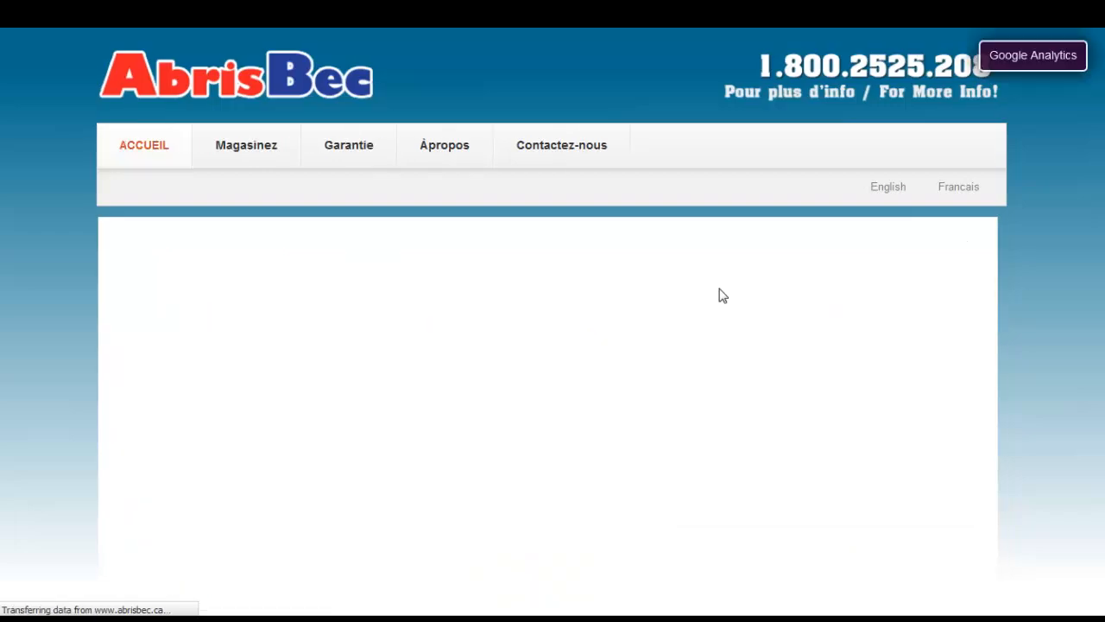
{"action": "scroll", "scroll_direction": "down", "scroll_amount": 3}
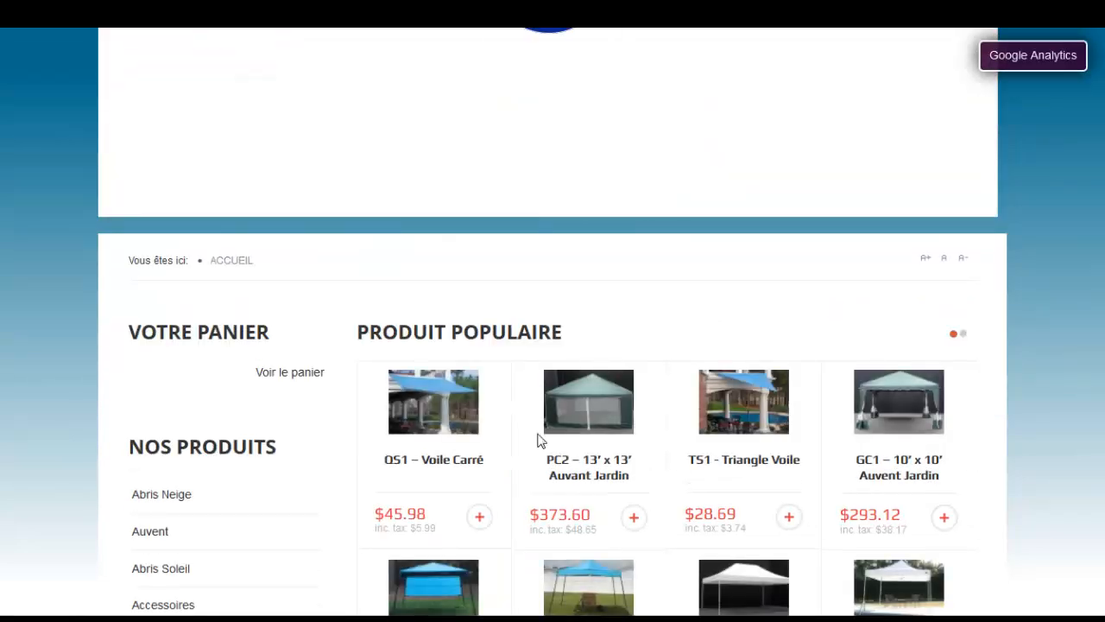
{"action": "scroll", "scroll_direction": "down", "scroll_amount": 3}
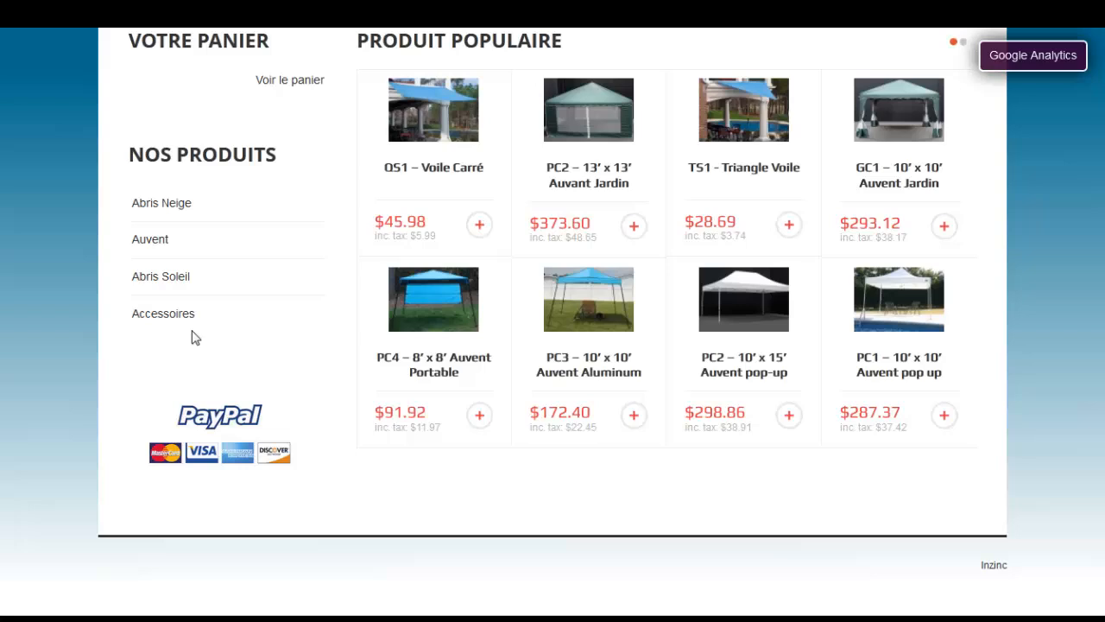
{"action": "mouse_move", "coordinate": [159, 276]}
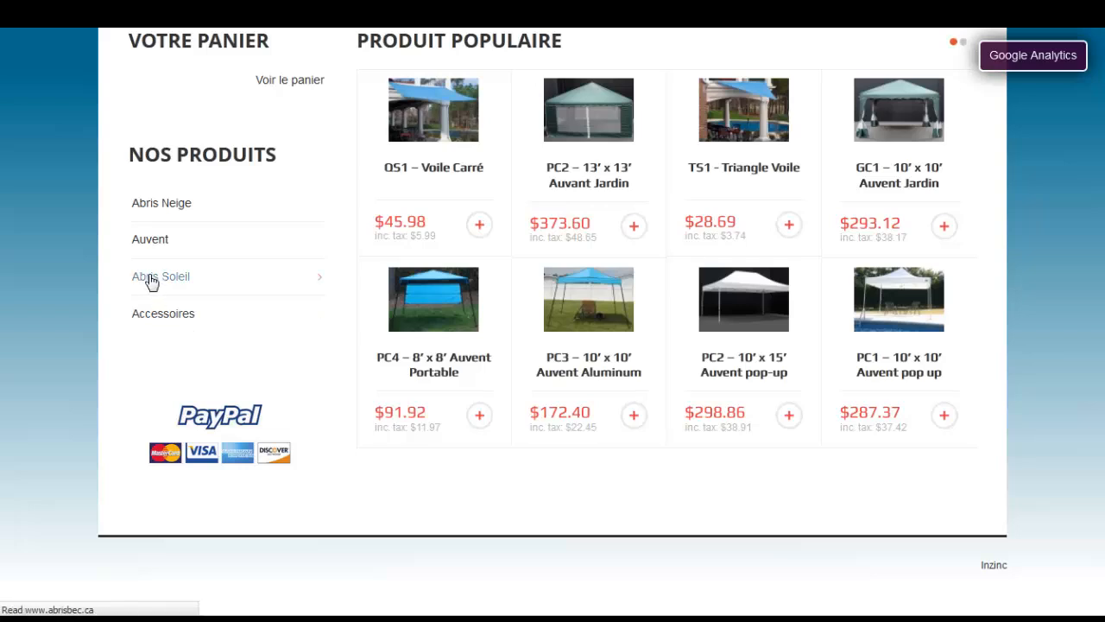
{"action": "left_click", "coordinate": [159, 277]}
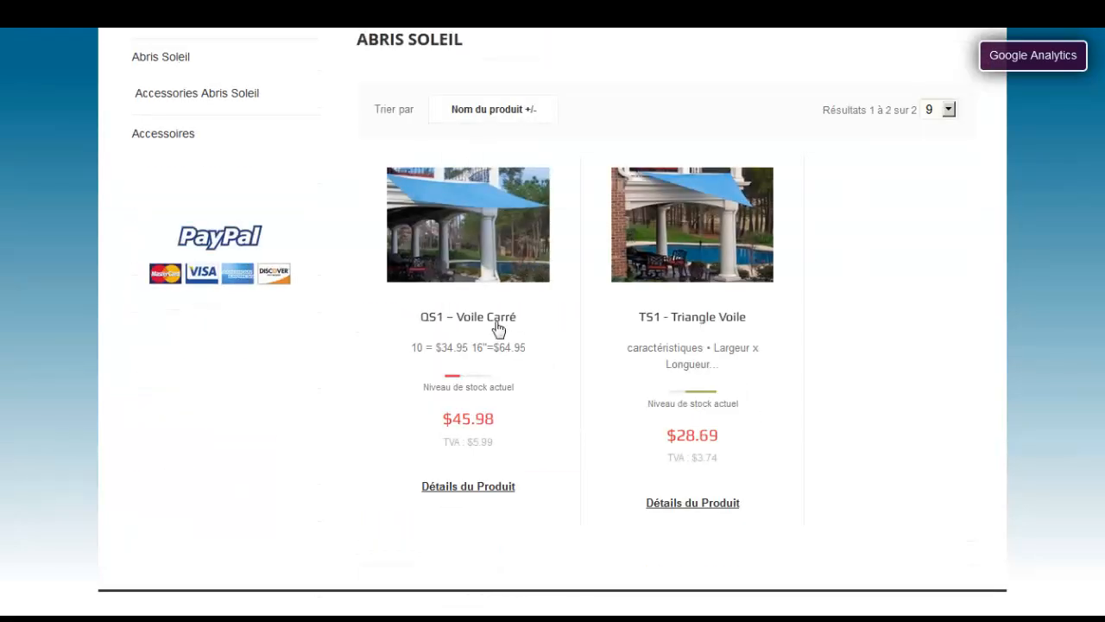
{"action": "left_click", "coordinate": [467, 318]}
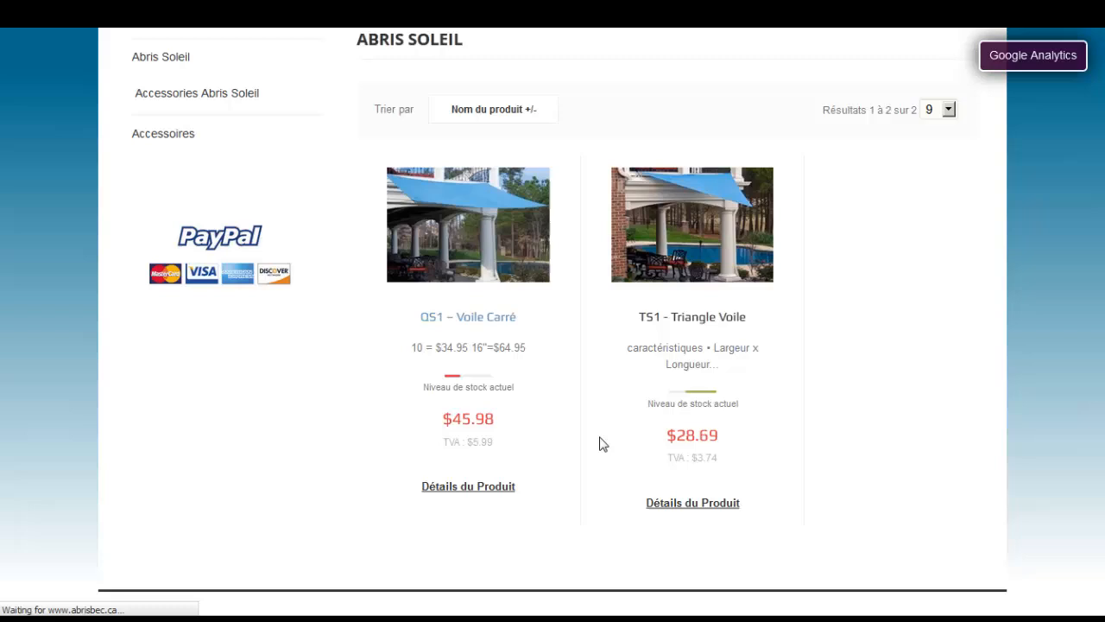
{"action": "left_click", "coordinate": [466, 316]}
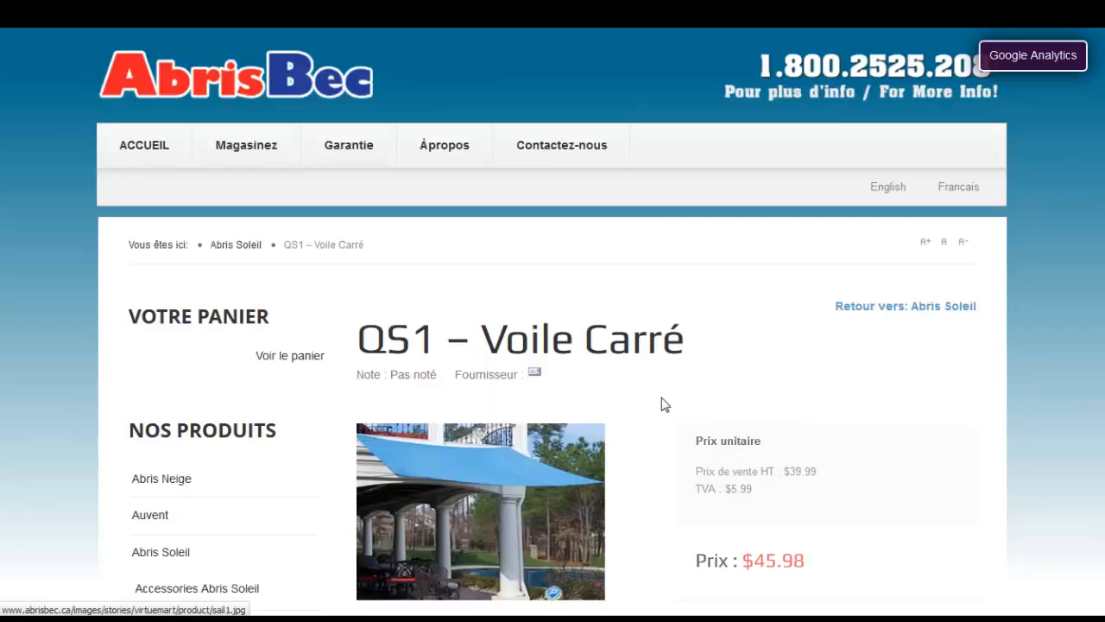
{"action": "scroll", "scroll_direction": "down", "scroll_amount": 3}
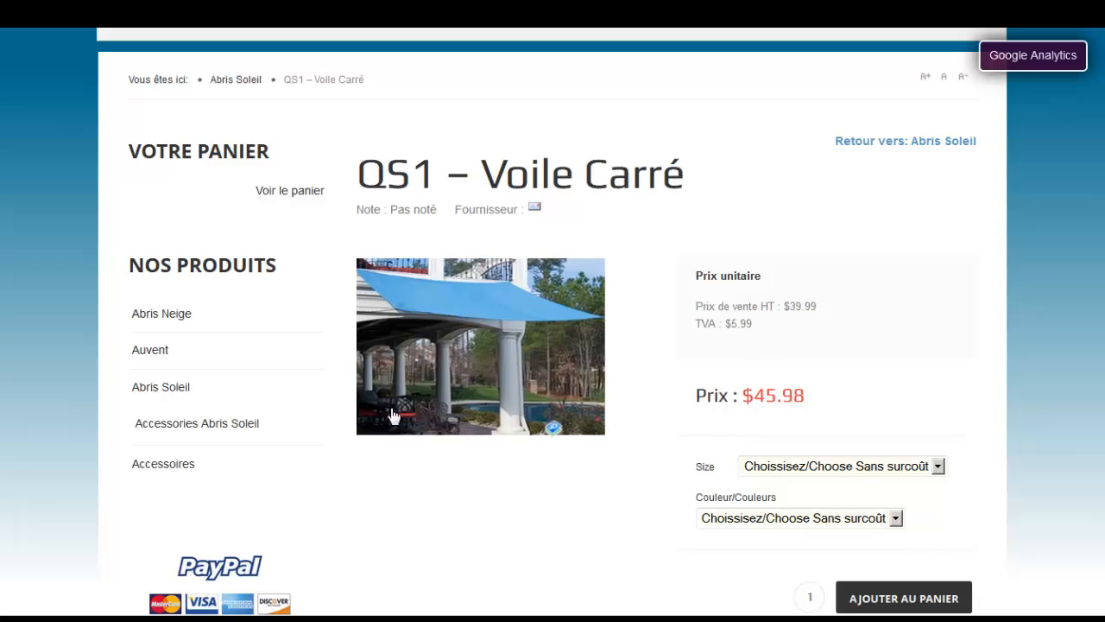
{"action": "mouse_move", "coordinate": [482, 354]}
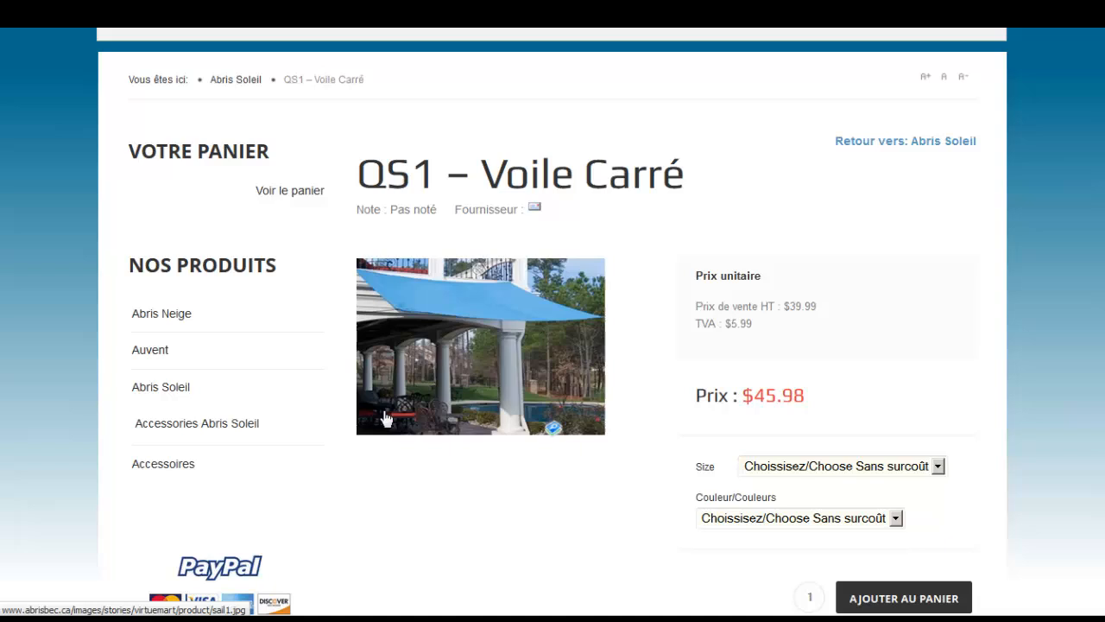
{"action": "mouse_move", "coordinate": [463, 386]}
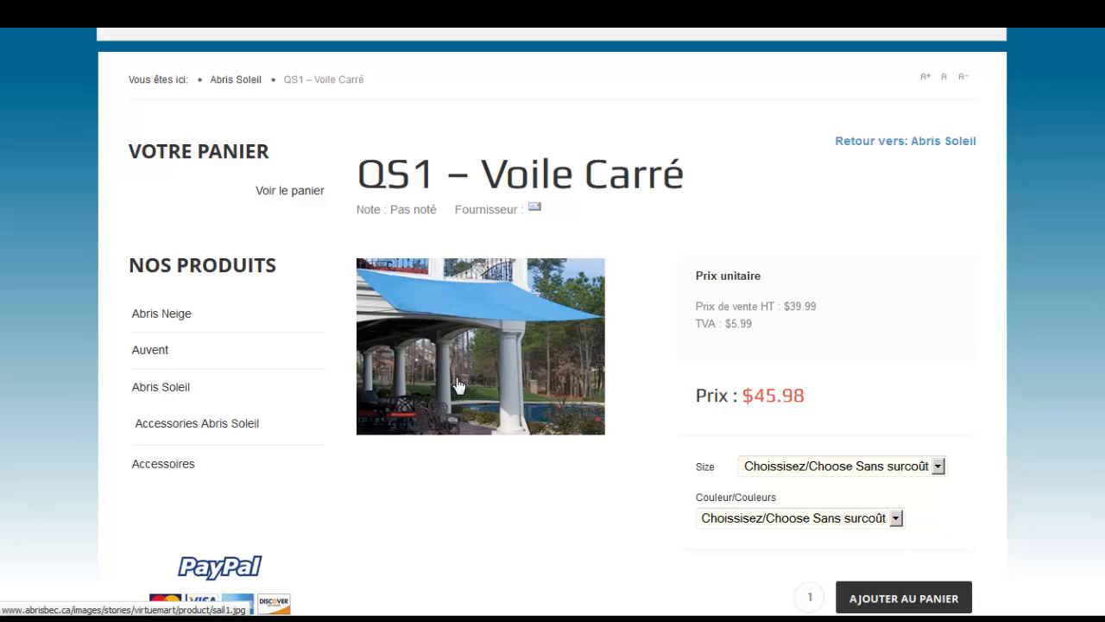
{"action": "mouse_move", "coordinate": [829, 183]}
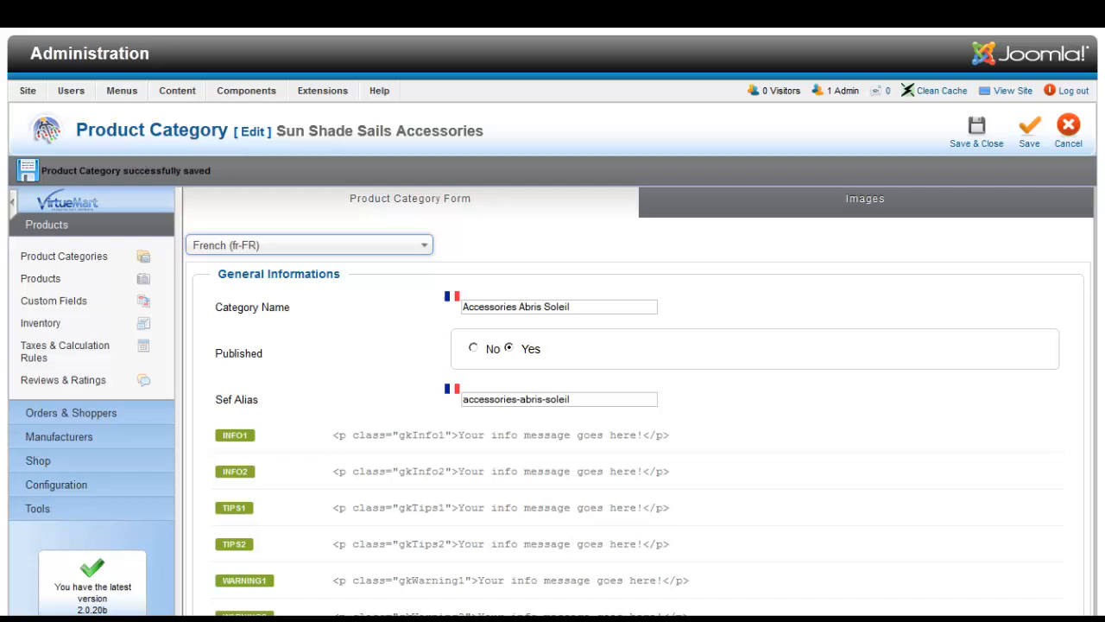
{"action": "mouse_move", "coordinate": [1019, 205]}
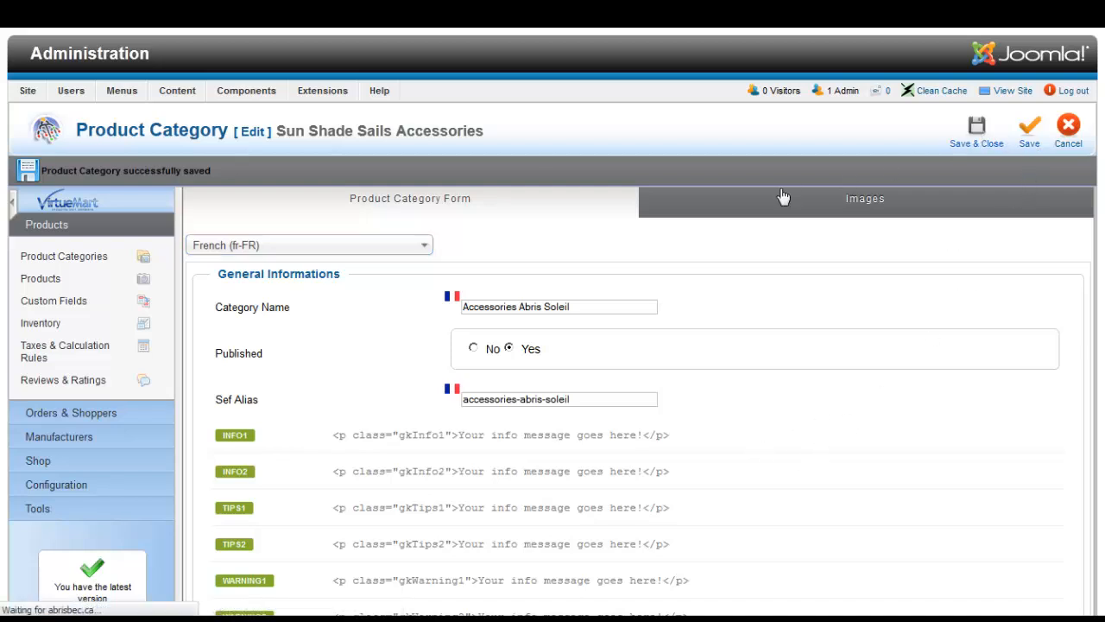
{"action": "mouse_move", "coordinate": [663, 202]}
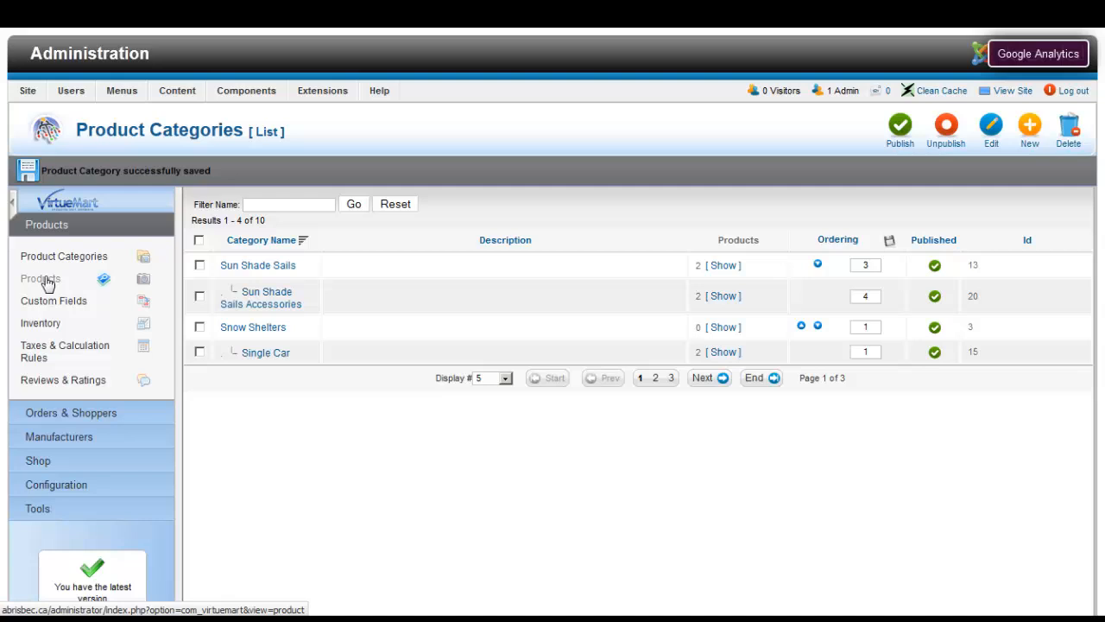
Step: Show the full VirtueMart product list with its 39 results
{"action": "left_click", "coordinate": [42, 278]}
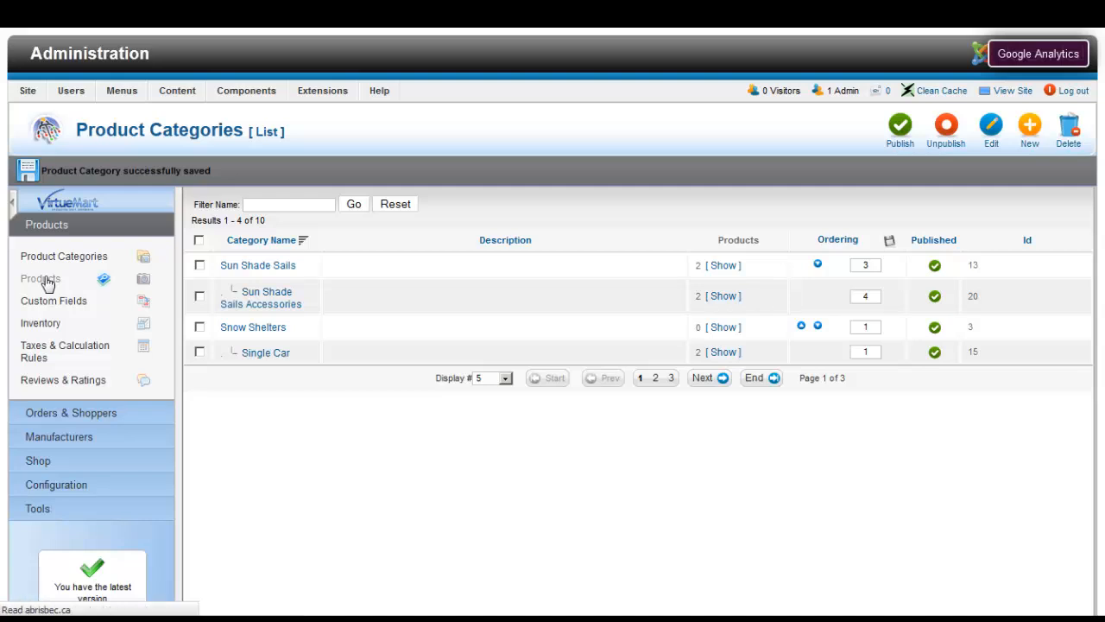
{"action": "left_click", "coordinate": [39, 278]}
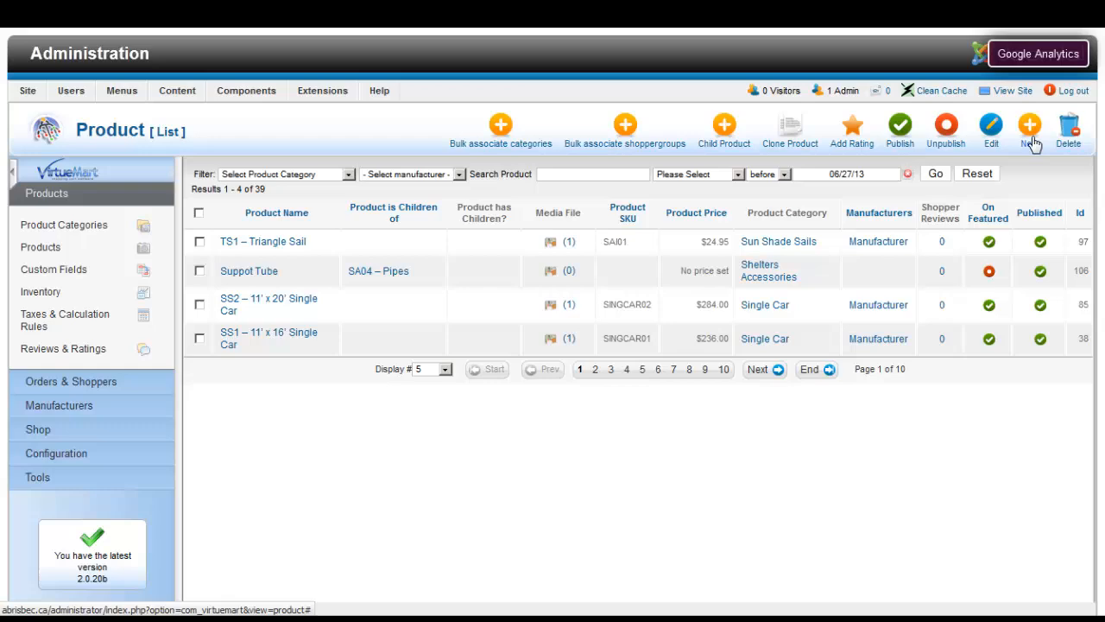
Step: Create a new product with SKU 123 and product name 123 and save it
{"action": "left_click", "coordinate": [1029, 129]}
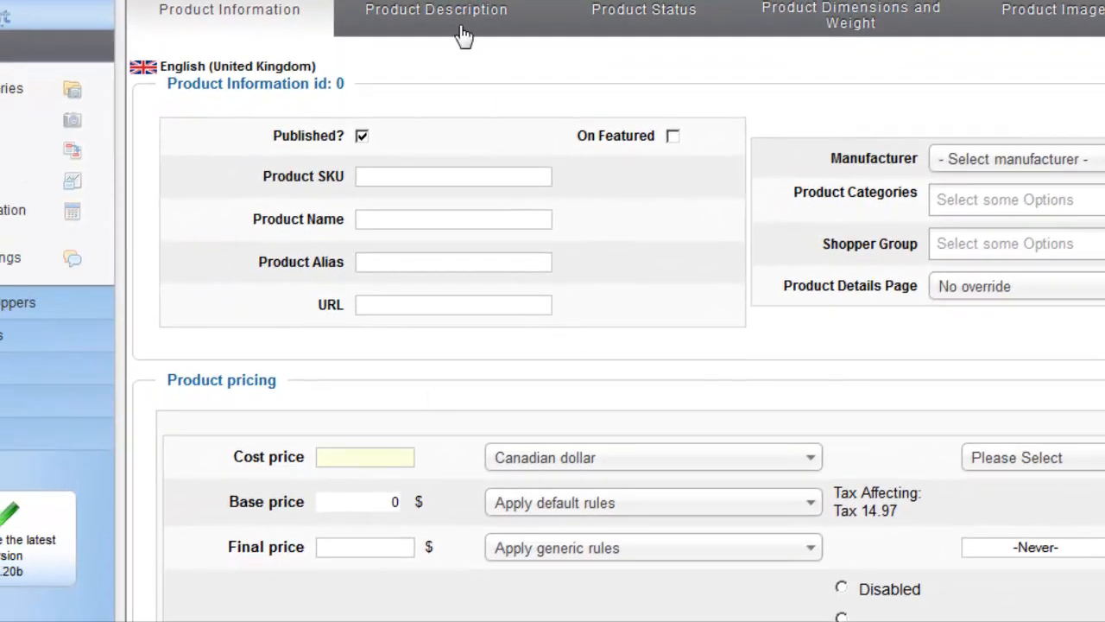
{"action": "left_click", "coordinate": [435, 13]}
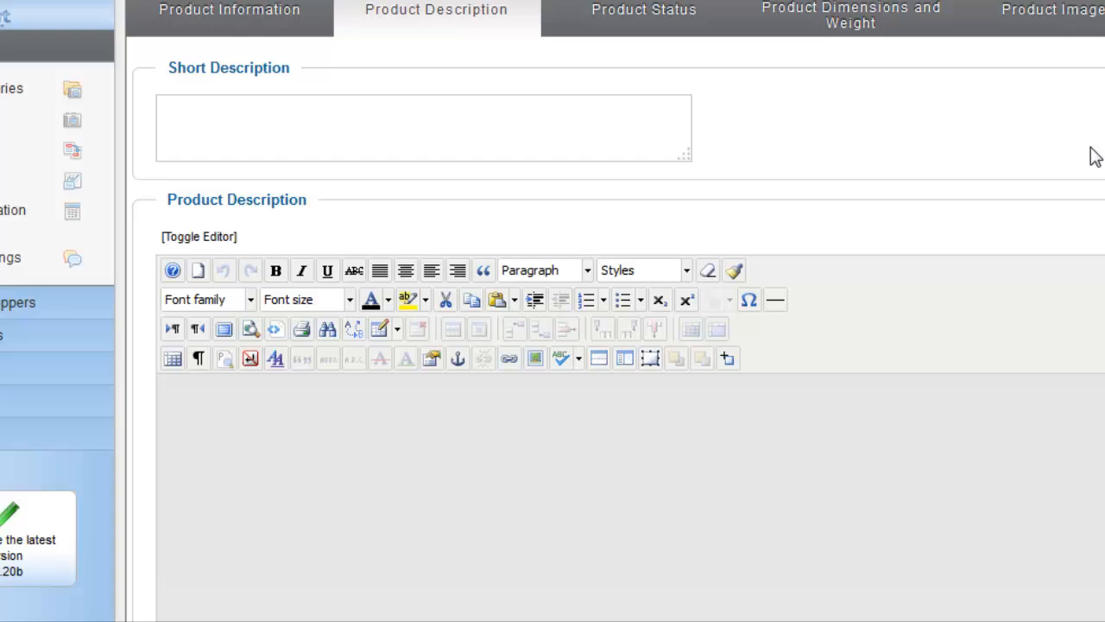
{"action": "left_click", "coordinate": [905, 145]}
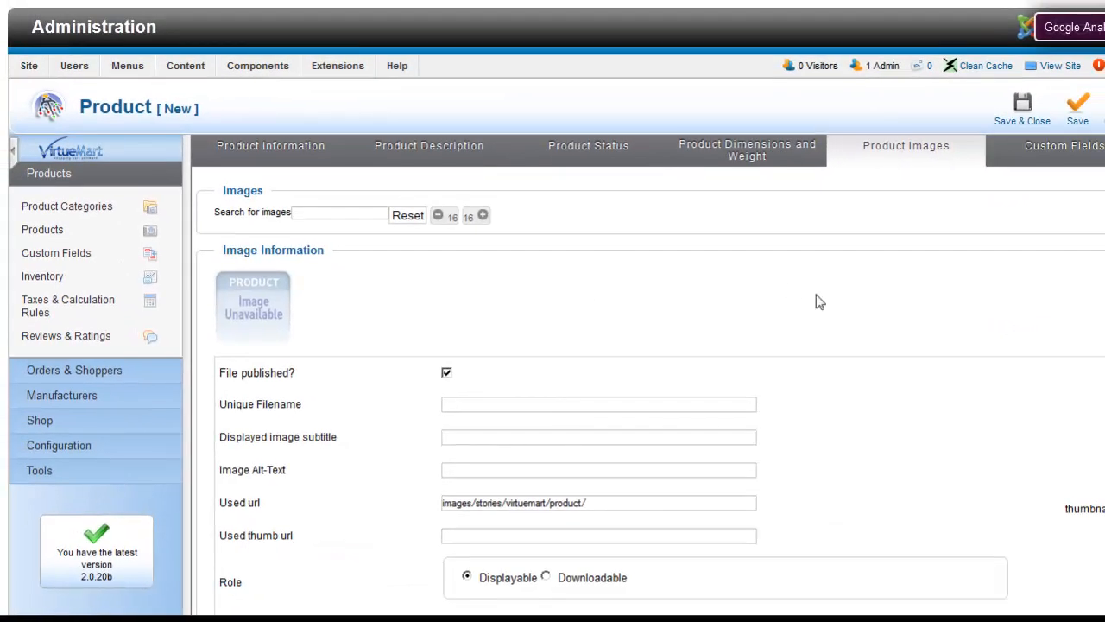
{"action": "mouse_move", "coordinate": [285, 148]}
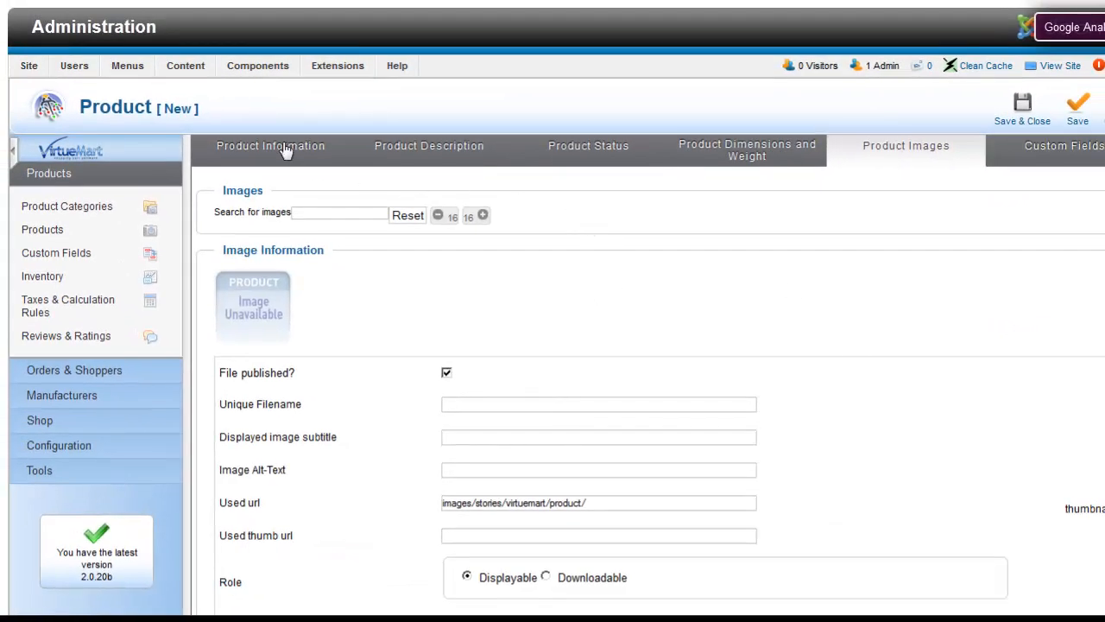
{"action": "left_click", "coordinate": [269, 145]}
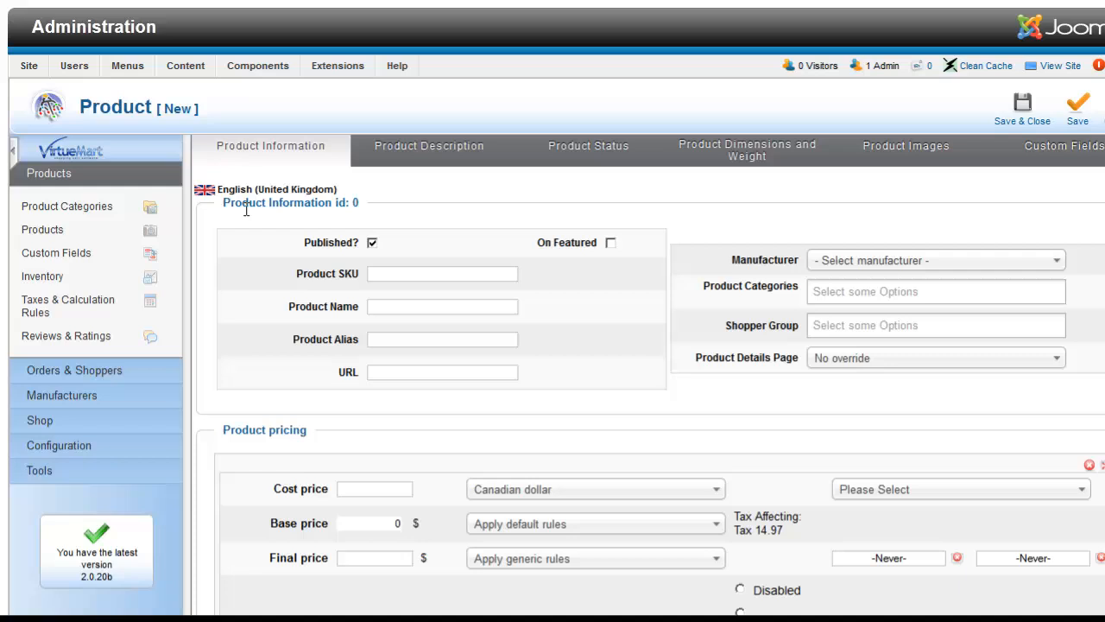
{"action": "left_click", "coordinate": [442, 273]}
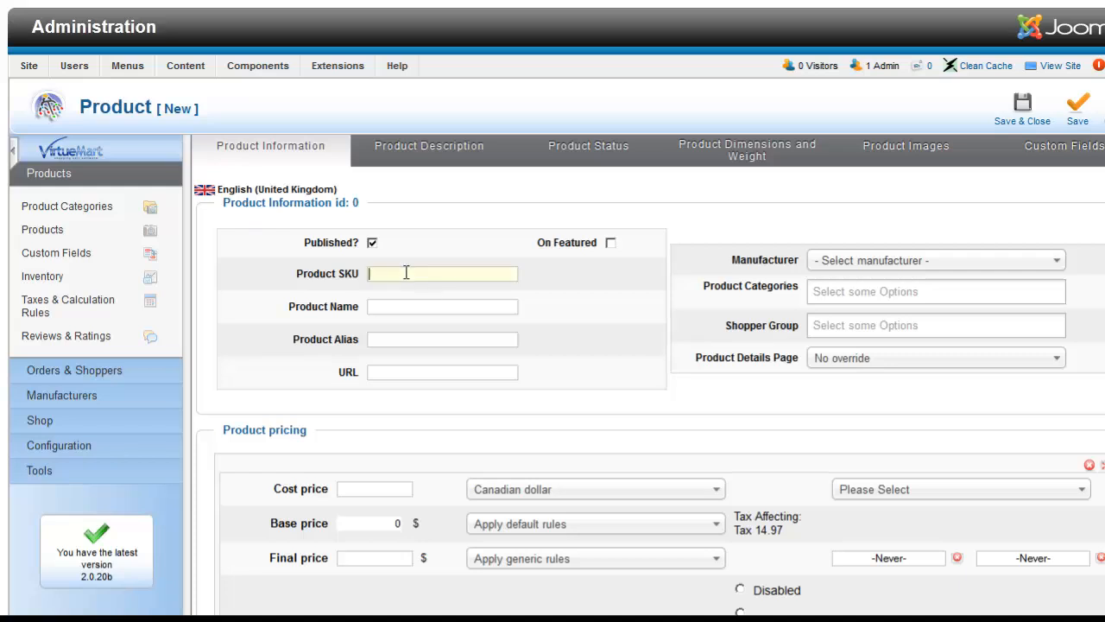
{"action": "type", "text": "123"}
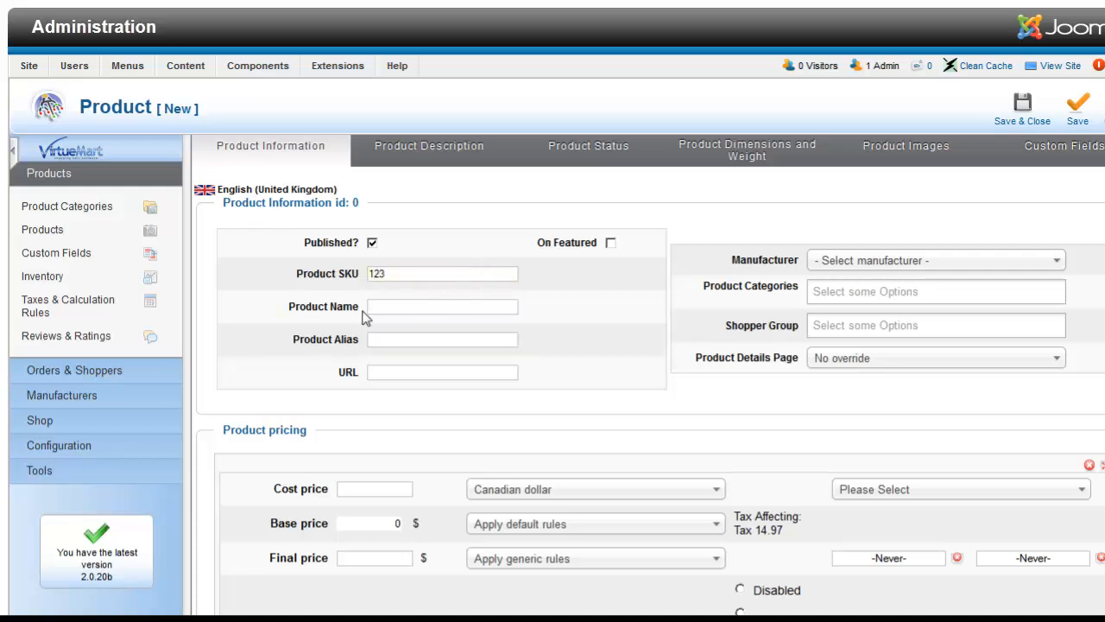
{"action": "type", "text": "123"}
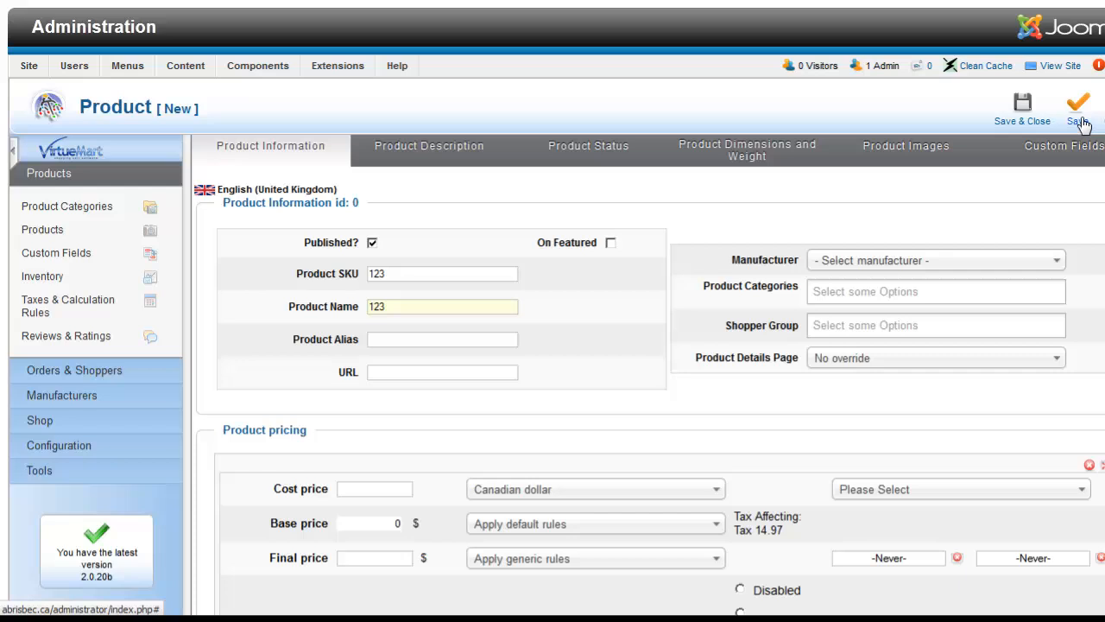
{"action": "left_click", "coordinate": [1077, 104]}
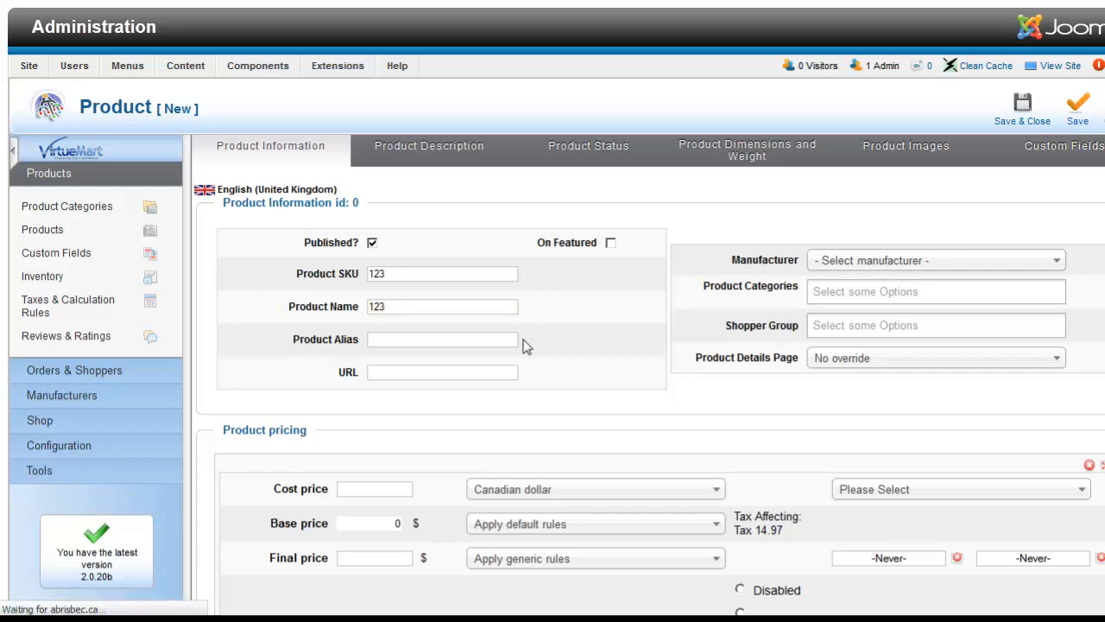
{"action": "mouse_move", "coordinate": [568, 339]}
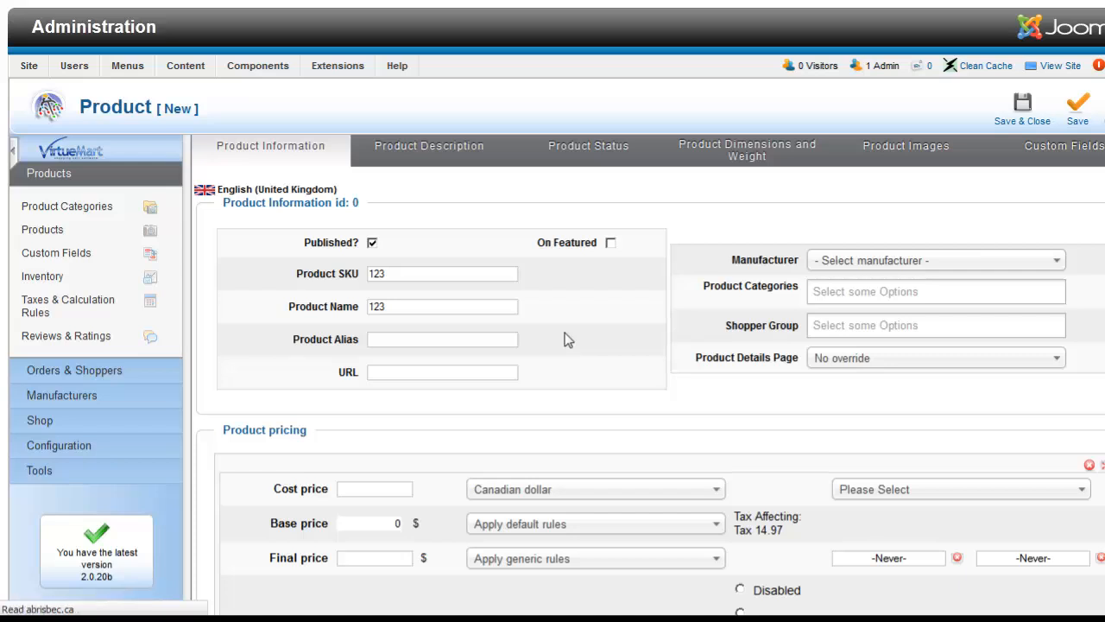
Step: Switch the product's content language to French (fr-FR) and dismiss the missing translation notice
{"action": "left_click", "coordinate": [1077, 103]}
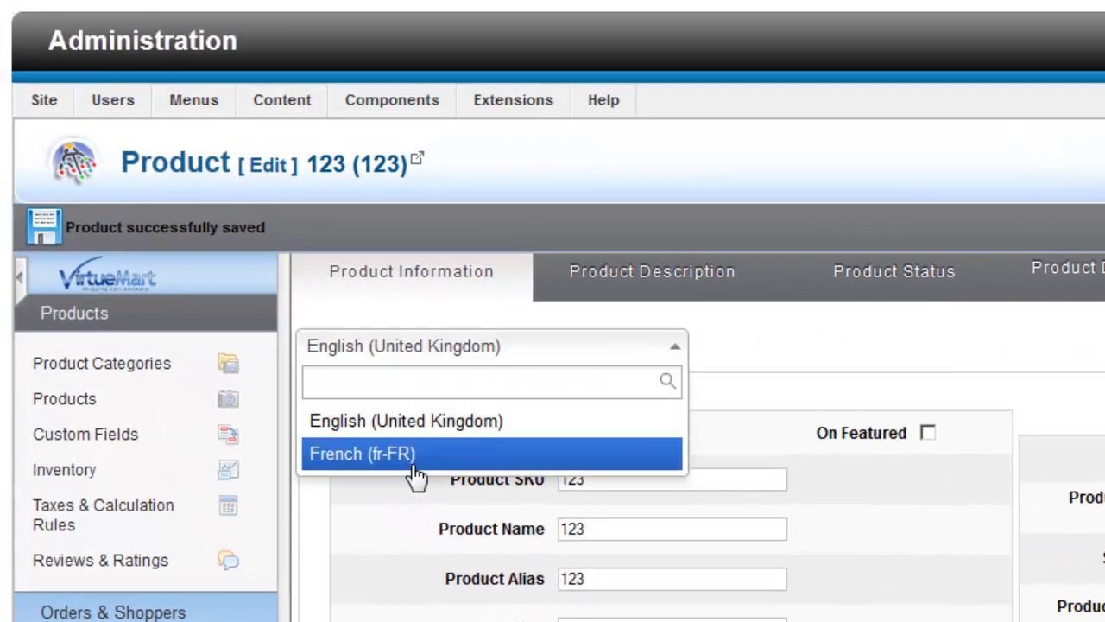
{"action": "left_click", "coordinate": [363, 452]}
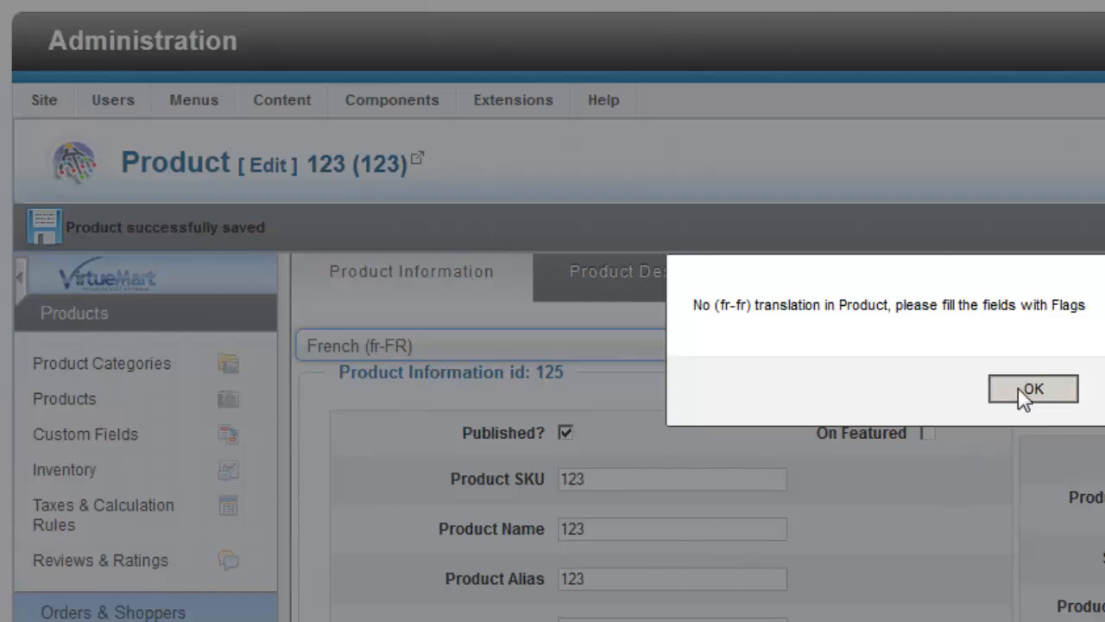
{"action": "left_click", "coordinate": [1033, 389]}
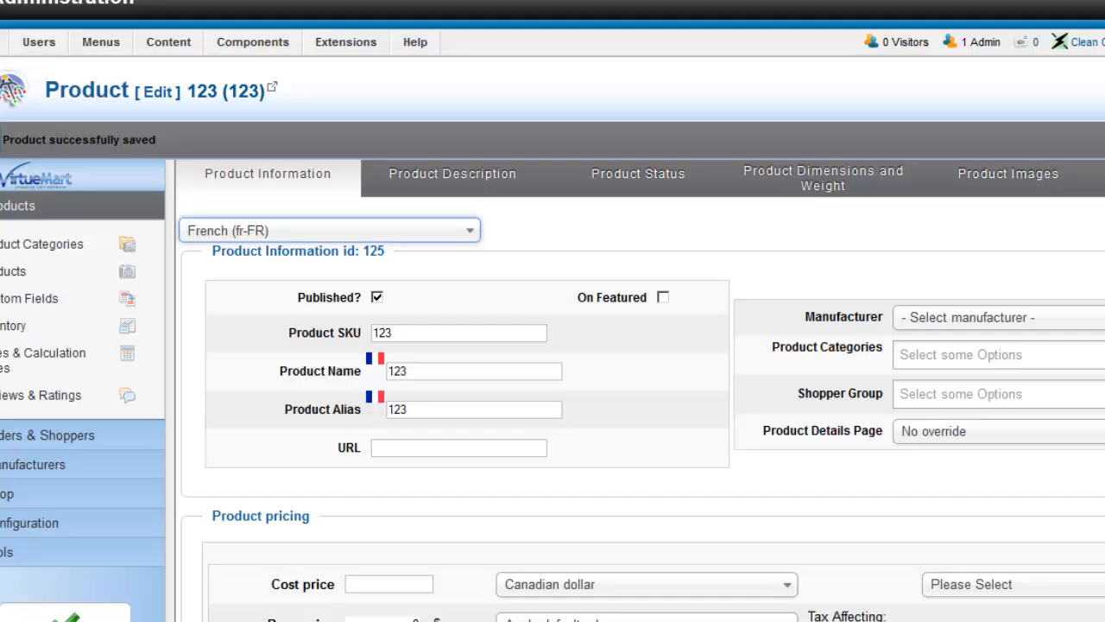
{"action": "left_click", "coordinate": [271, 86]}
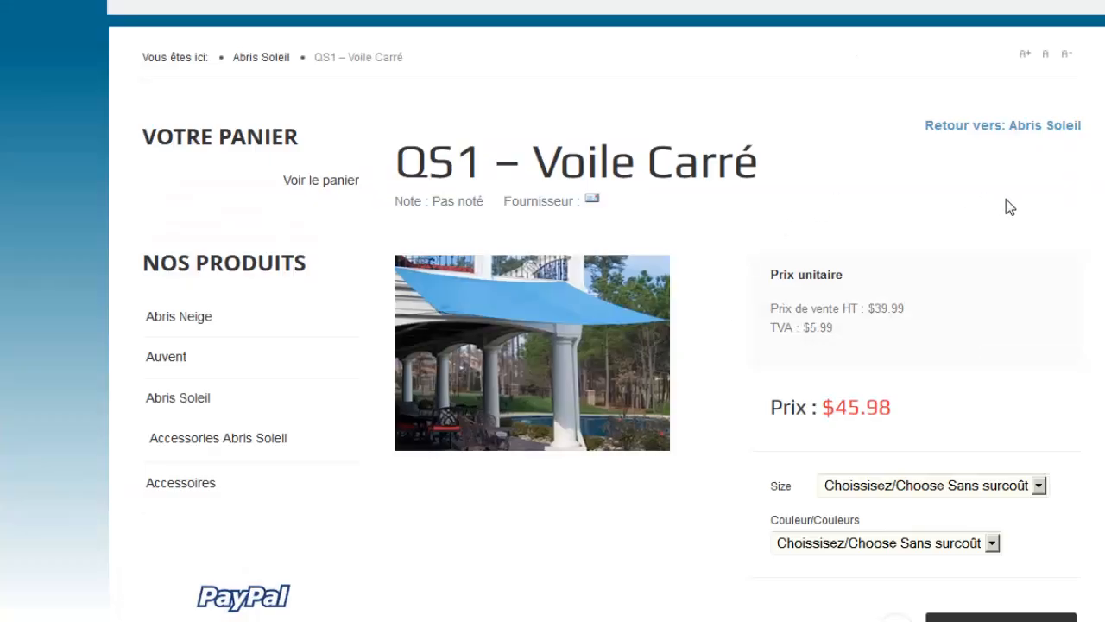
{"action": "mouse_move", "coordinate": [697, 19]}
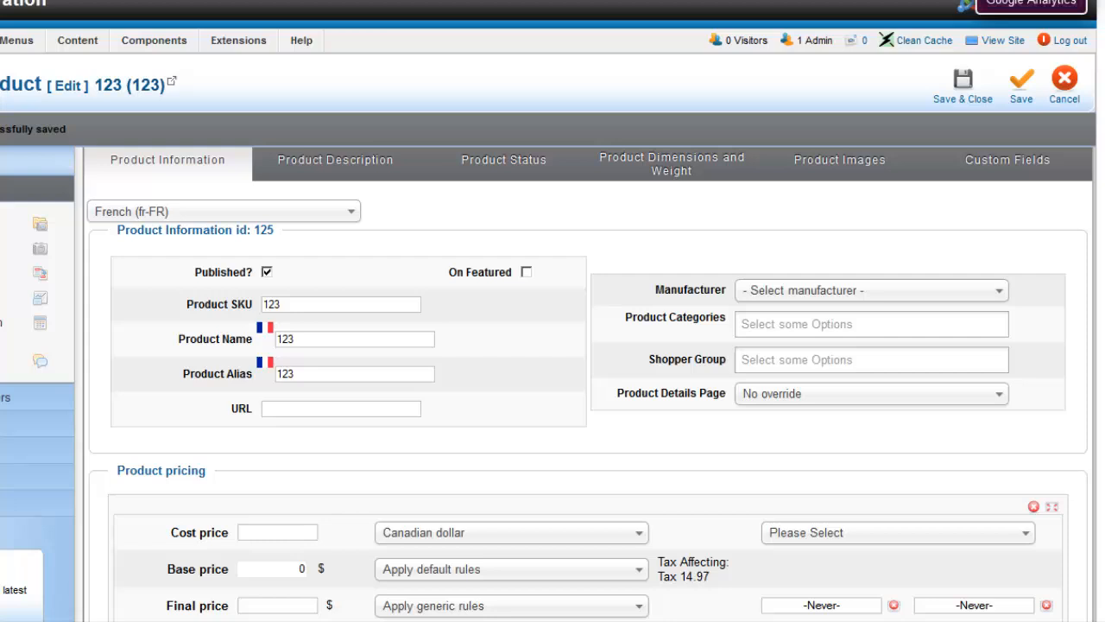
Step: Return to the product list, select product 123, and show Peak Bar's empty media file list
{"action": "left_click", "coordinate": [1064, 78]}
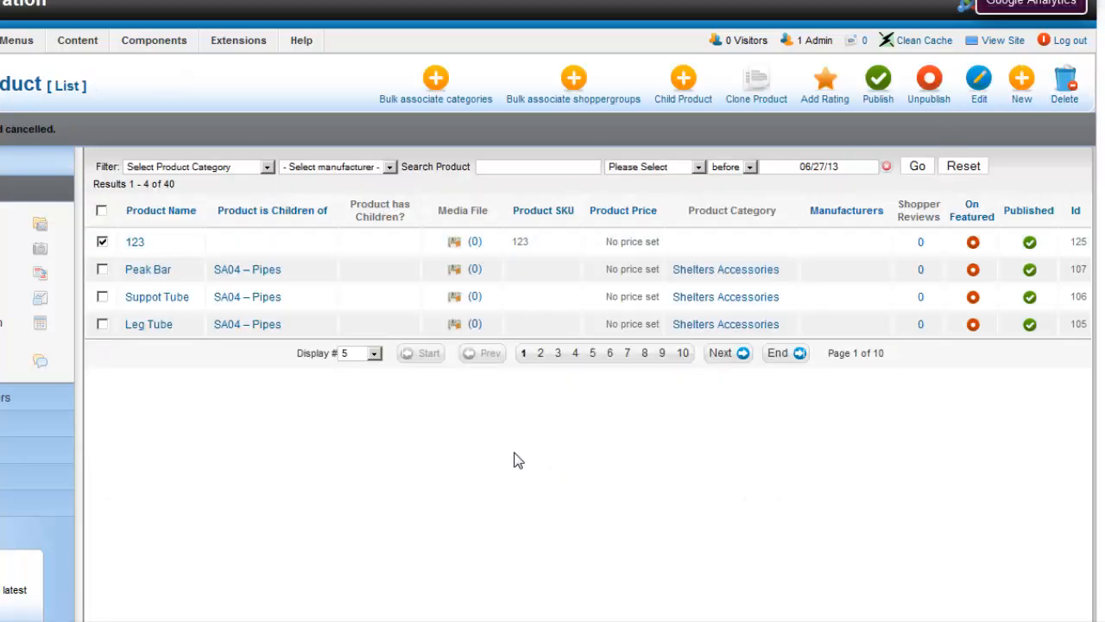
{"action": "left_click", "coordinate": [102, 242]}
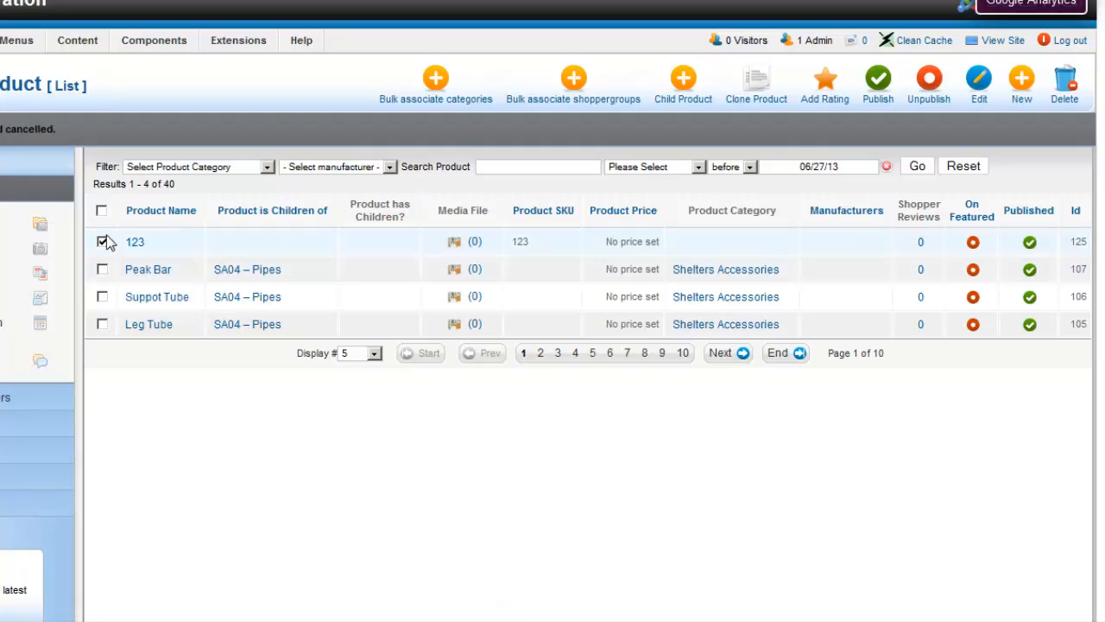
{"action": "left_click", "coordinate": [102, 241]}
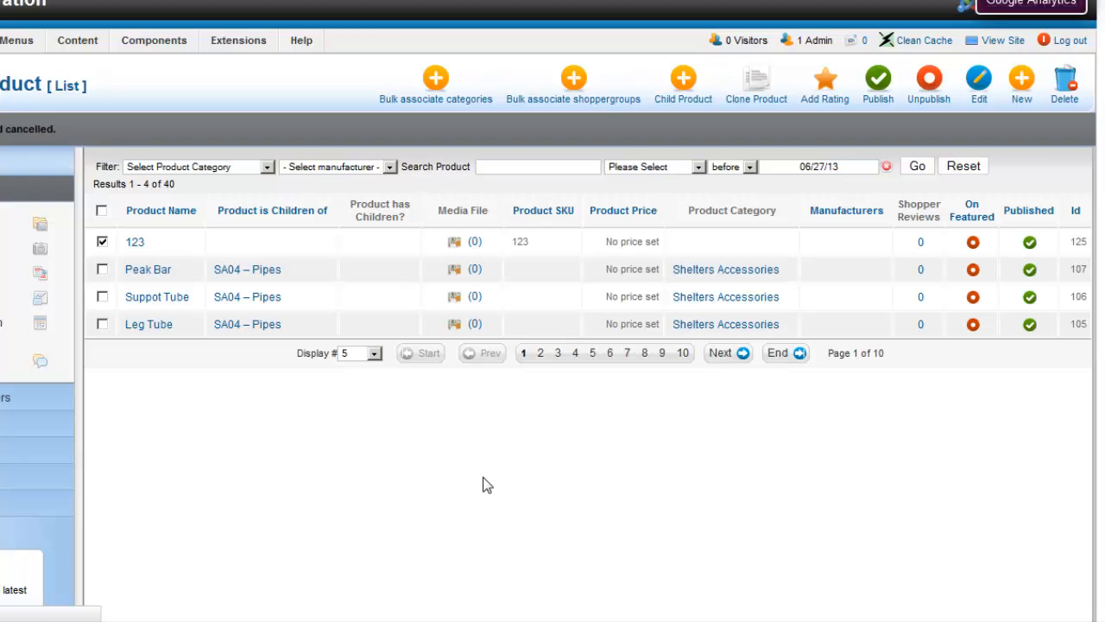
{"action": "left_click", "coordinate": [1064, 83]}
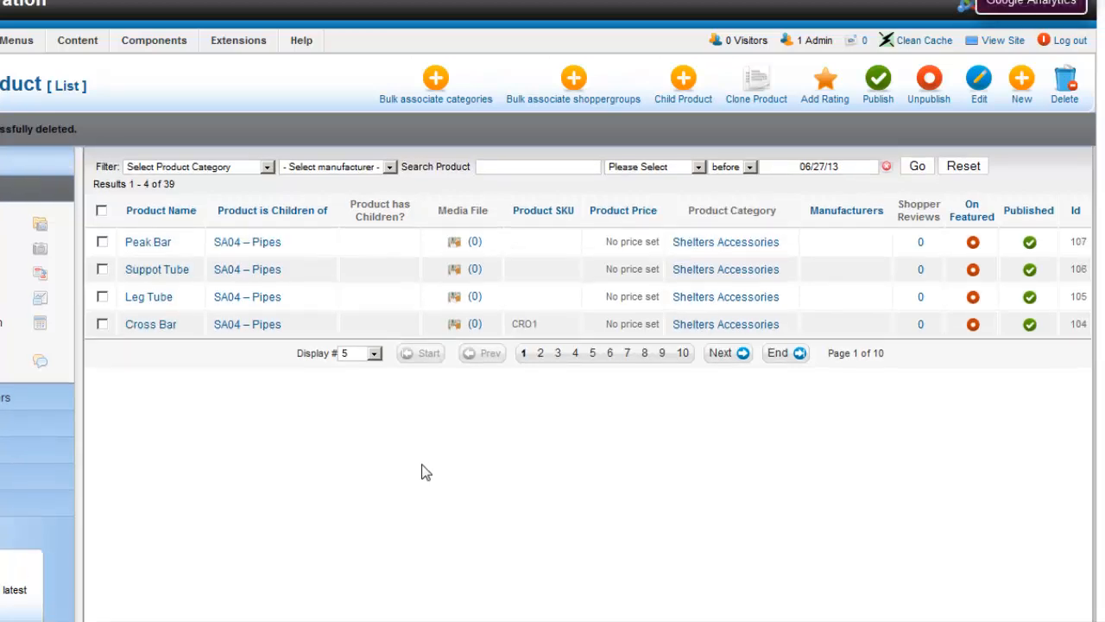
{"action": "mouse_move", "coordinate": [490, 518]}
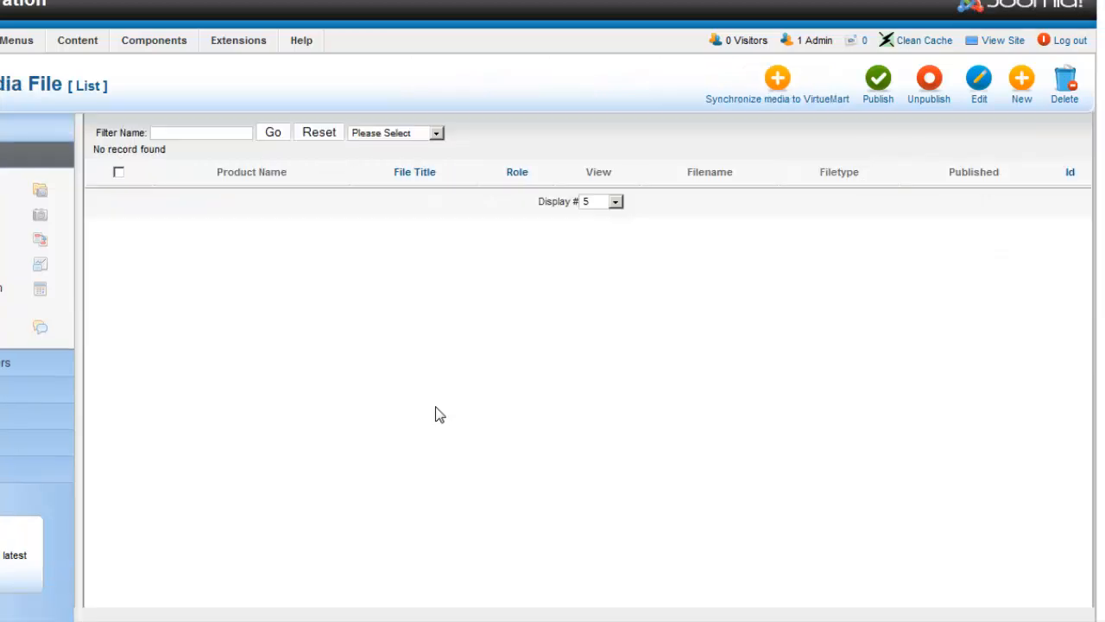
{"action": "mouse_move", "coordinate": [449, 404]}
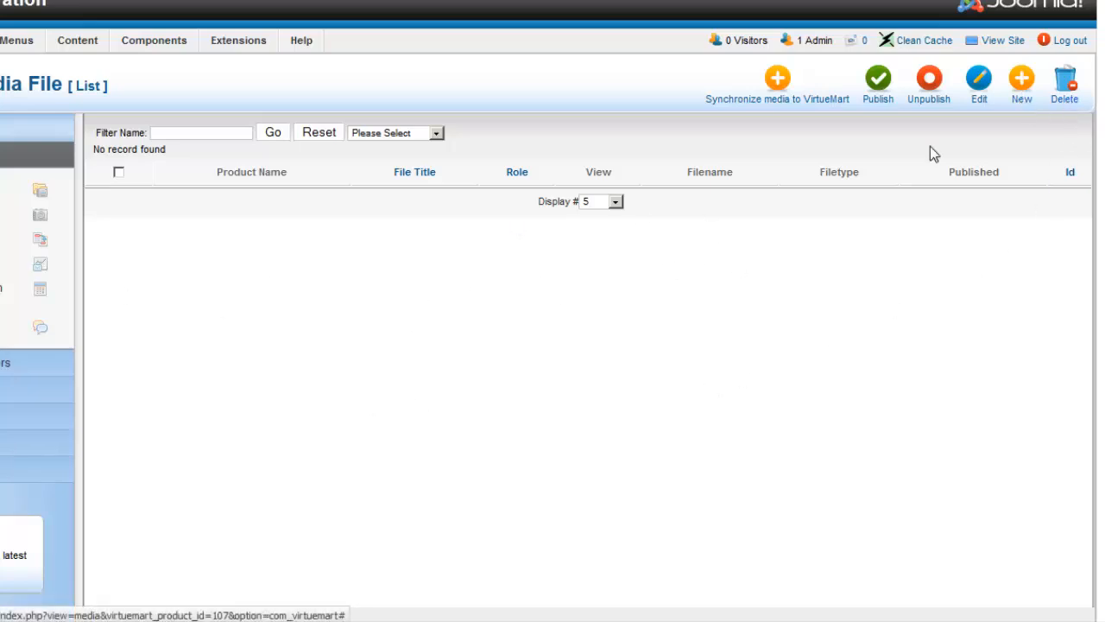
{"action": "mouse_move", "coordinate": [411, 65]}
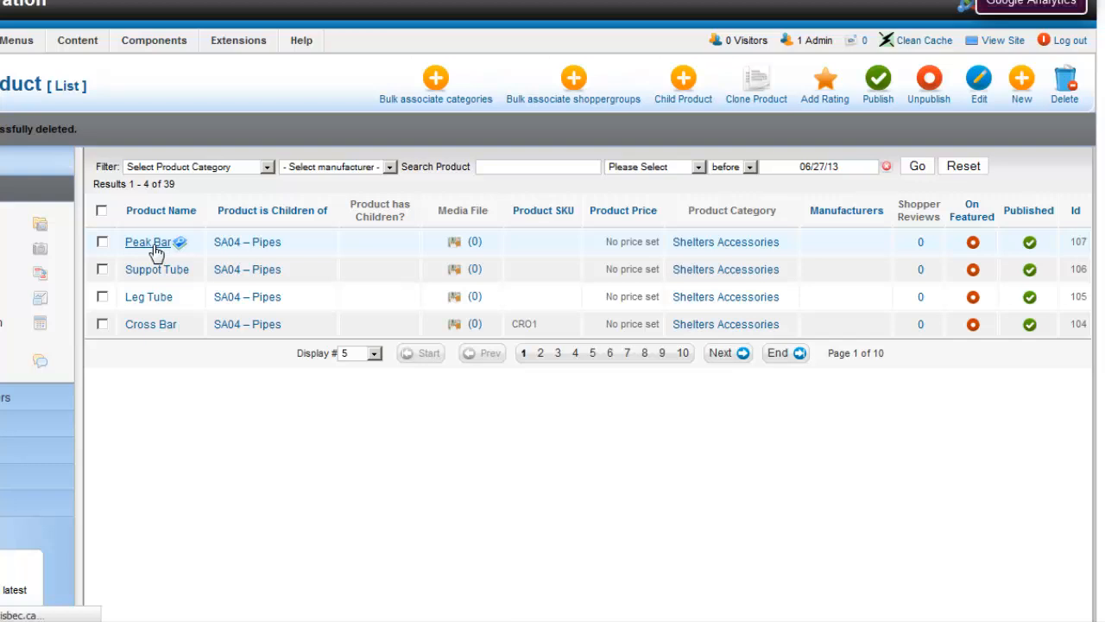
Step: Upload vestibule4.jpg to the Peak Bar product and save it
{"action": "left_click", "coordinate": [147, 242]}
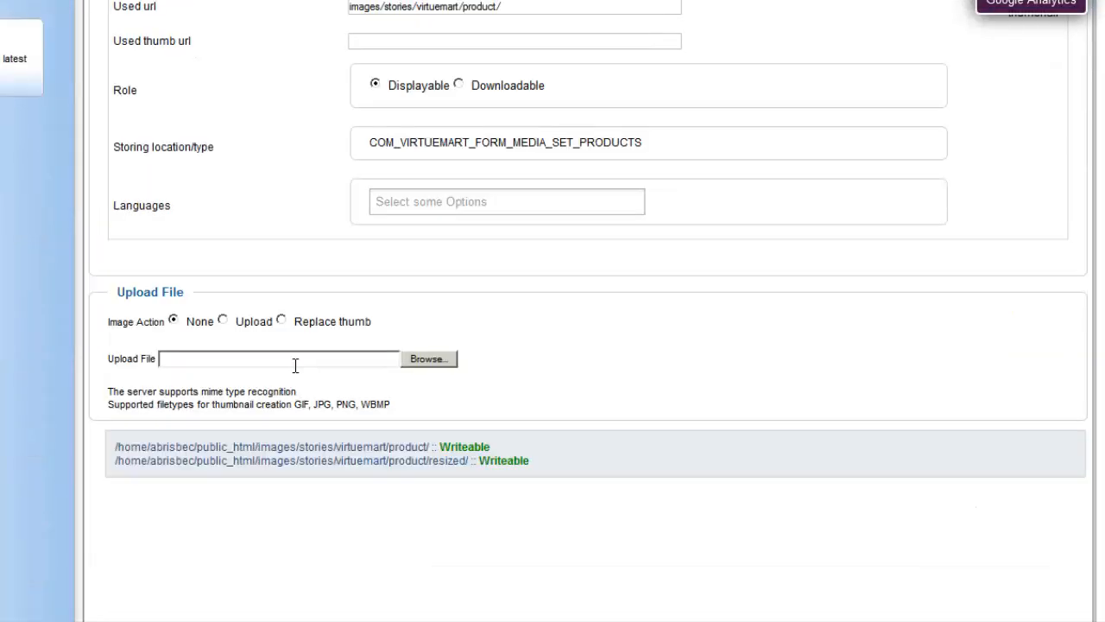
{"action": "scroll", "scroll_direction": "down", "scroll_amount": 3}
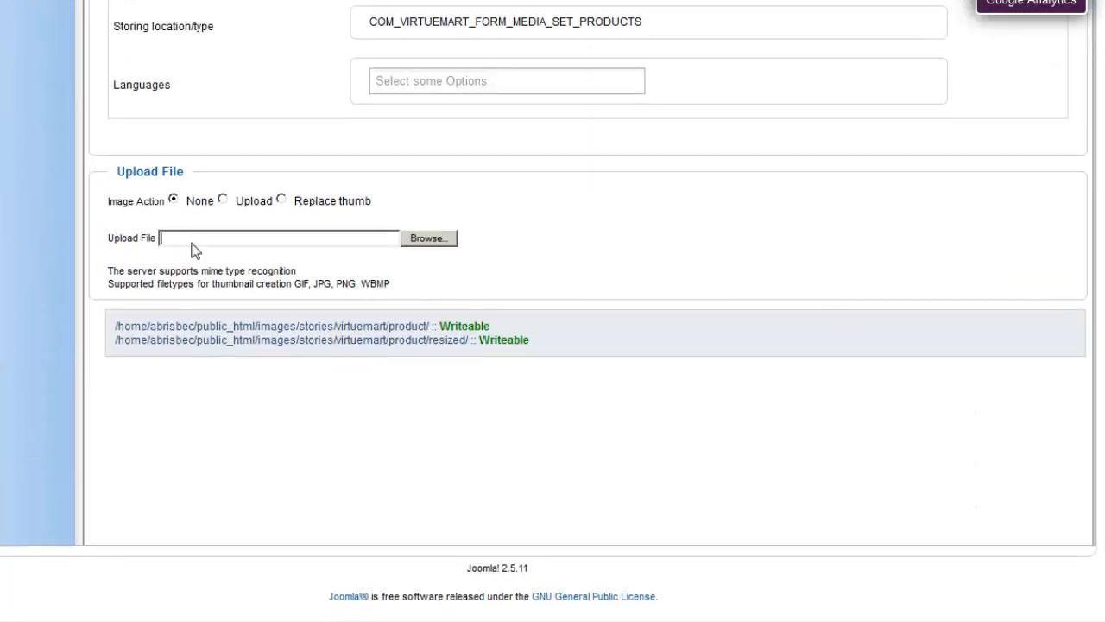
{"action": "left_click", "coordinate": [428, 238]}
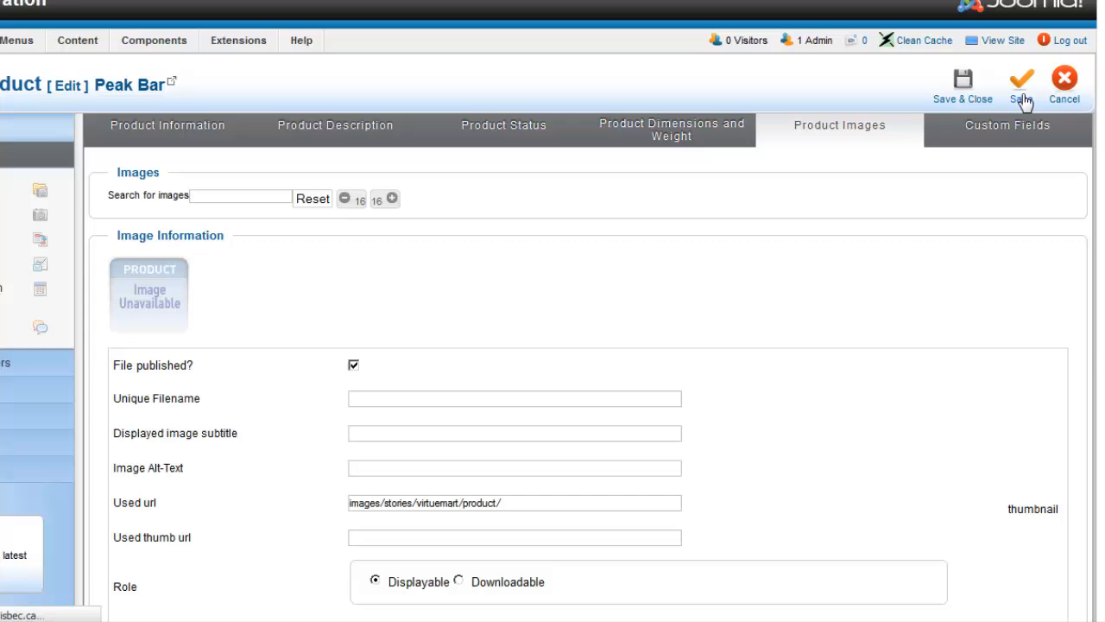
{"action": "left_click", "coordinate": [1021, 83]}
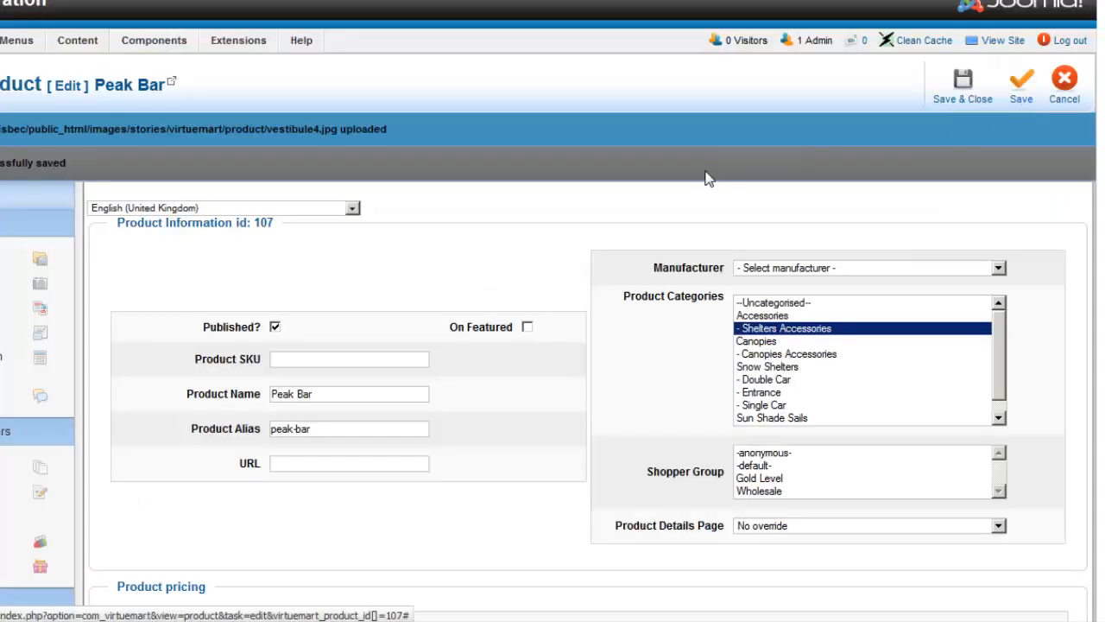
Step: Review Peak Bar's Product Images and the details of the uploaded tent image
{"action": "left_click", "coordinate": [839, 193]}
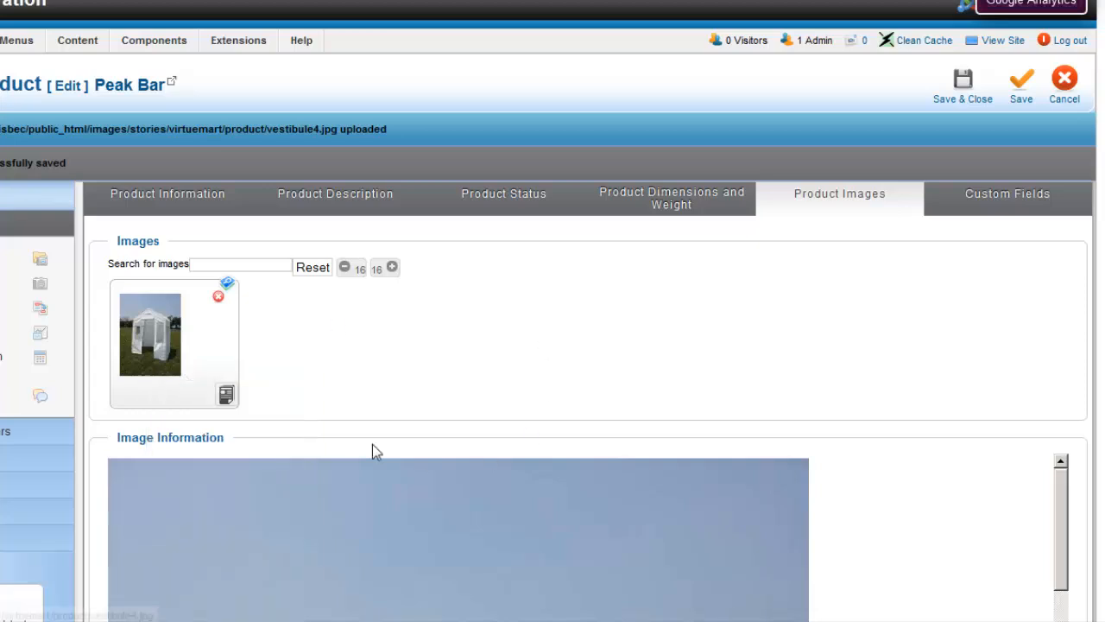
{"action": "mouse_move", "coordinate": [148, 348]}
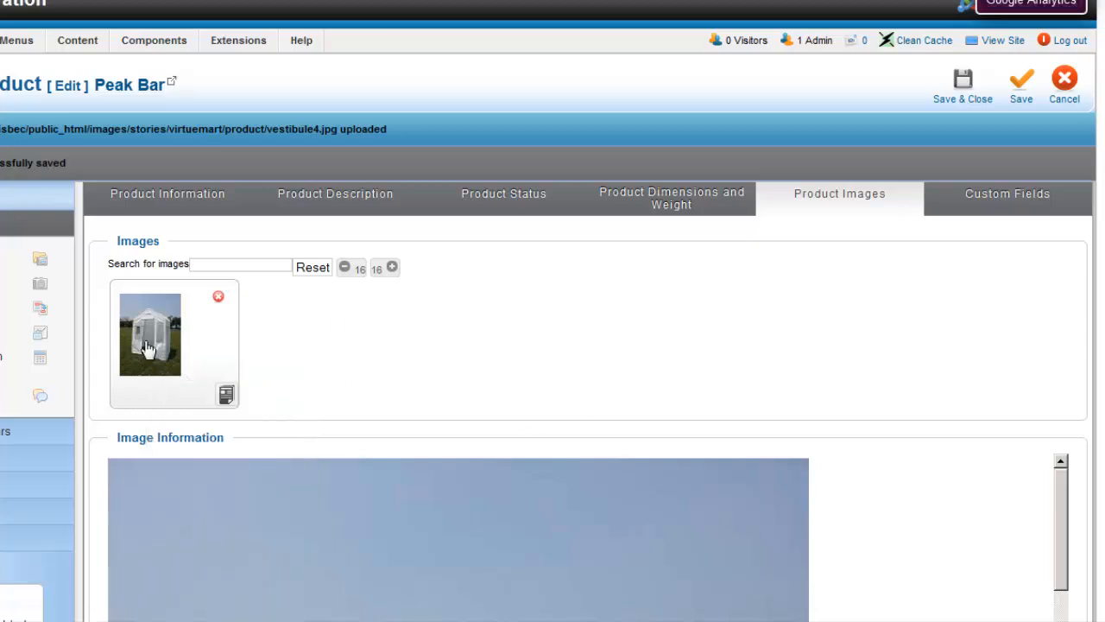
{"action": "scroll", "scroll_direction": "down", "scroll_amount": 3}
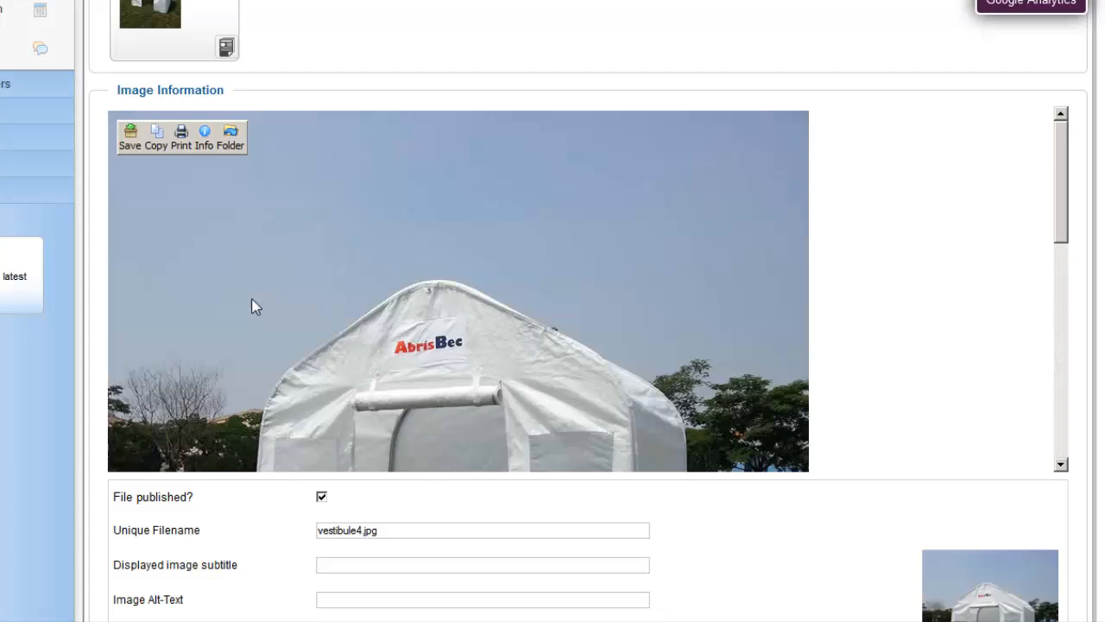
{"action": "scroll", "scroll_direction": "down", "scroll_amount": 3}
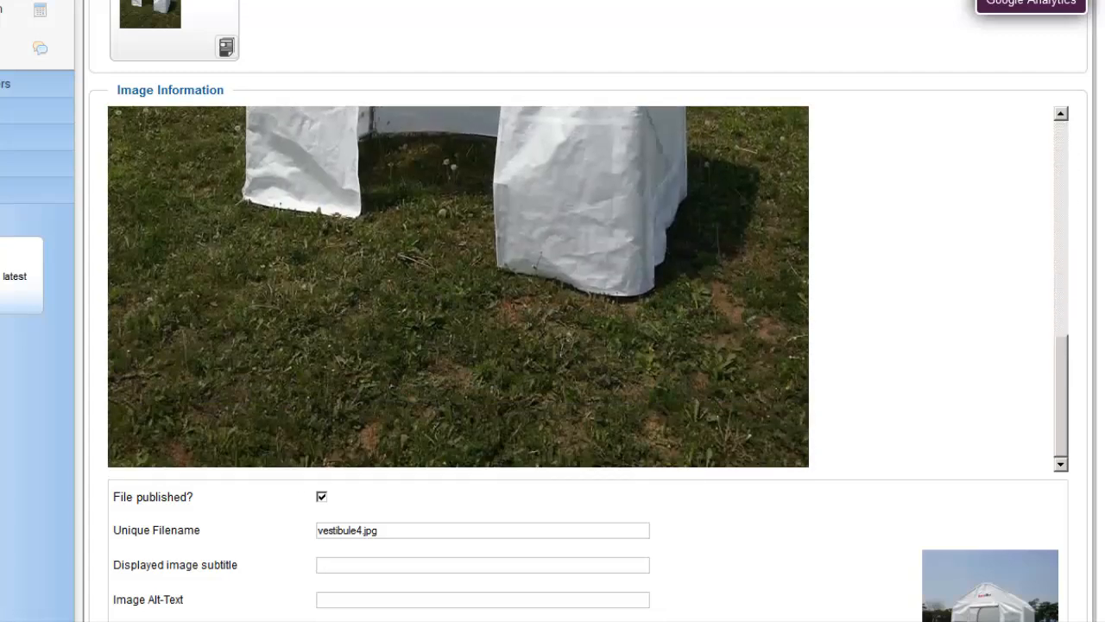
{"action": "scroll", "scroll_direction": "down", "scroll_amount": 3}
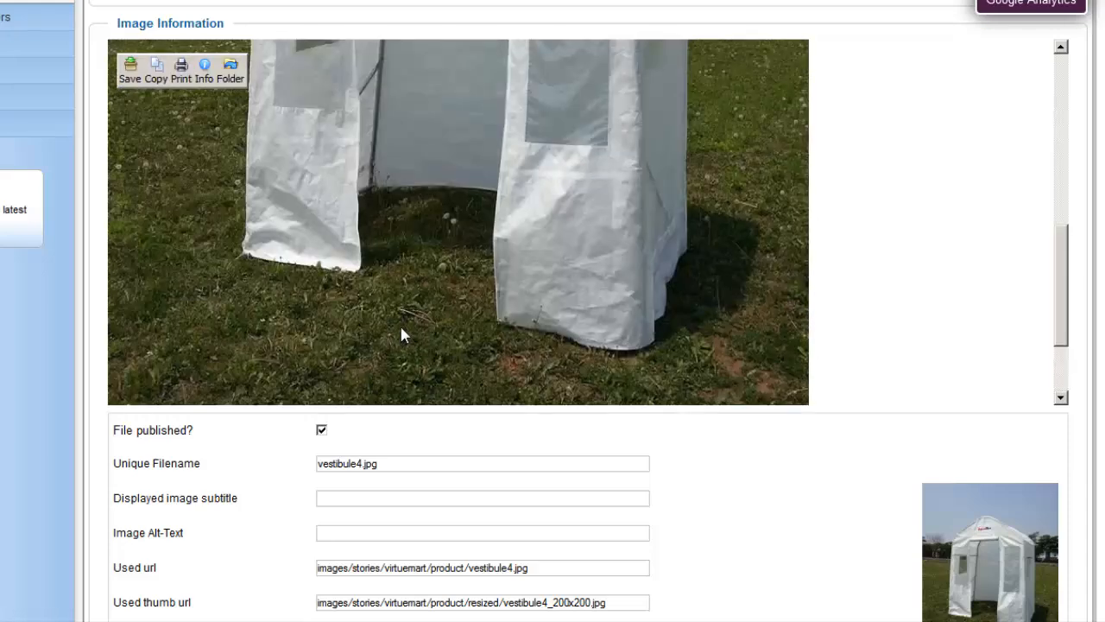
{"action": "left_click", "coordinate": [1020, 17]}
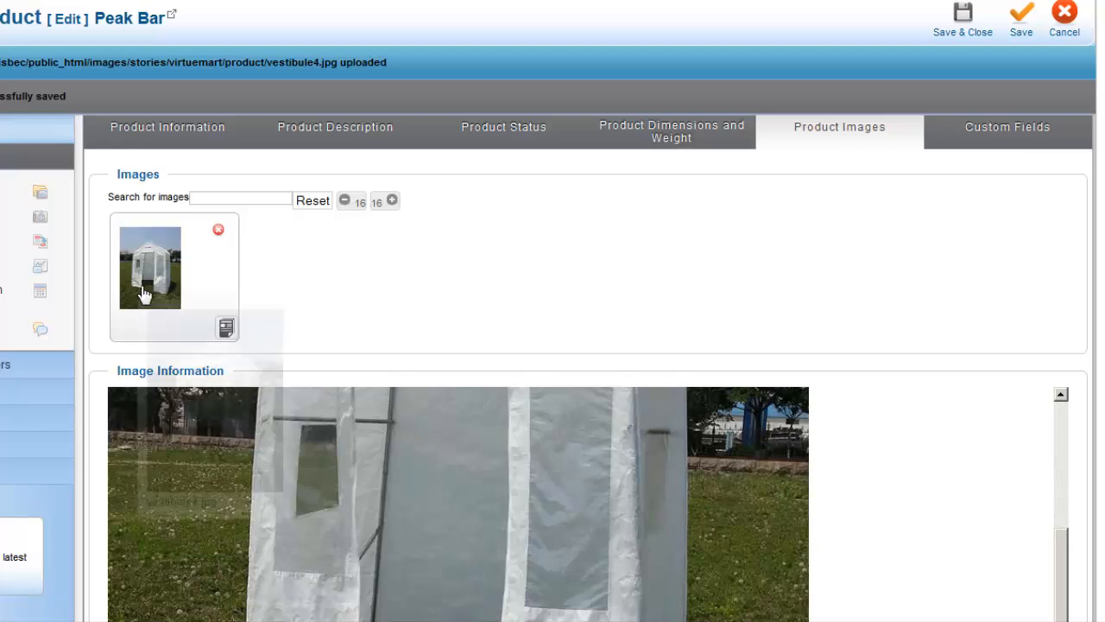
{"action": "scroll", "scroll_direction": "down", "scroll_amount": 3}
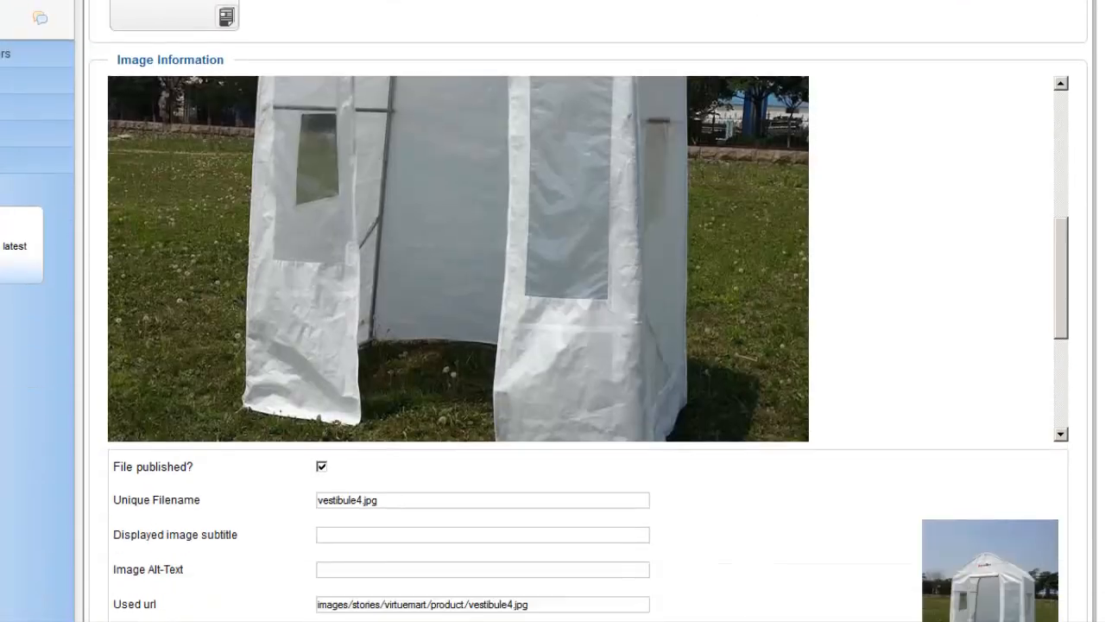
{"action": "scroll", "scroll_direction": "down", "scroll_amount": 3}
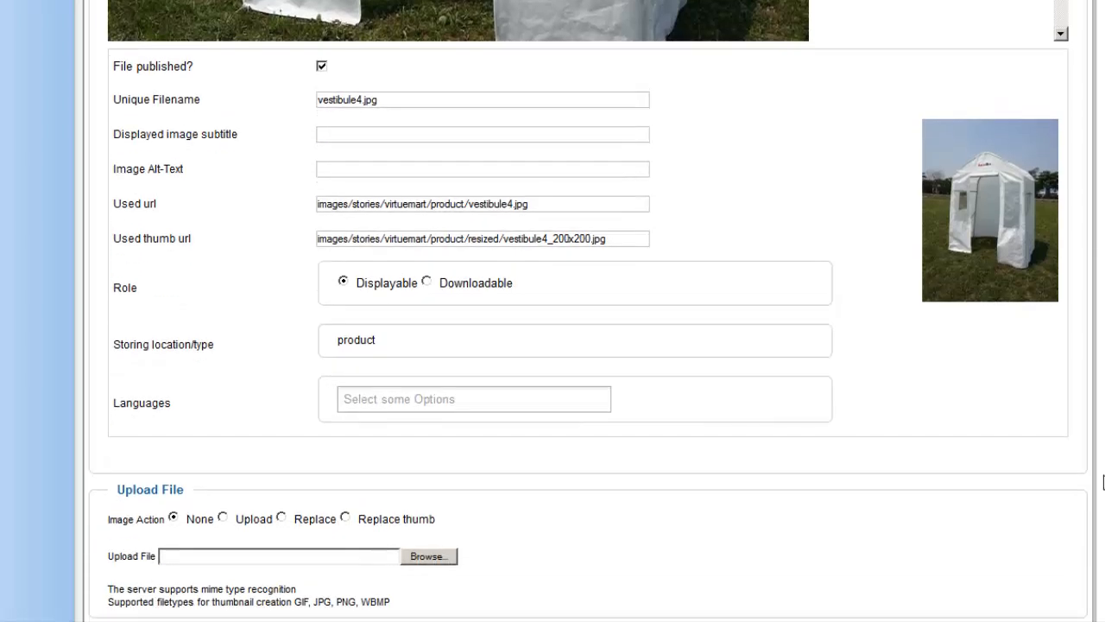
{"action": "scroll", "scroll_direction": "down", "scroll_amount": 3}
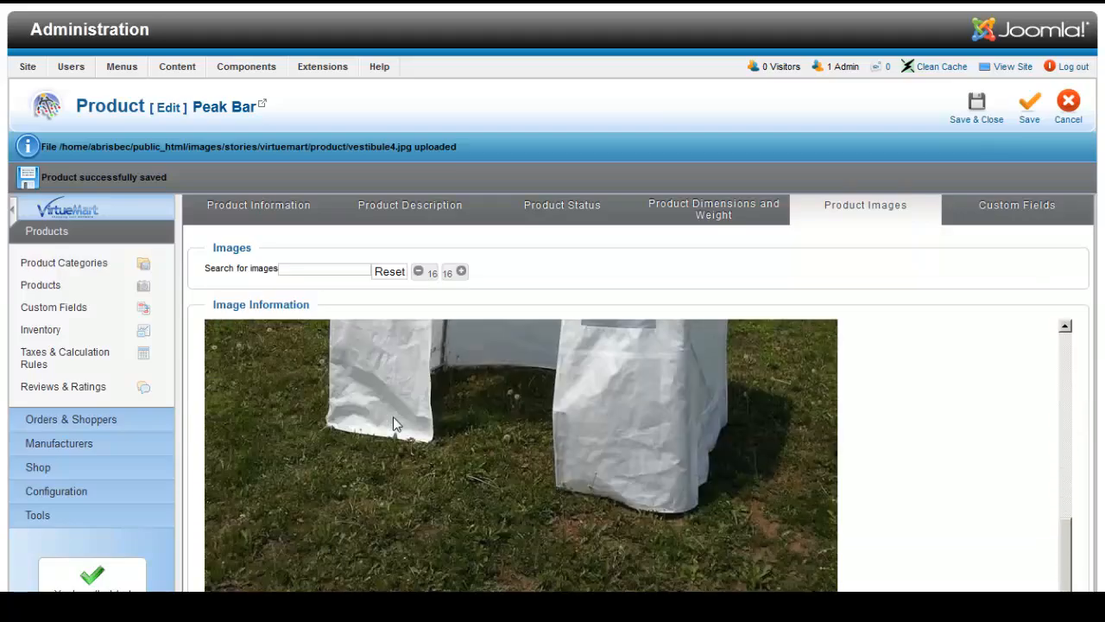
Step: Remove Peak Bar's product image, confirm Image Unavailable, then Save & Close
{"action": "scroll", "scroll_direction": "down", "scroll_amount": 3}
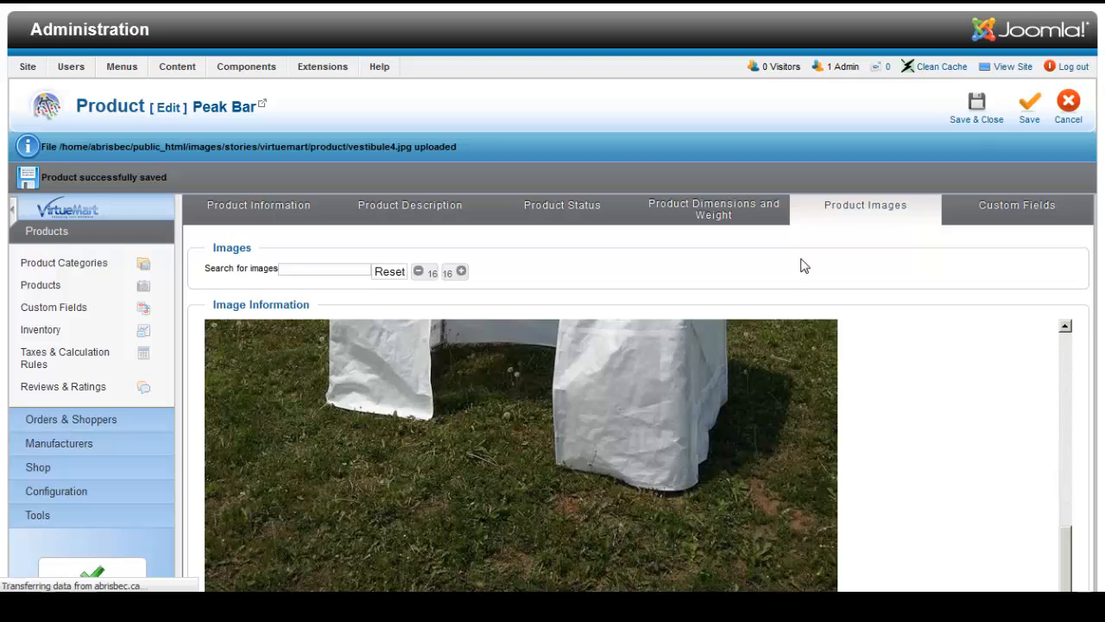
{"action": "left_click", "coordinate": [258, 204]}
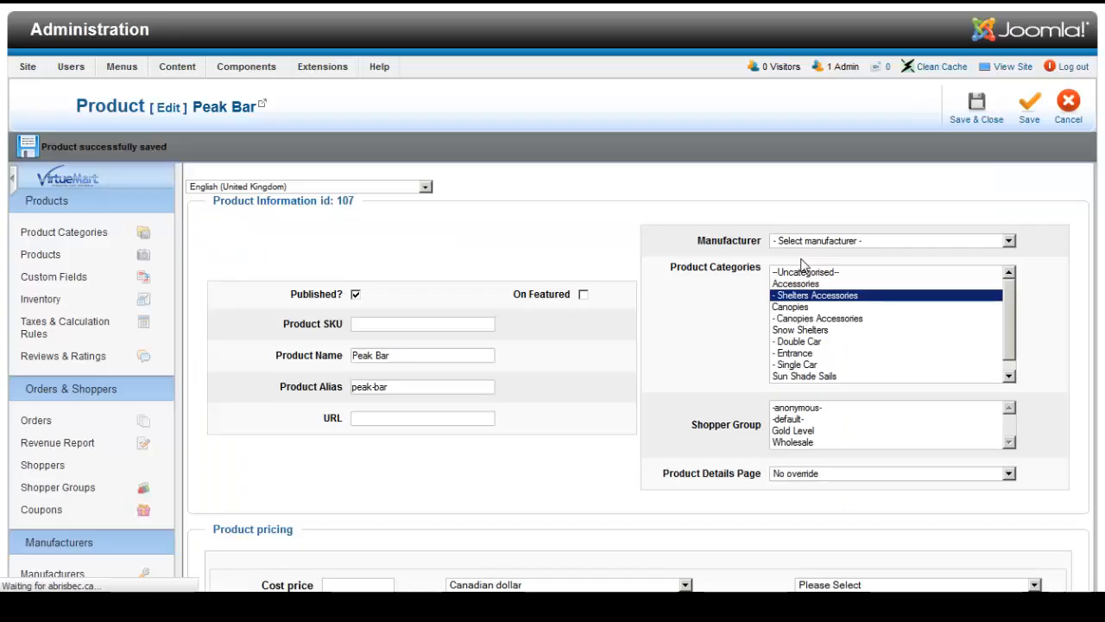
{"action": "left_click", "coordinate": [863, 175]}
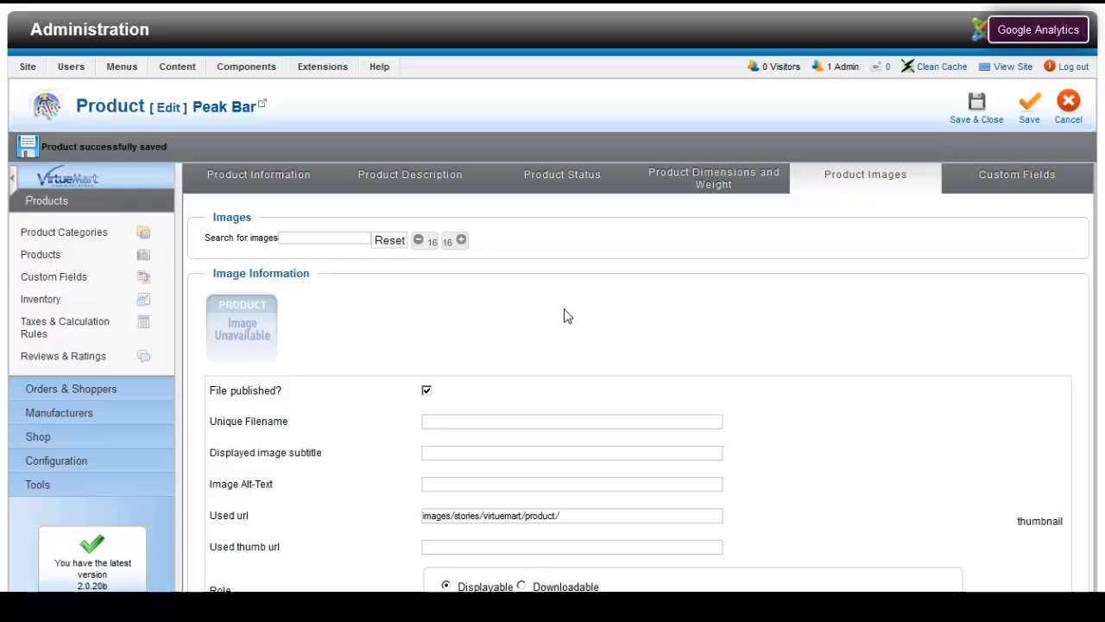
{"action": "scroll", "scroll_direction": "down", "scroll_amount": 3}
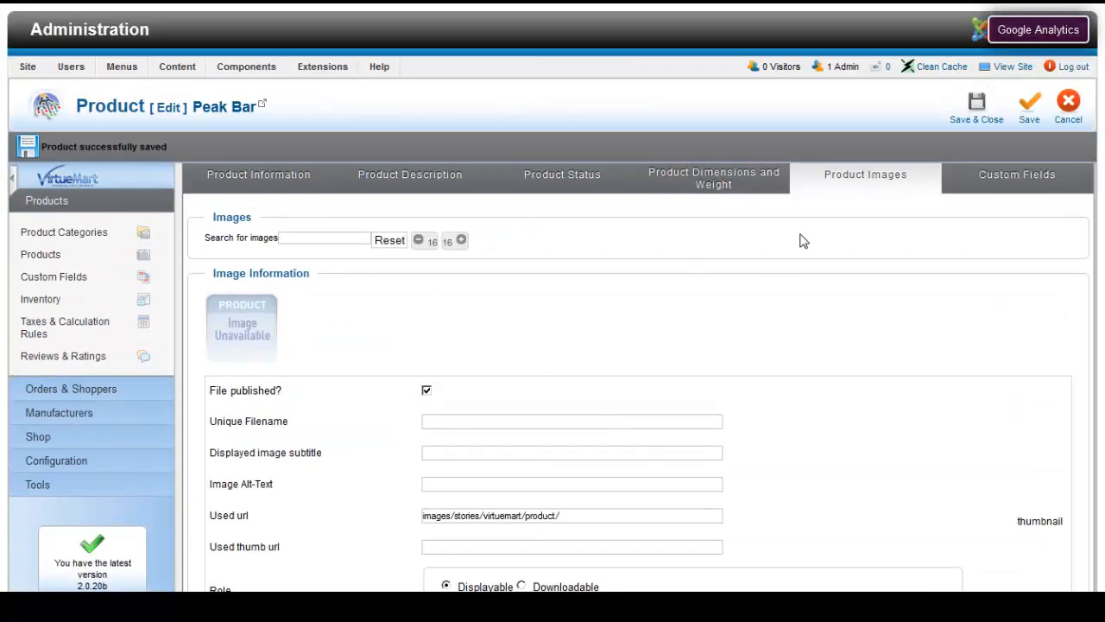
{"action": "mouse_move", "coordinate": [977, 107]}
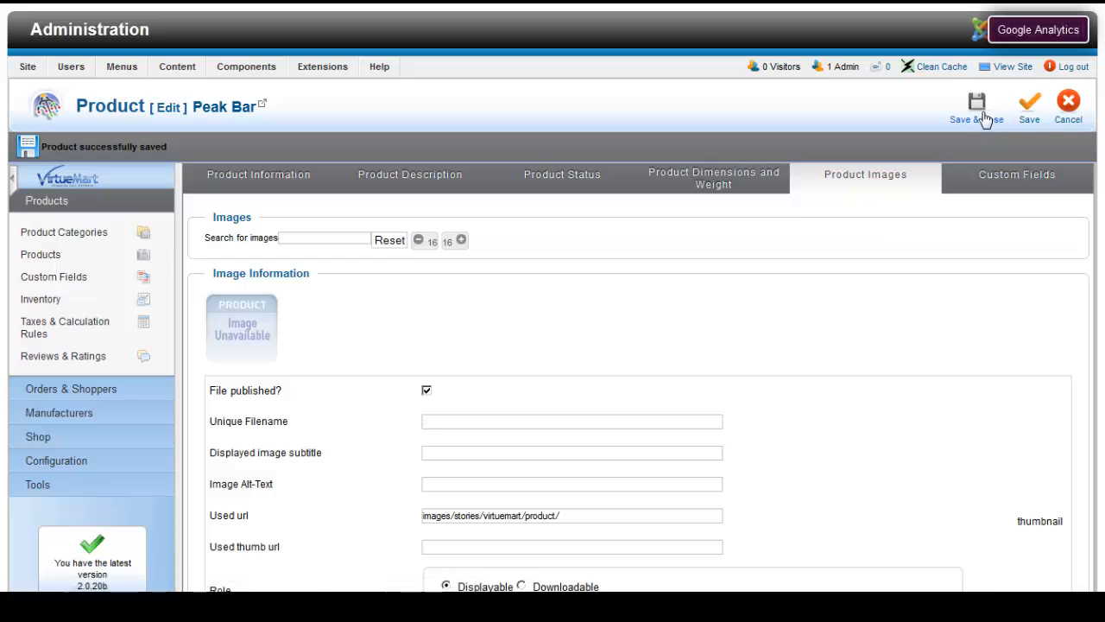
{"action": "left_click", "coordinate": [978, 104]}
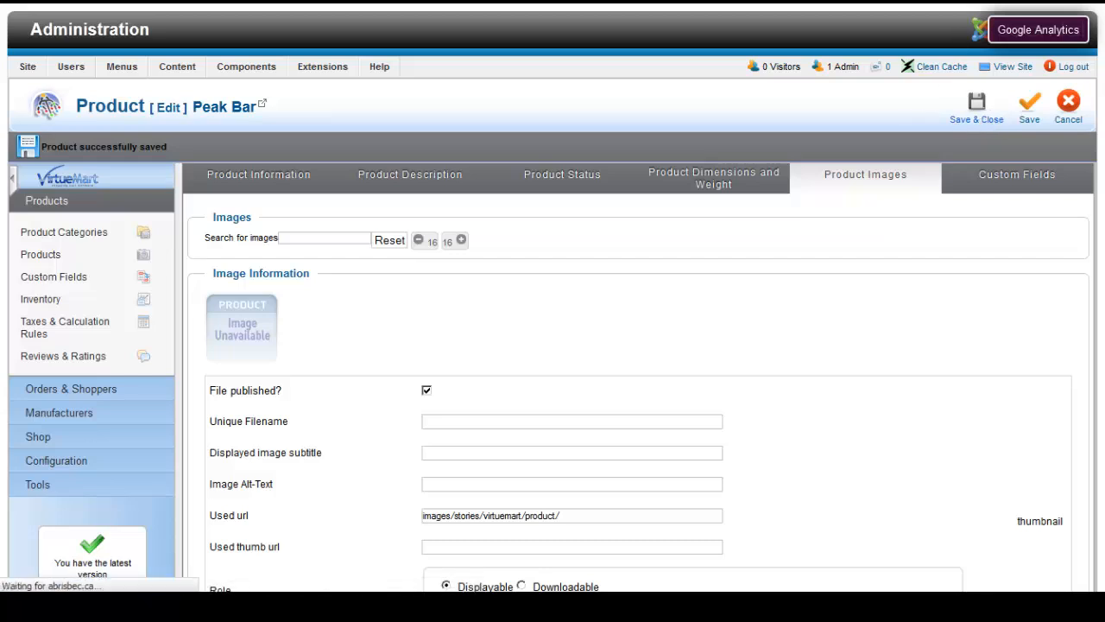
{"action": "mouse_move", "coordinate": [361, 341]}
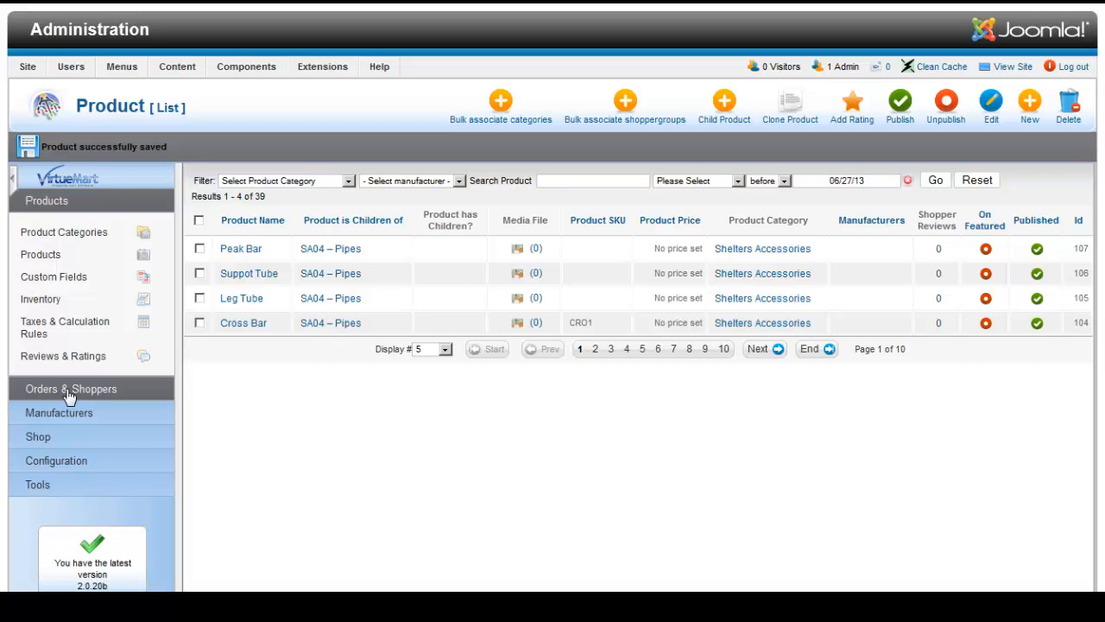
Step: Expand the Orders & Shoppers section in the VirtueMart sidebar
{"action": "left_click", "coordinate": [71, 388]}
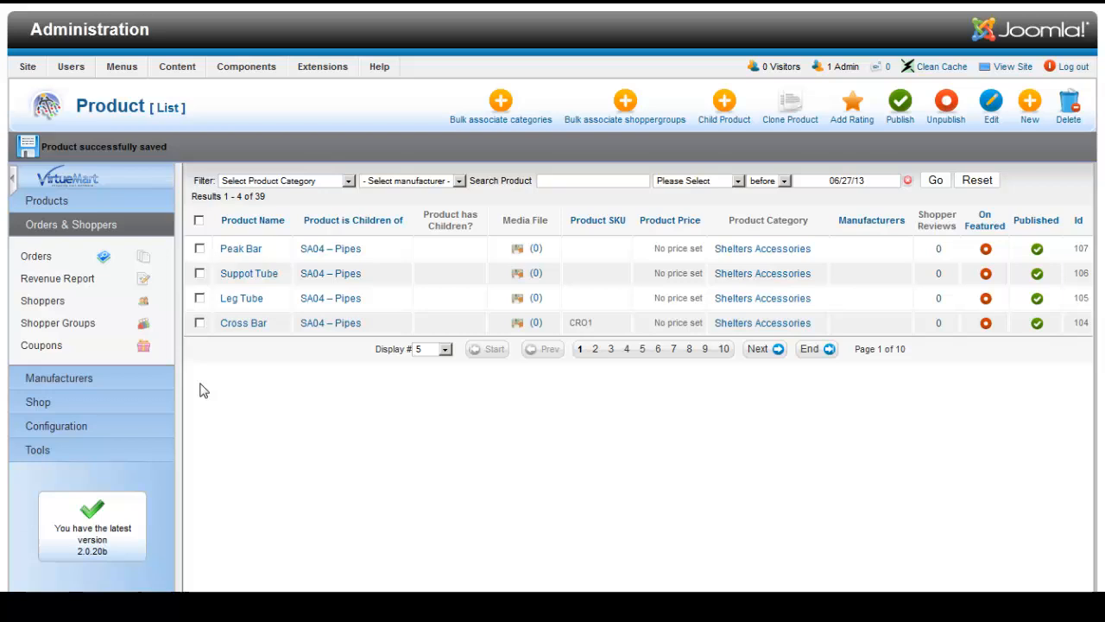
{"action": "mouse_move", "coordinate": [254, 429]}
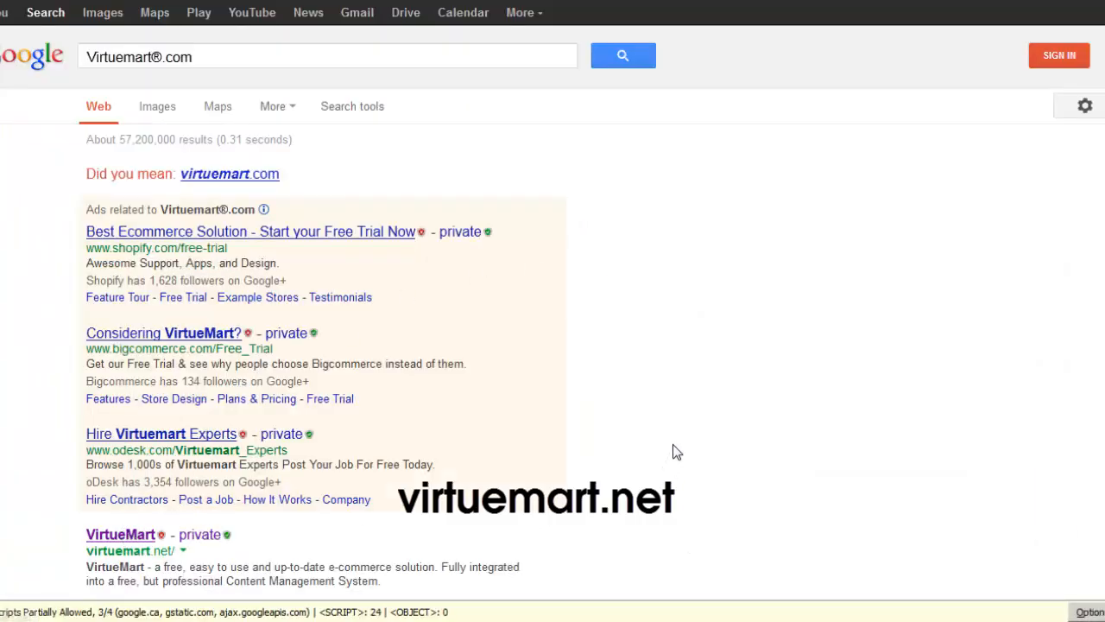
Step: Scroll down the VirtueMart home page with the 2.0.20b download offer
{"action": "scroll", "scroll_direction": "down", "scroll_amount": 3}
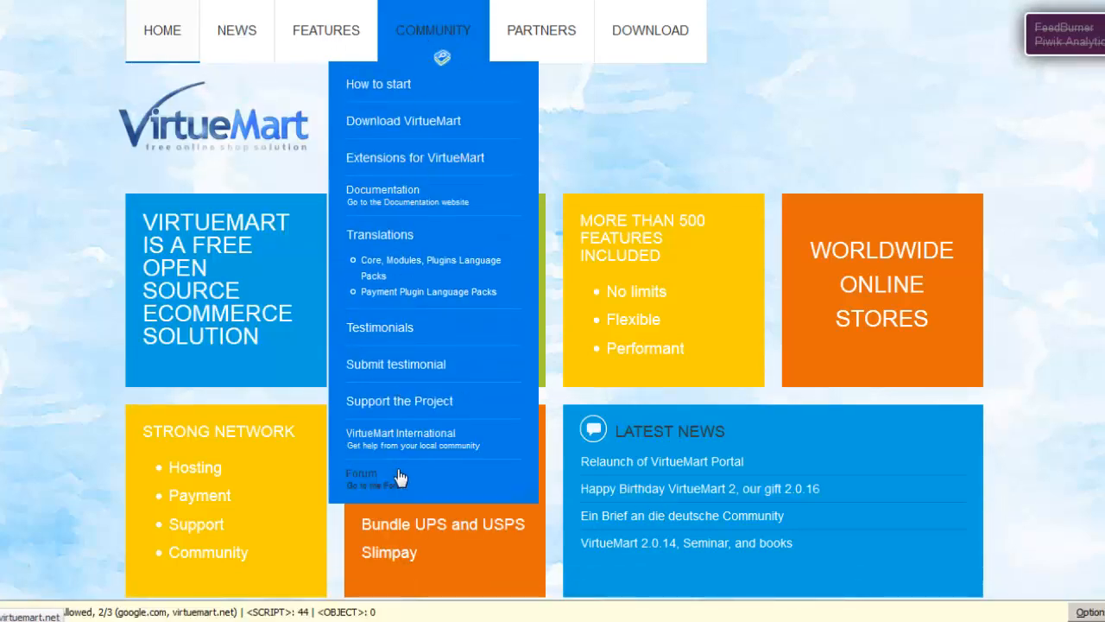
{"action": "mouse_move", "coordinate": [366, 158]}
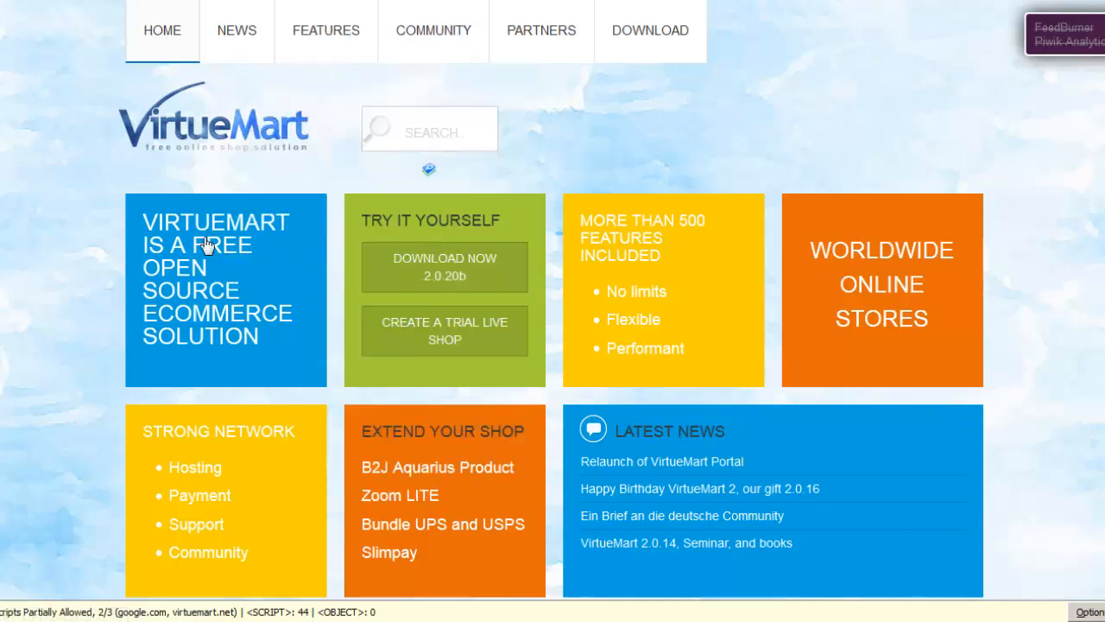
{"action": "mouse_move", "coordinate": [121, 366]}
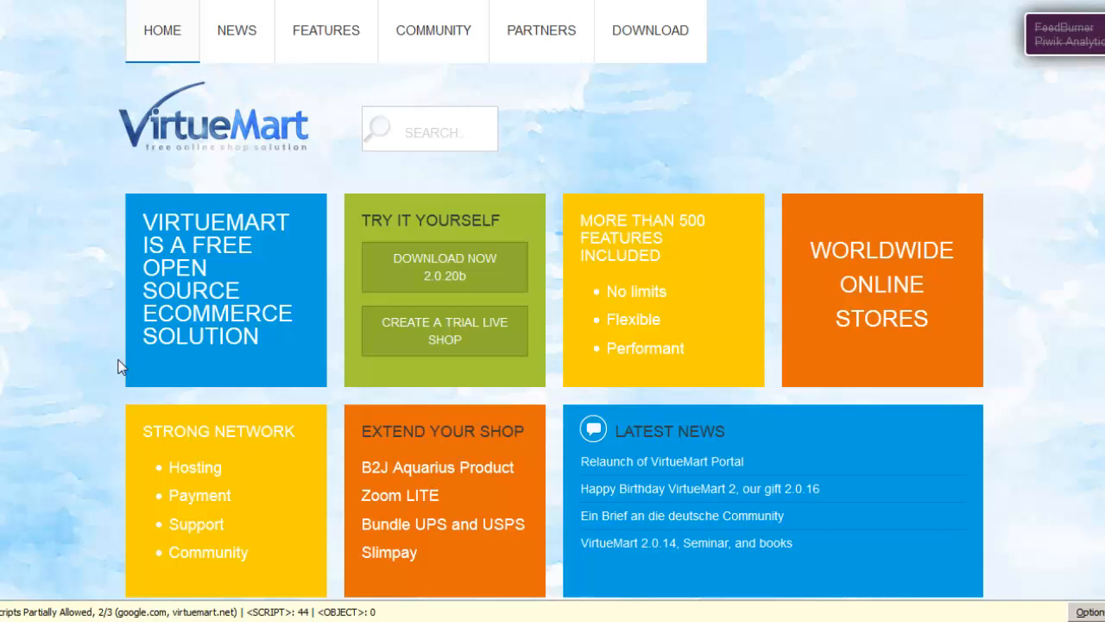
{"action": "mouse_move", "coordinate": [1081, 107]}
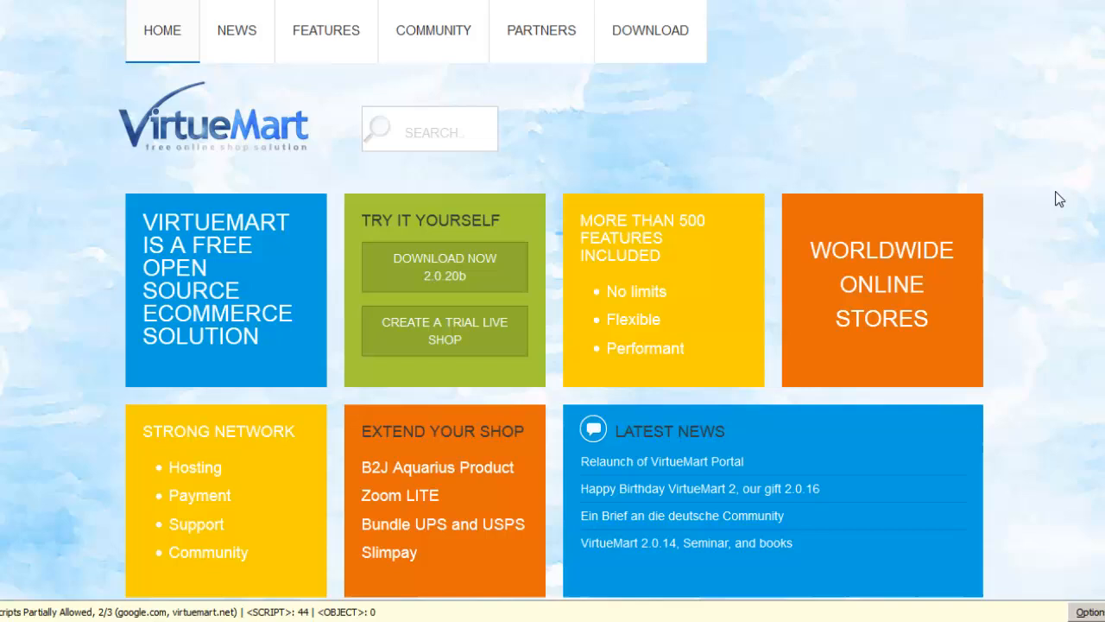
{"action": "mouse_move", "coordinate": [1033, 147]}
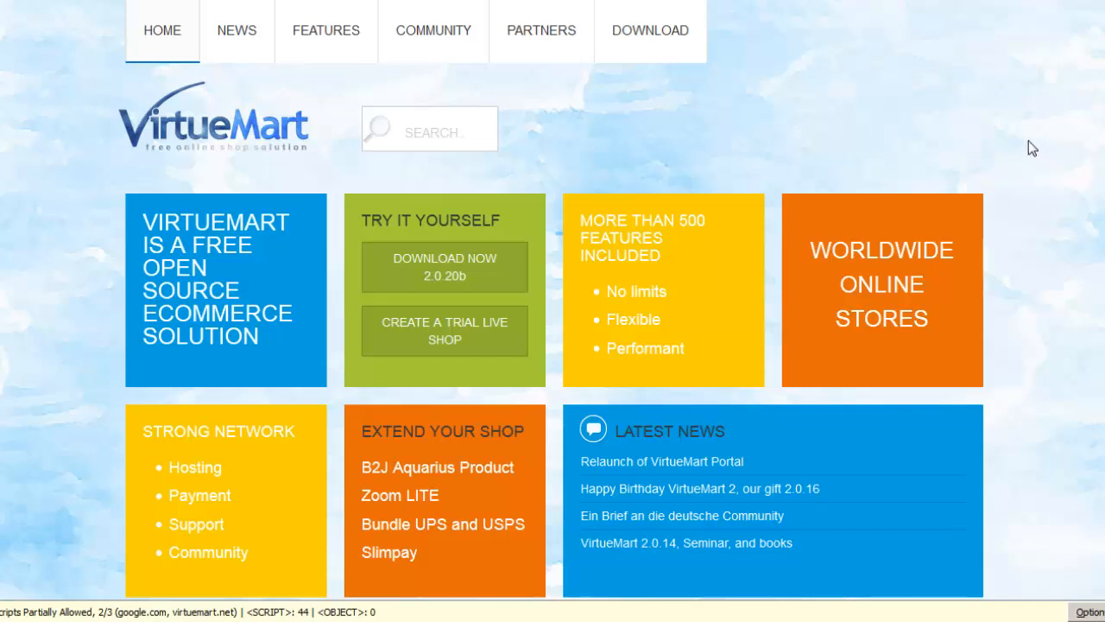